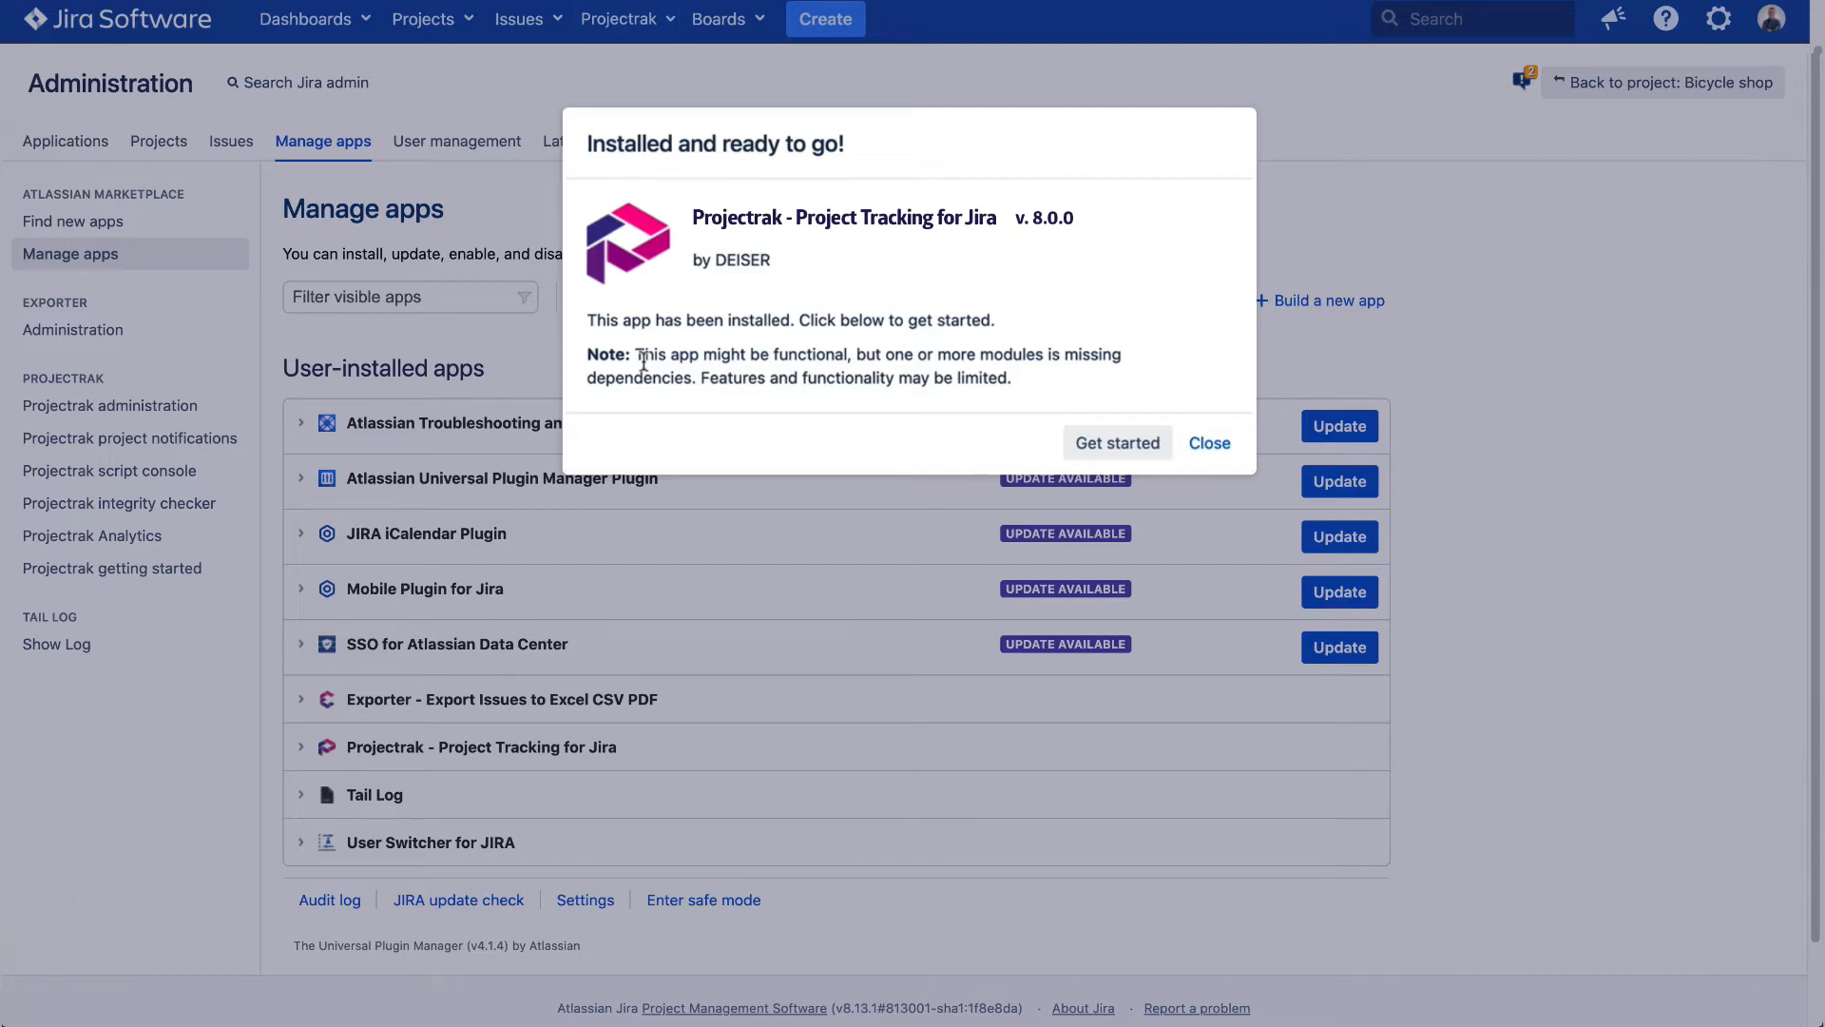
Dismiss the 'Installed and ready to go!' notice and bring up the Projects menu.
{"action": "left_click", "coordinate": [1209, 443]}
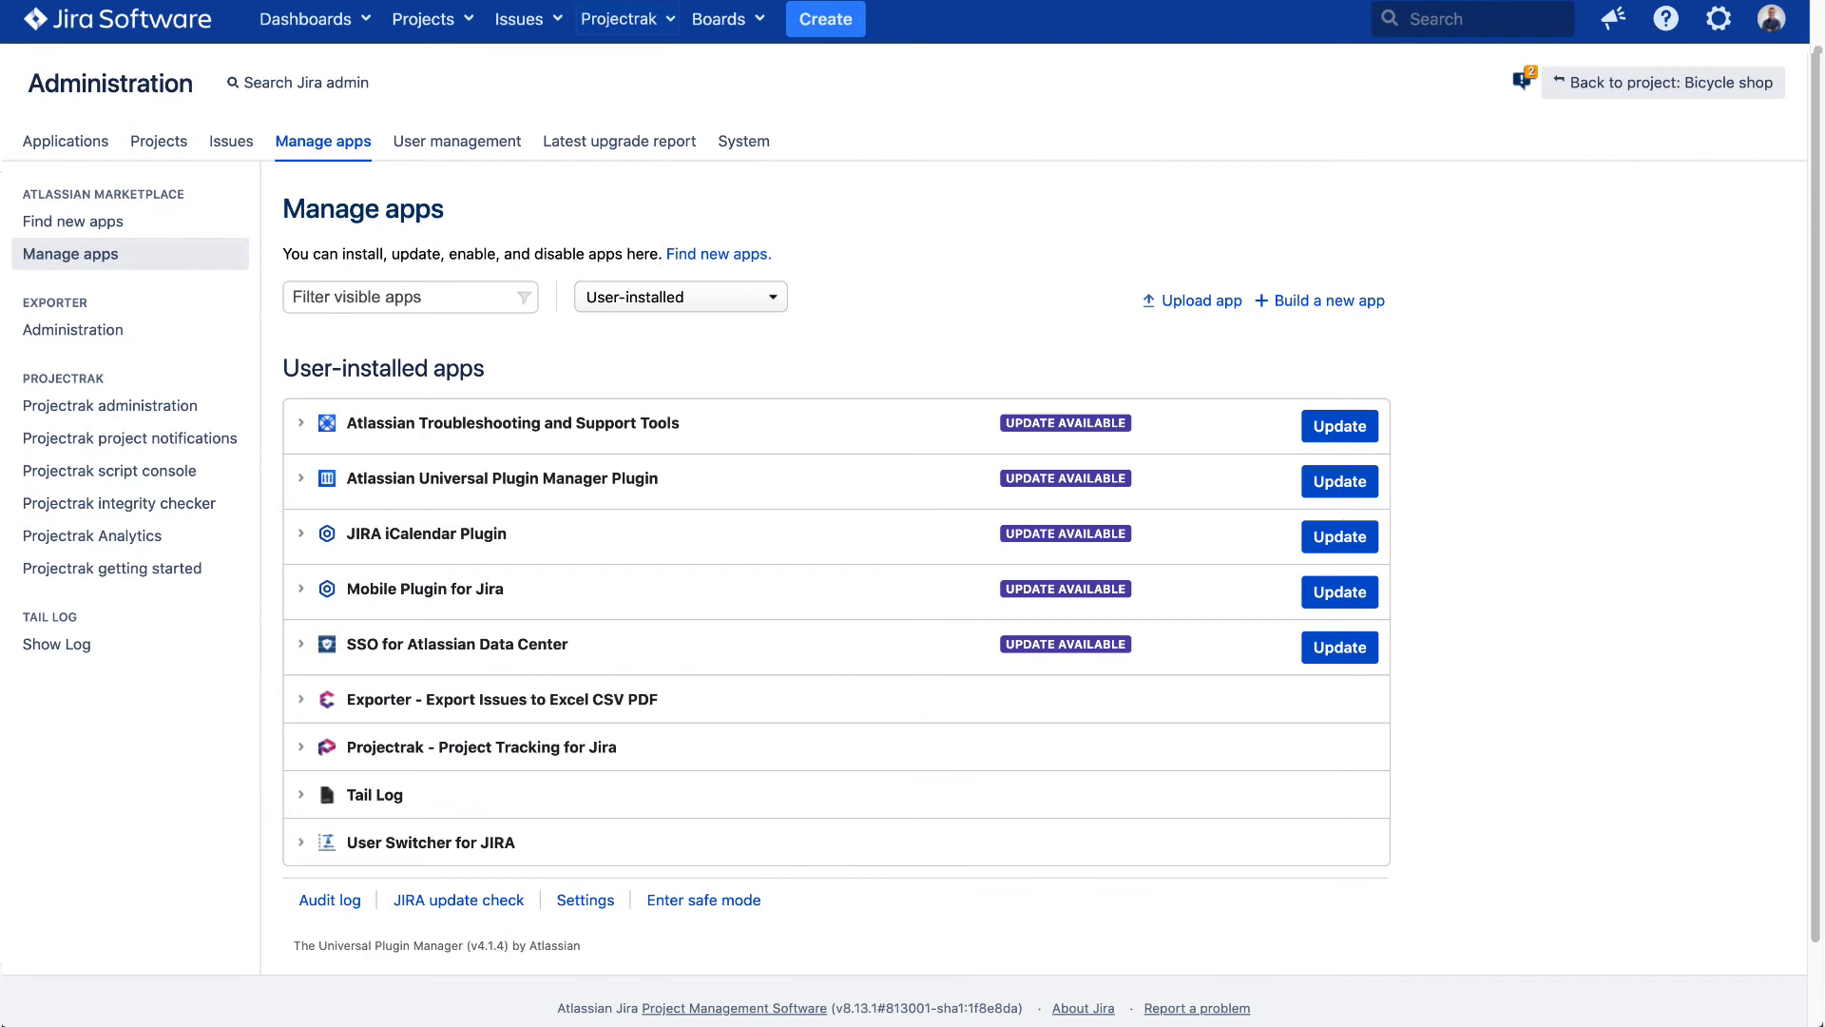
{"action": "left_click", "coordinate": [424, 19]}
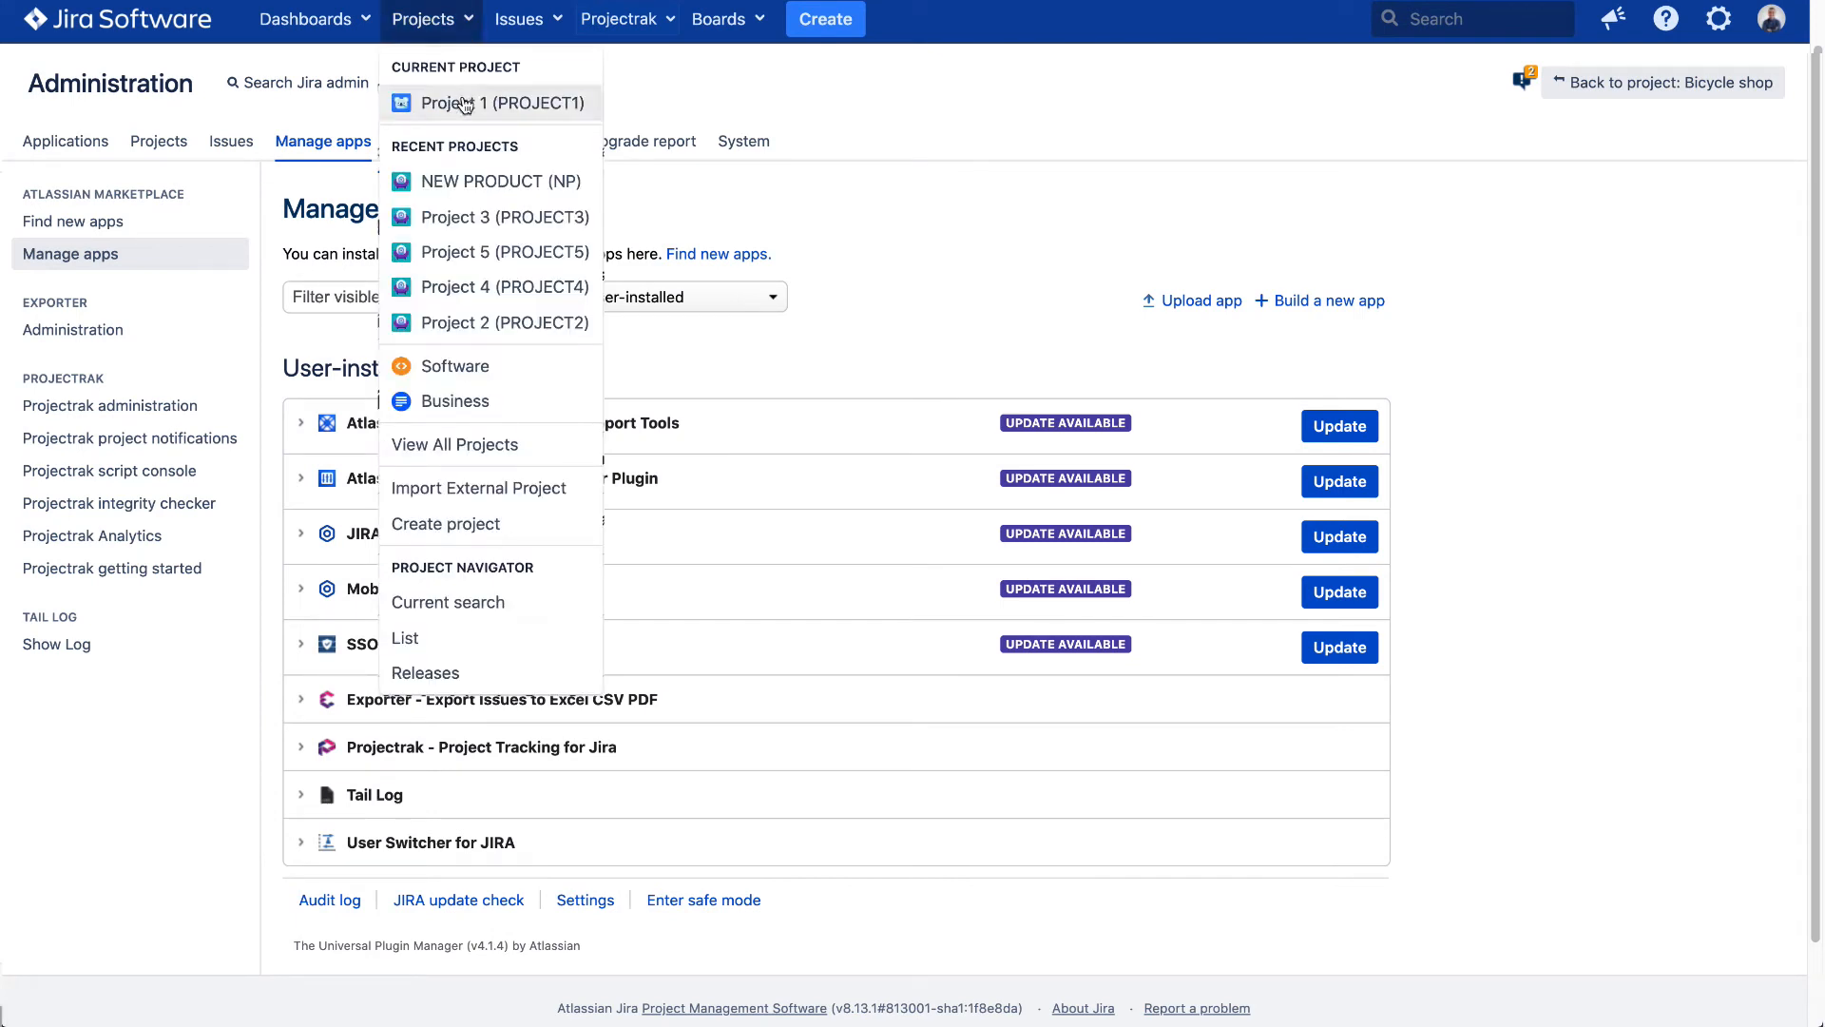
{"action": "mouse_move", "coordinate": [454, 331]}
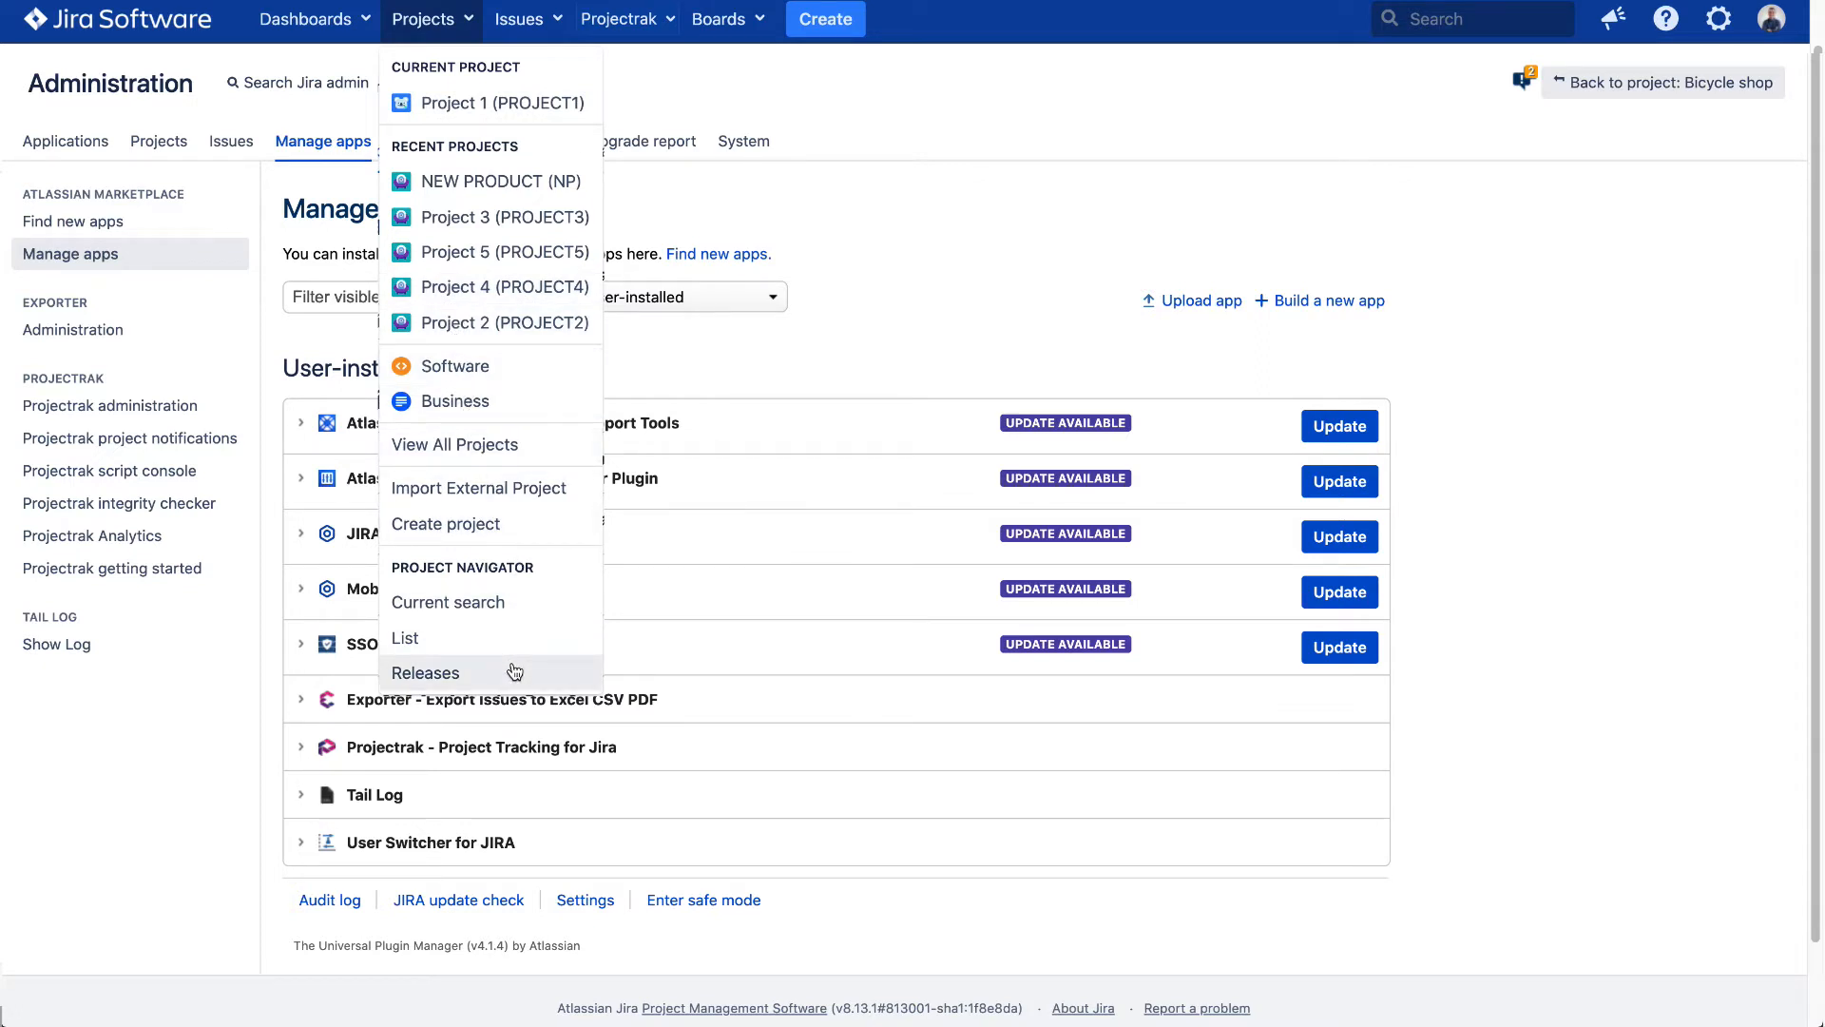
{"action": "mouse_move", "coordinate": [464, 139]}
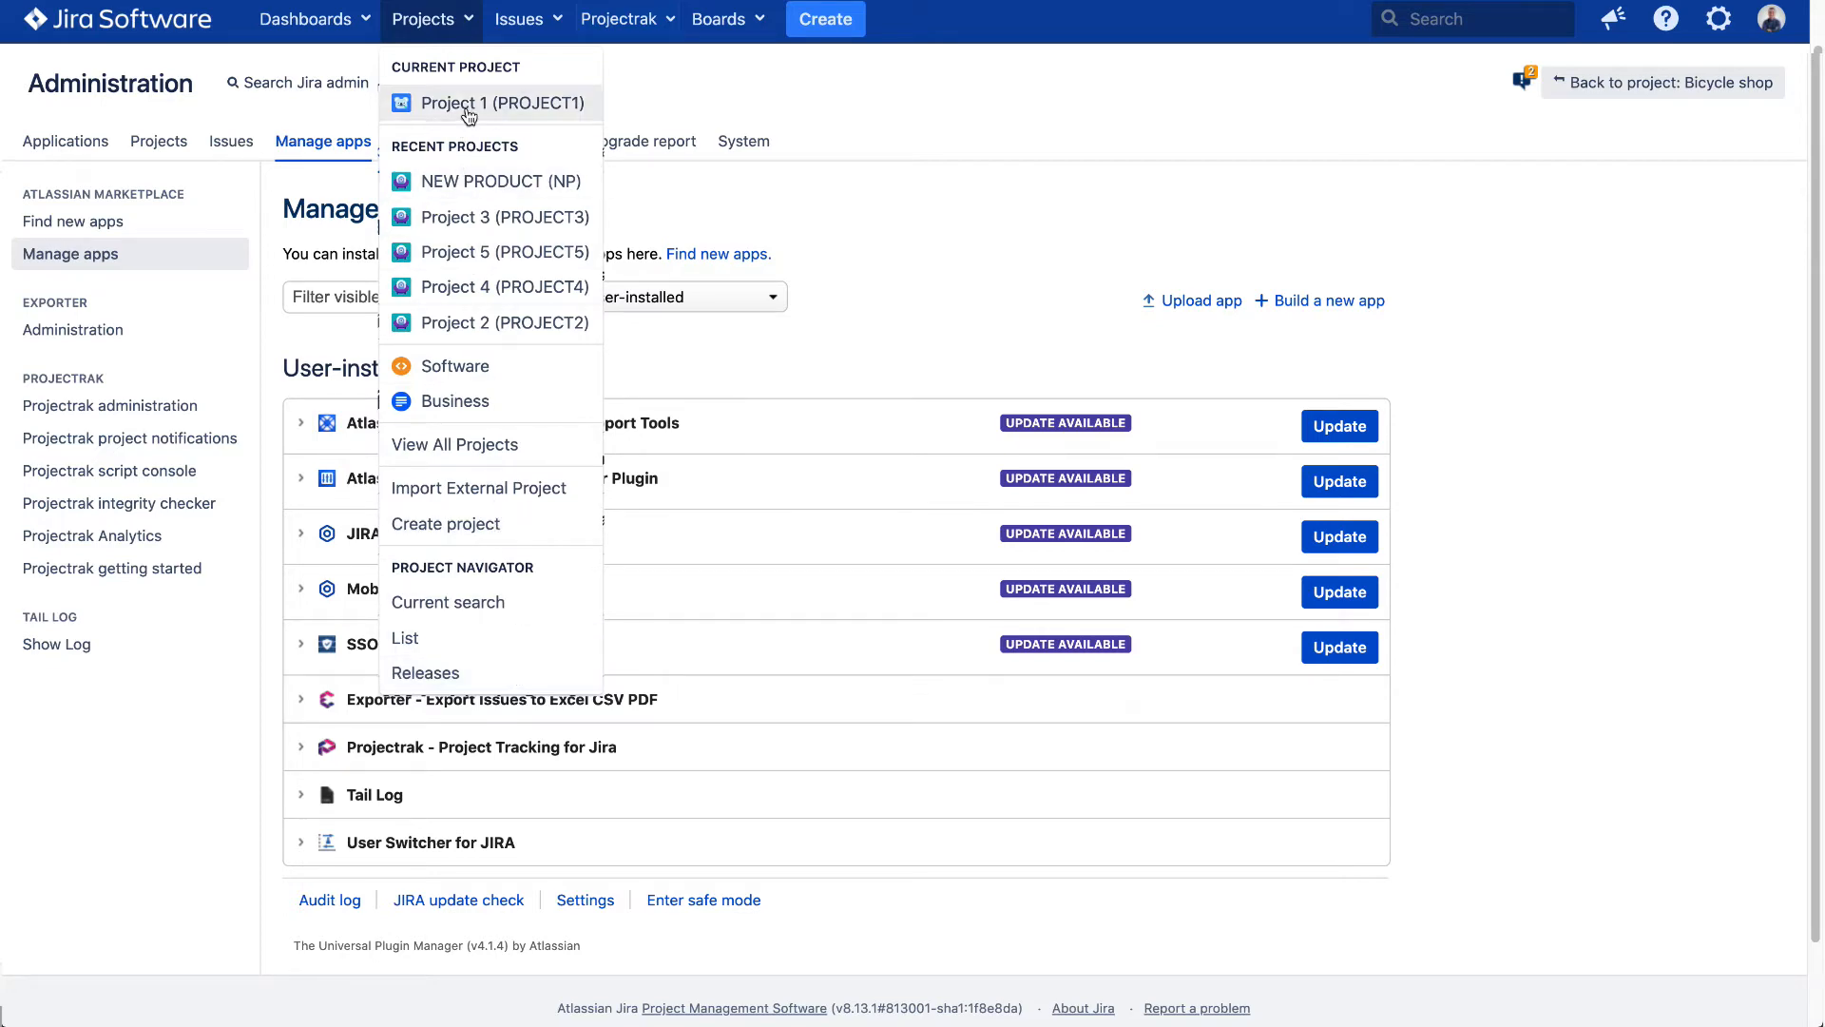
Open Project 1 (PROJECT1) and go to its Projectrak Project data sheet.
{"action": "left_click", "coordinate": [506, 102]}
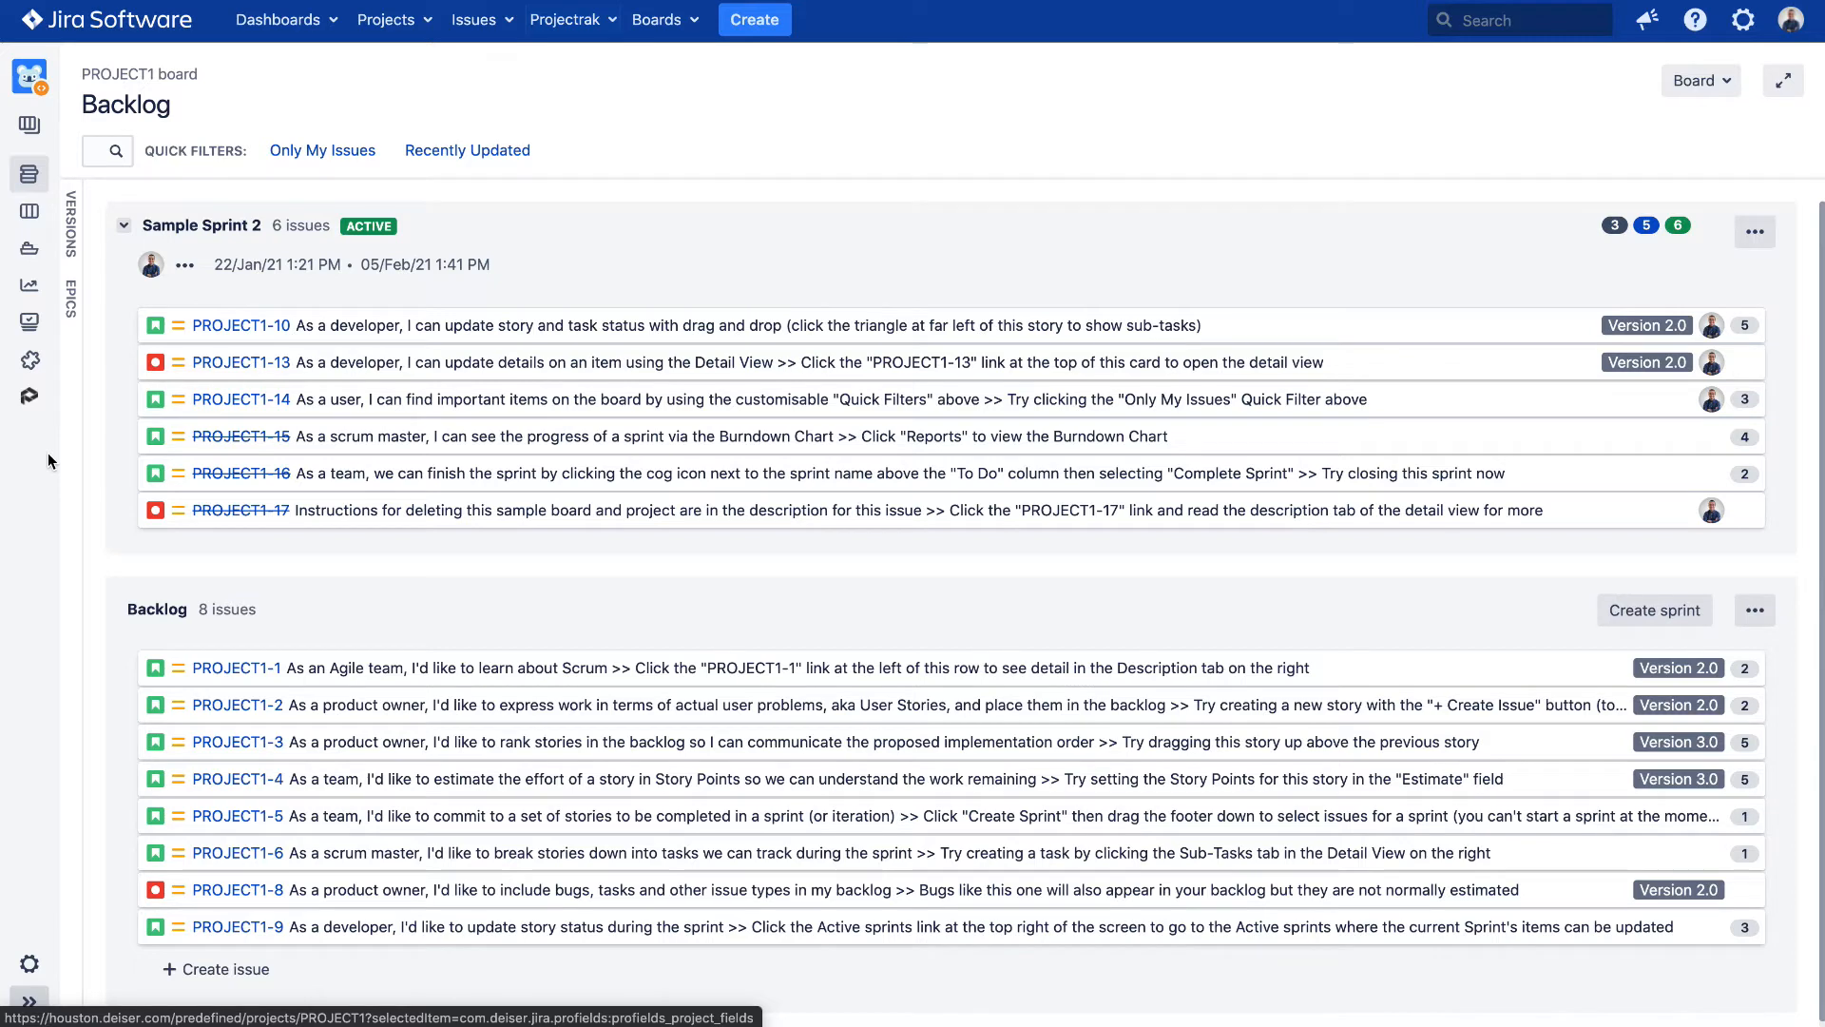
{"action": "mouse_move", "coordinate": [28, 962]}
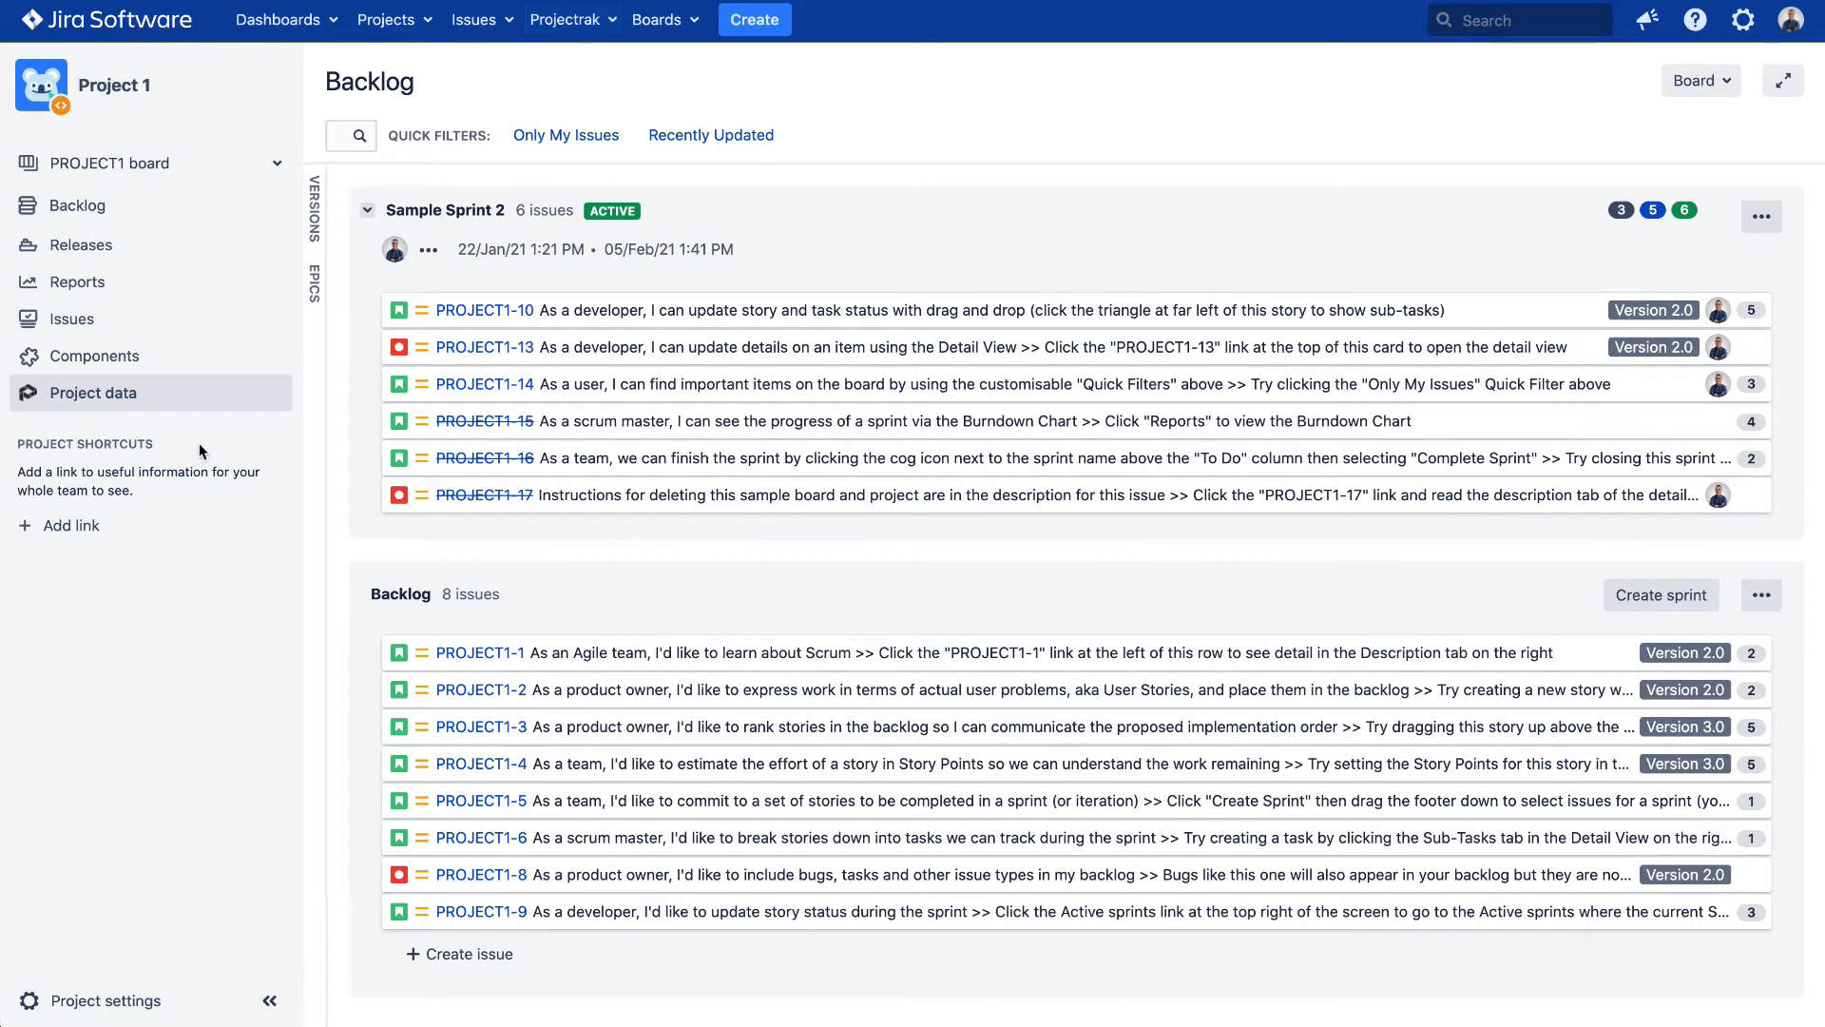
{"action": "left_click", "coordinate": [91, 392]}
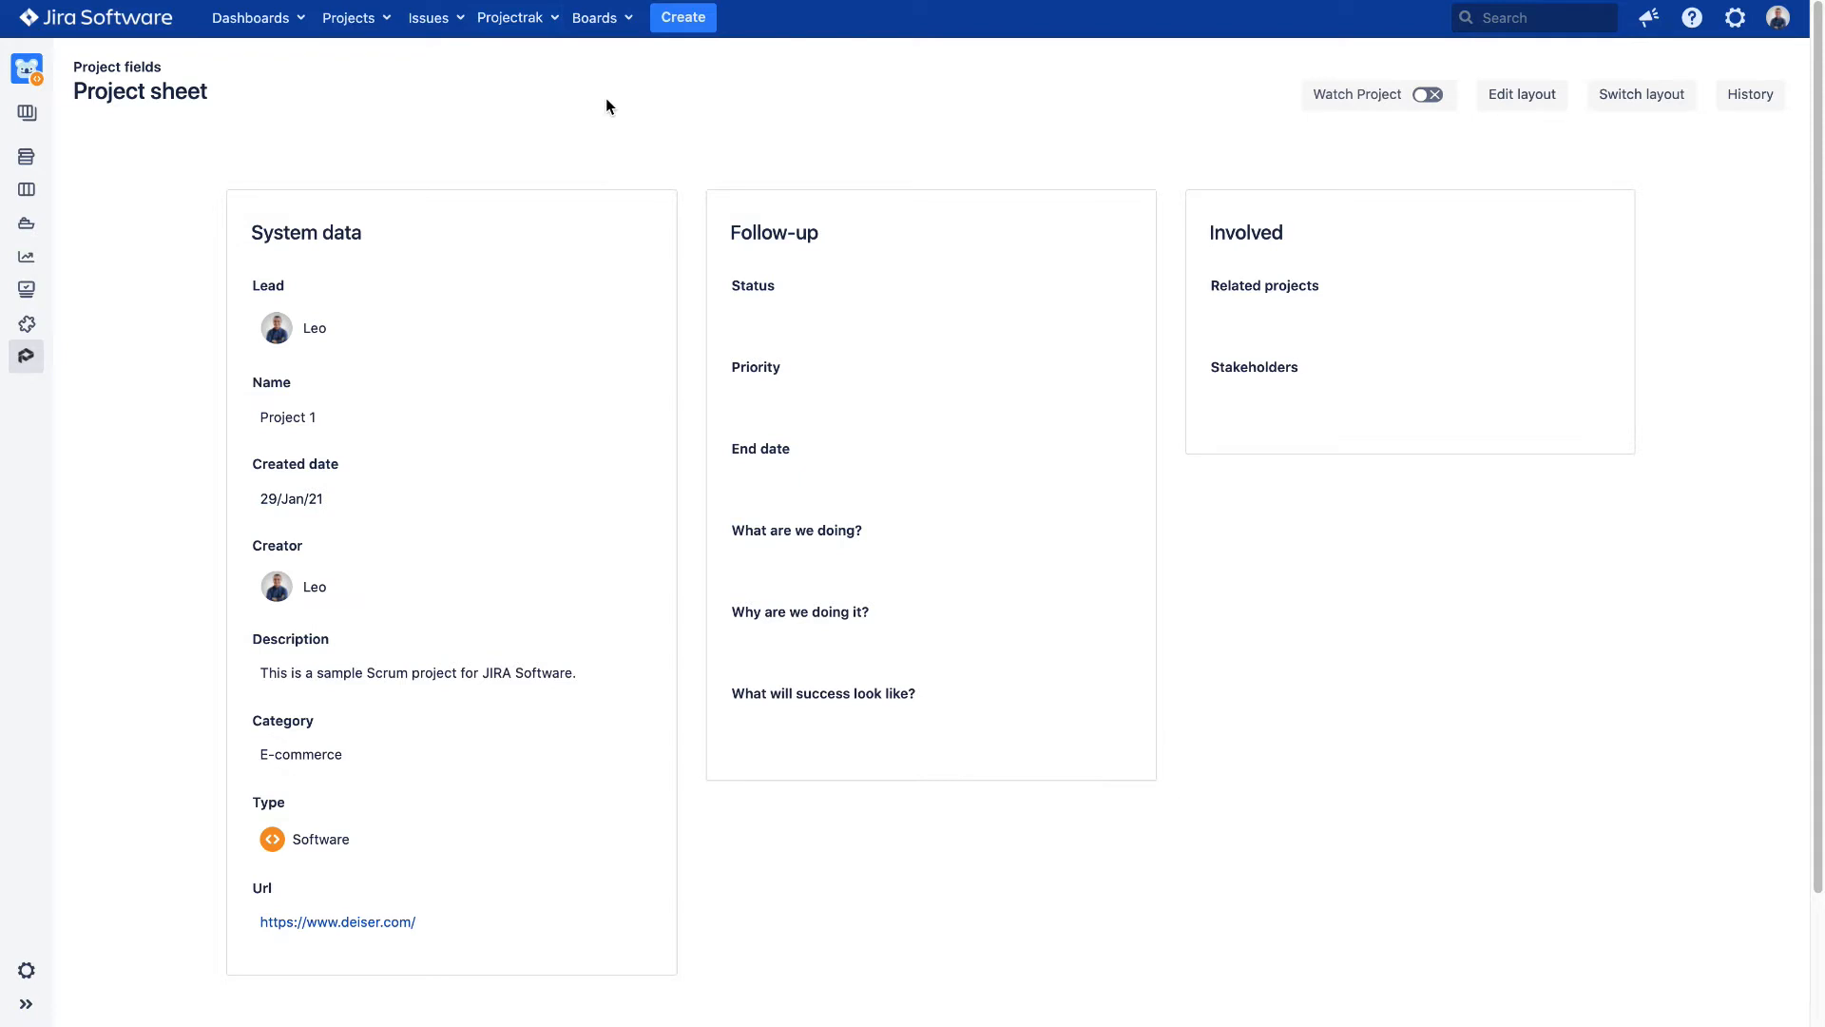
{"action": "mouse_move", "coordinate": [179, 101]}
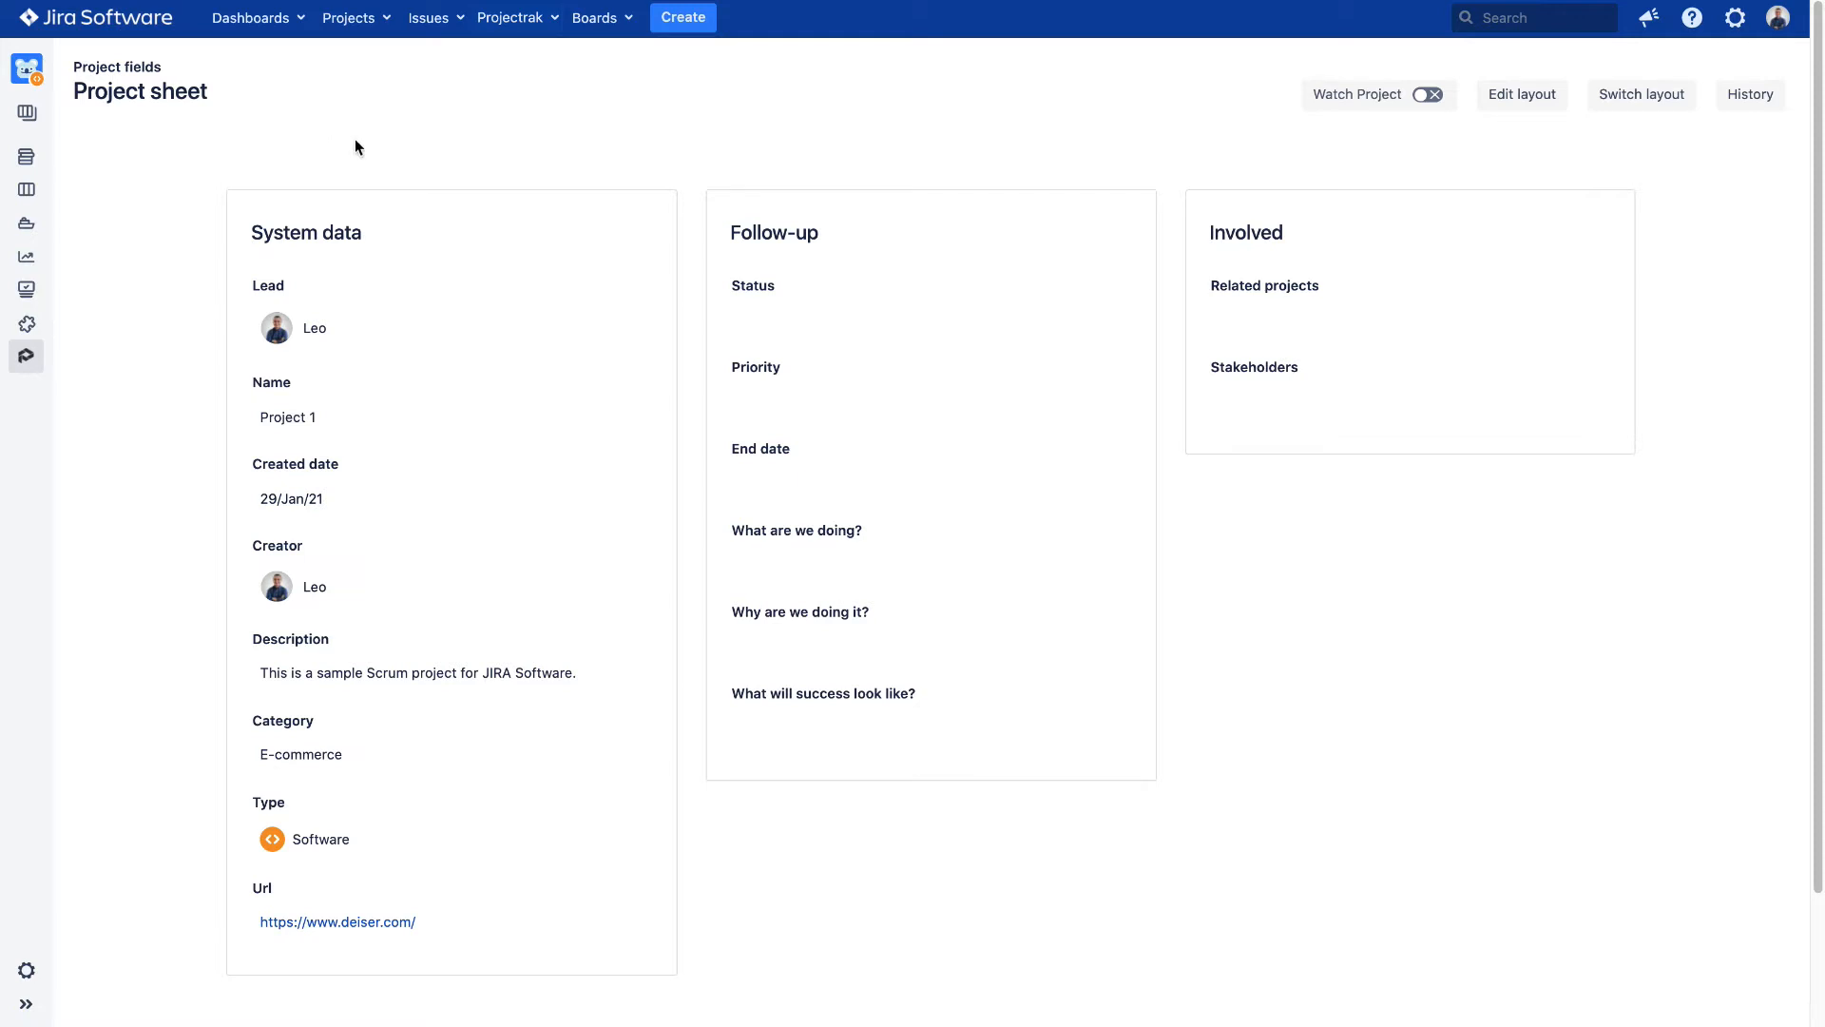
{"action": "mouse_move", "coordinate": [1397, 156]}
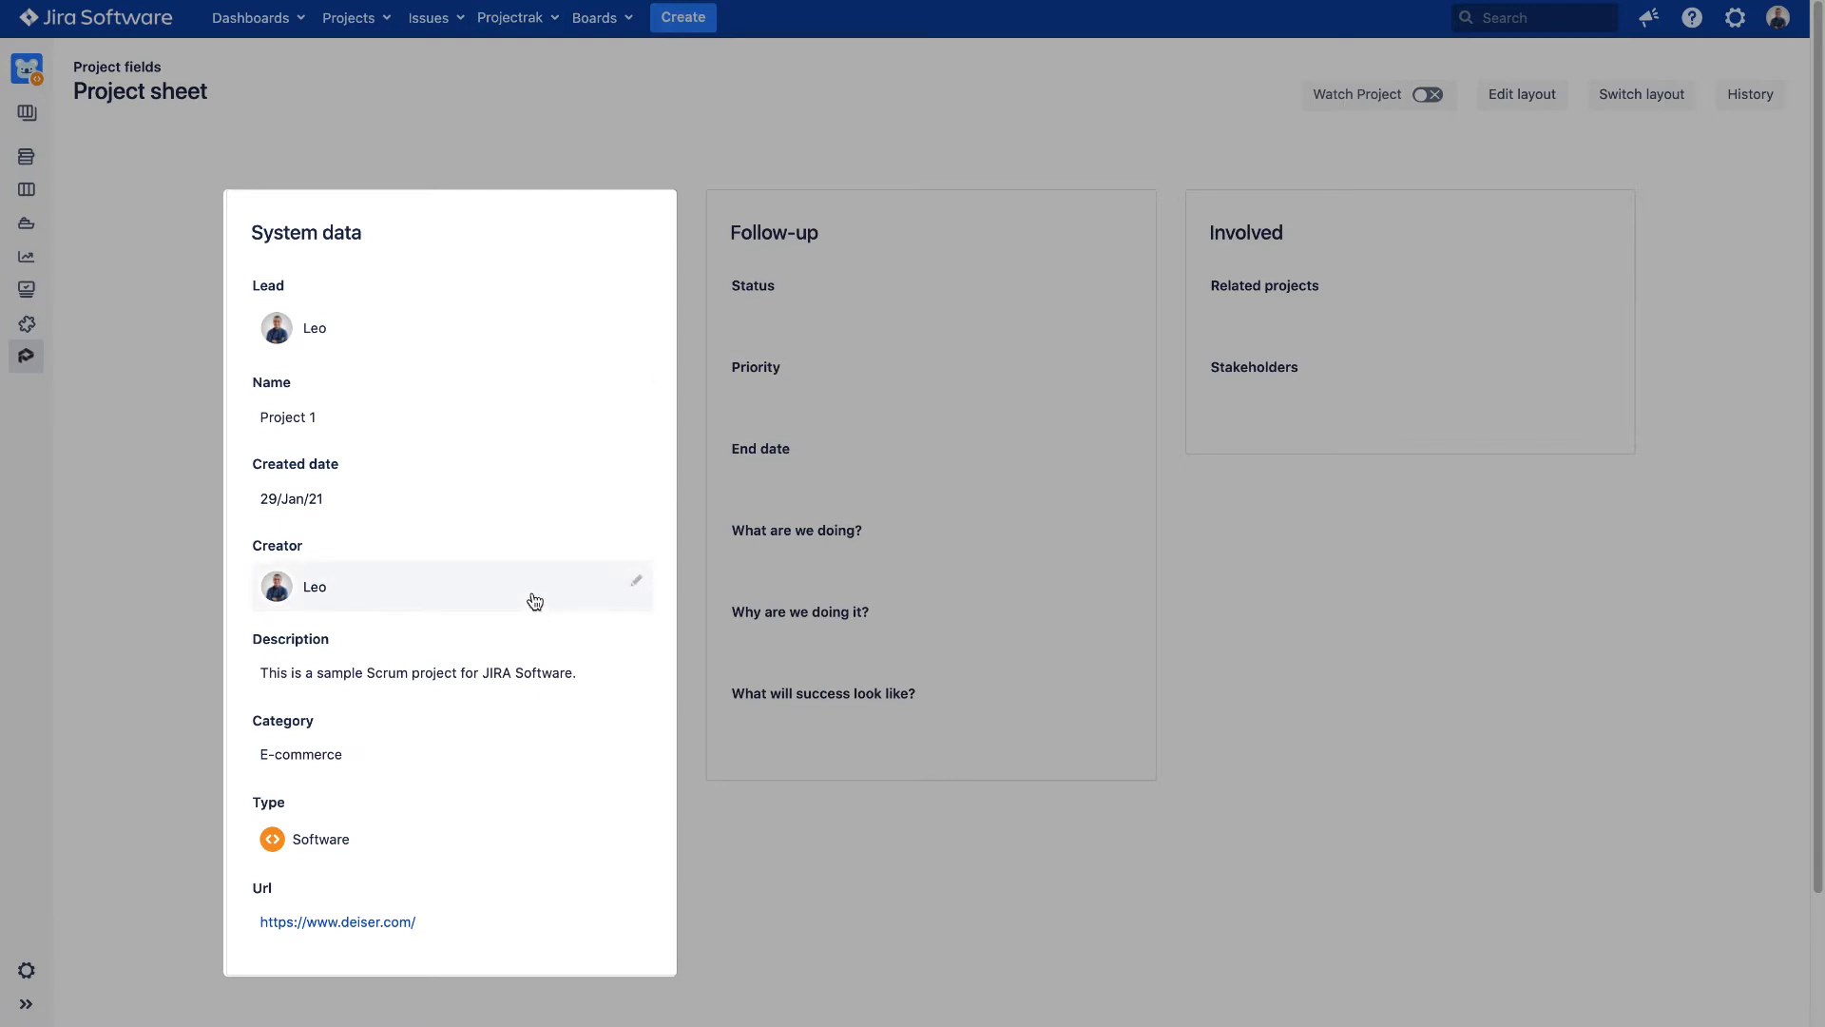
{"action": "mouse_move", "coordinate": [532, 521]}
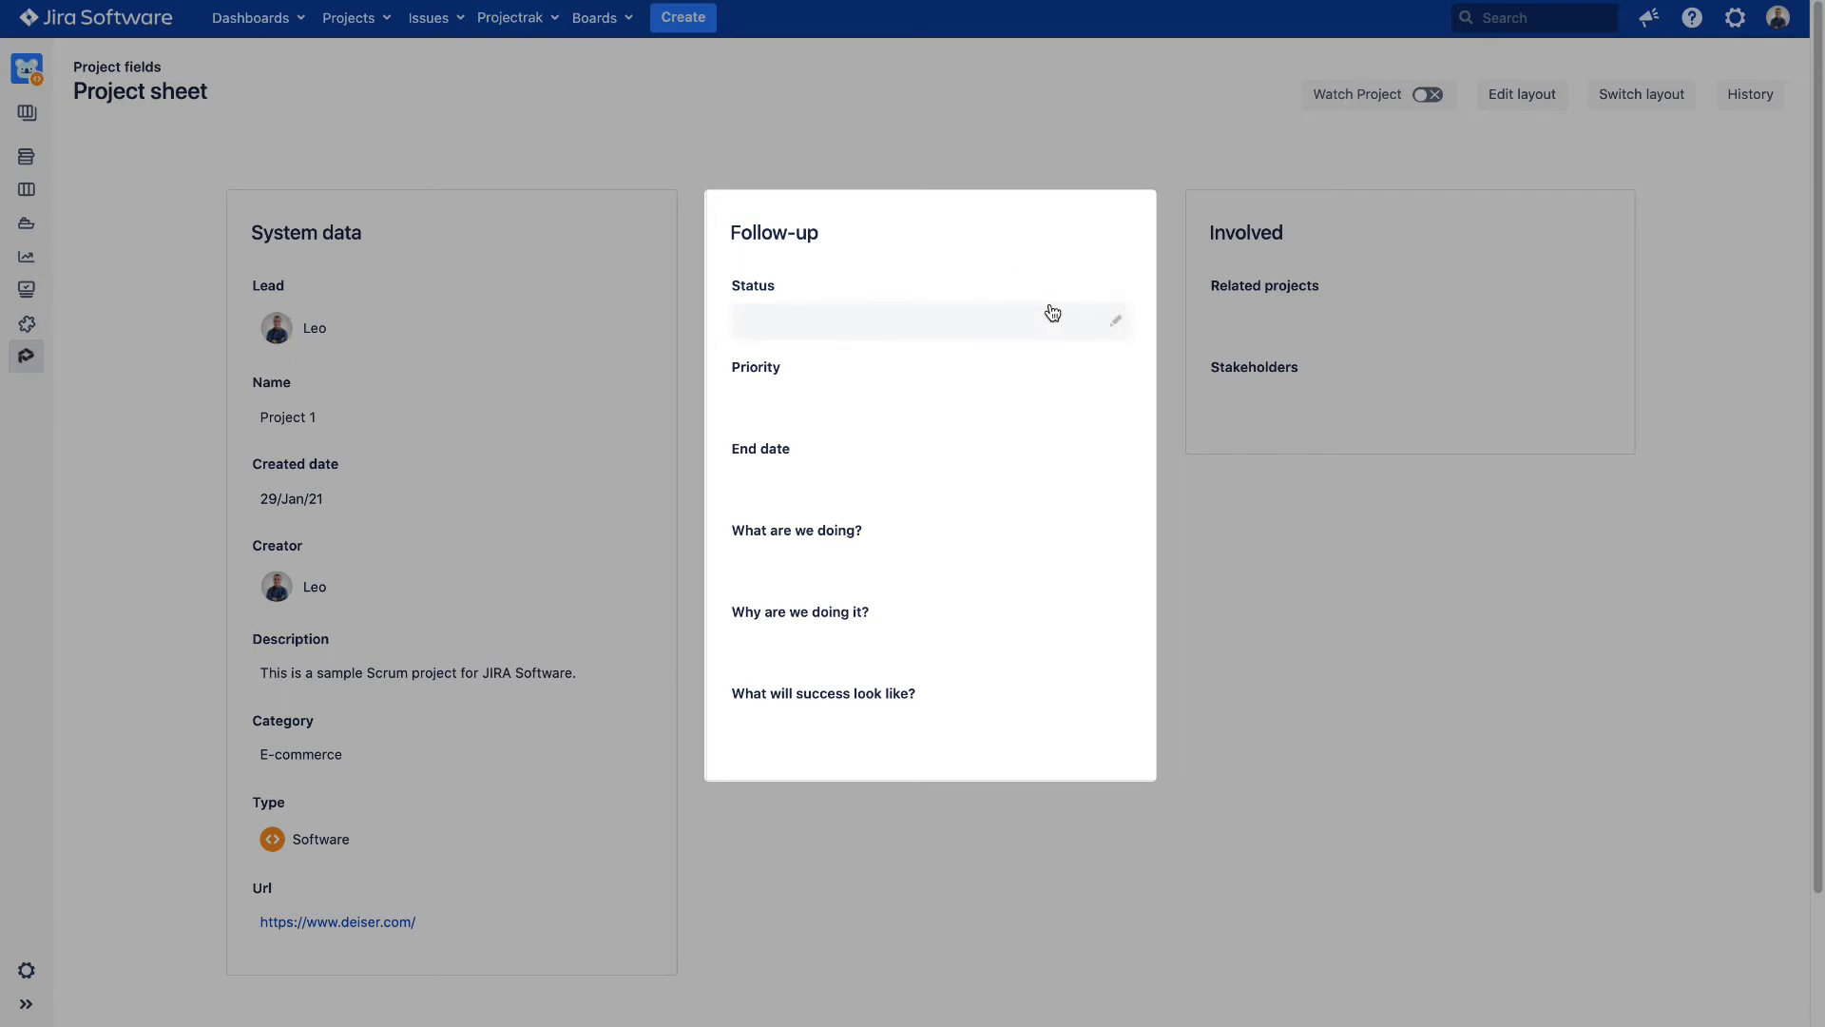
Set Follow-up Status to ON TRACK, Priority to High, and End date to 27/May/21.
{"action": "left_click", "coordinate": [930, 319]}
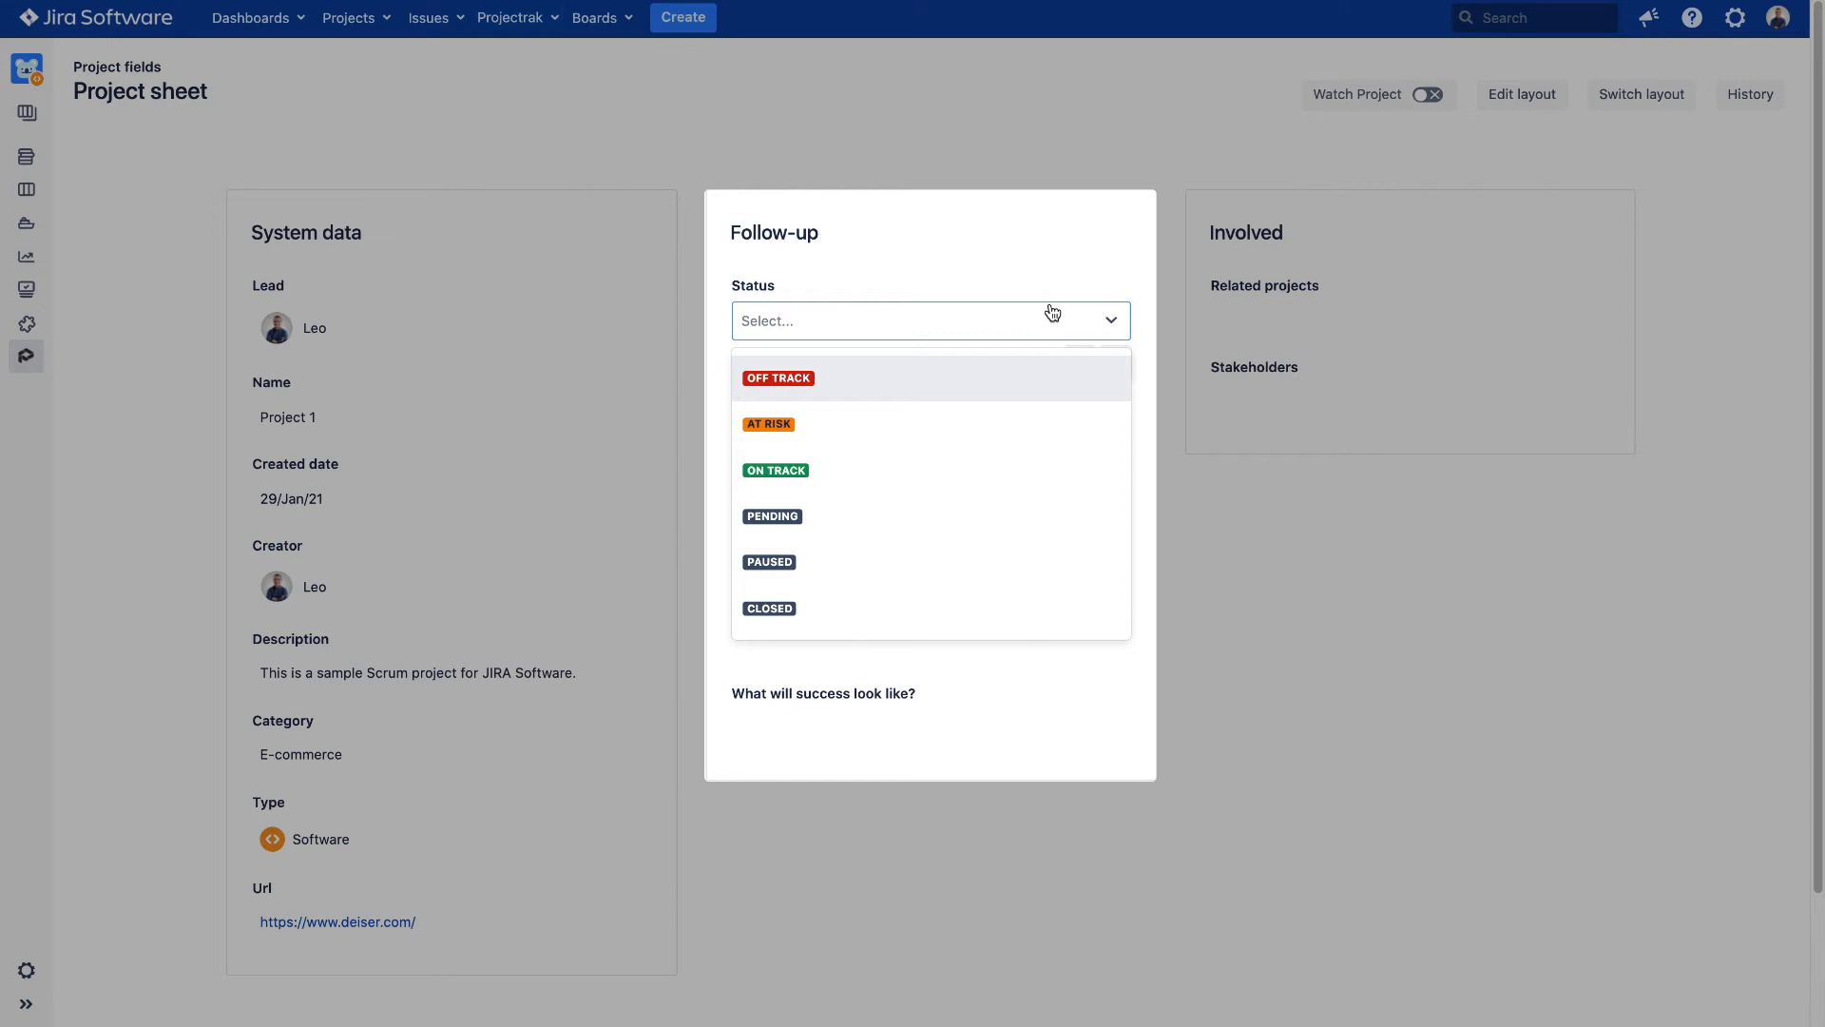
{"action": "left_click", "coordinate": [774, 469]}
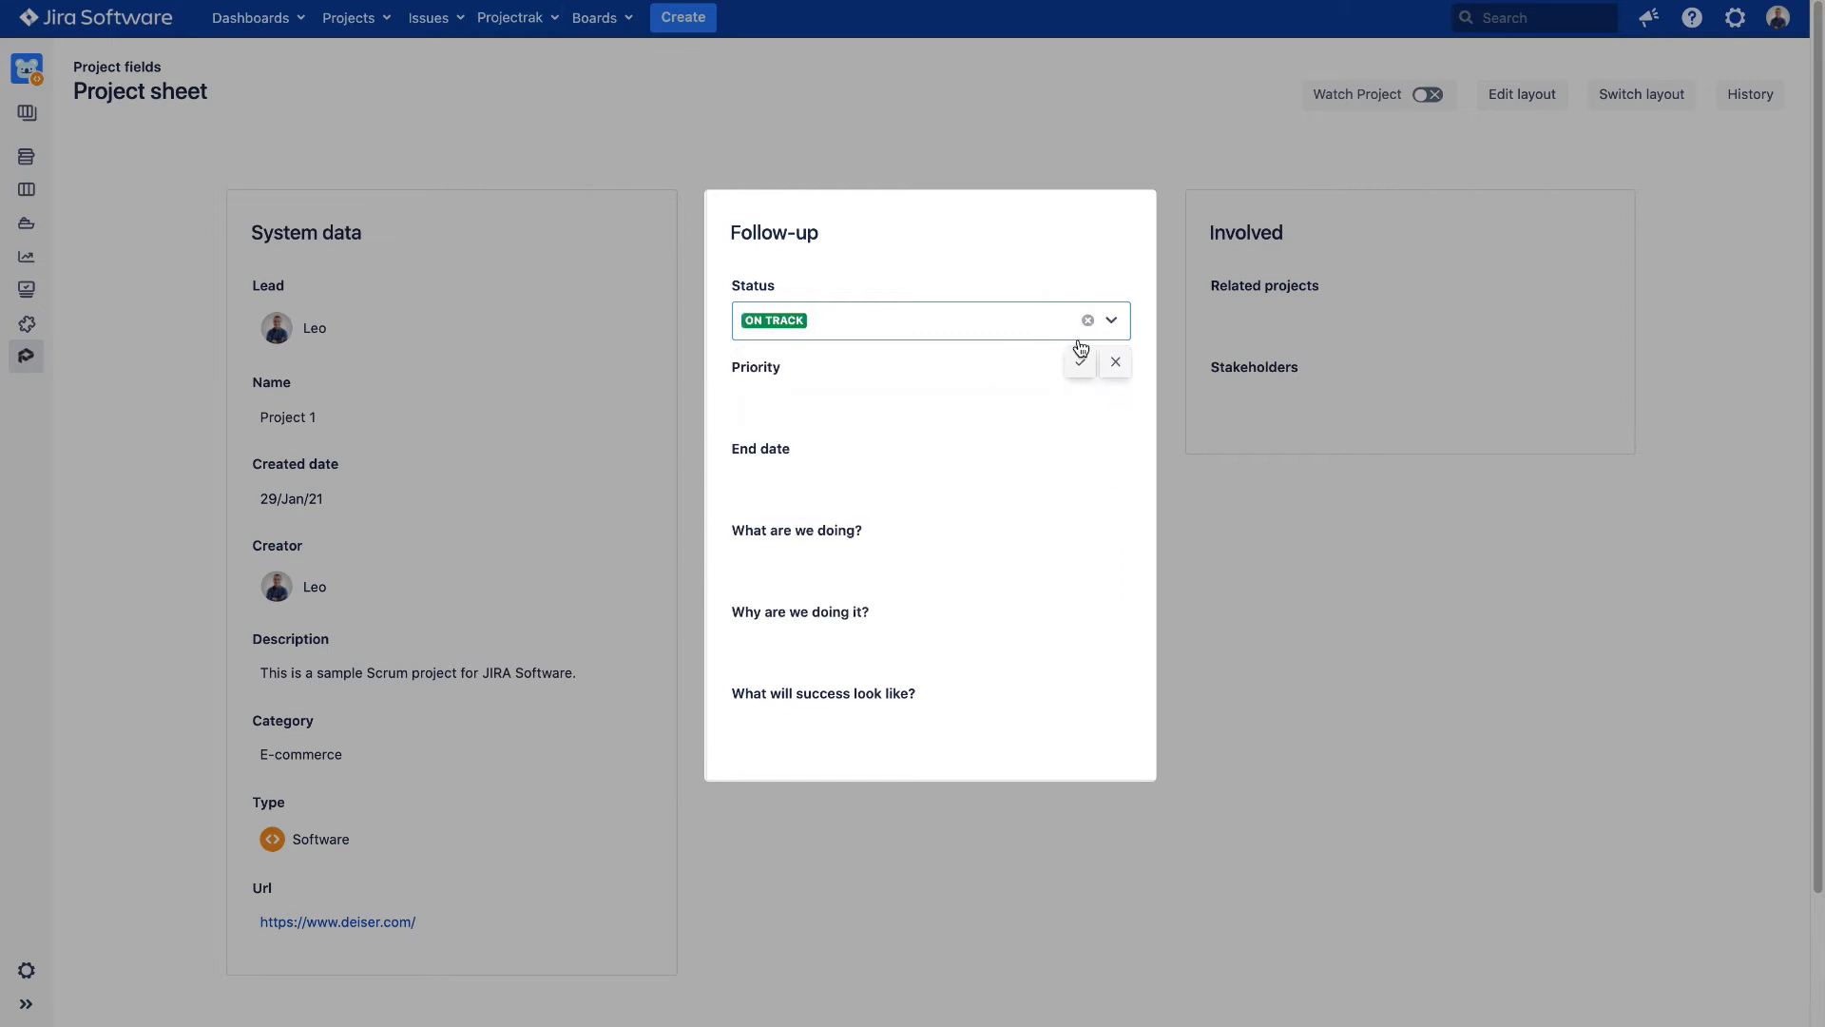
{"action": "left_click", "coordinate": [1112, 361]}
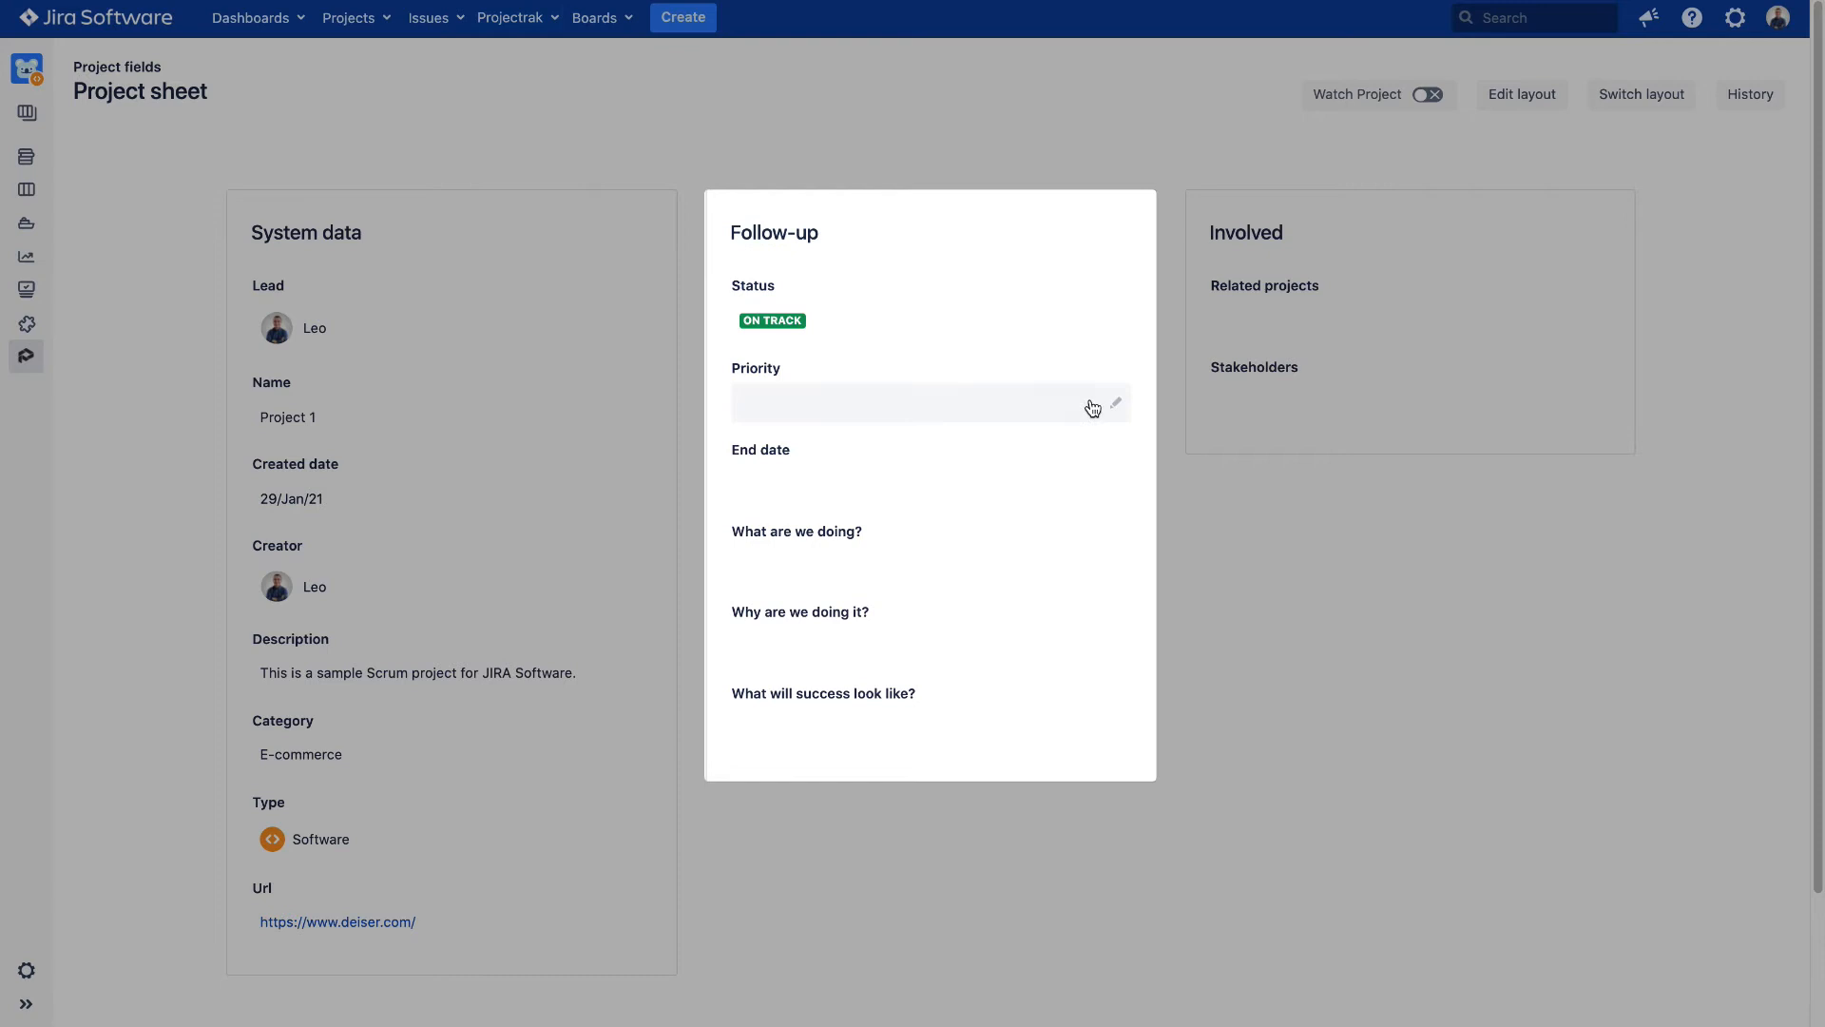
{"action": "left_click", "coordinate": [928, 402]}
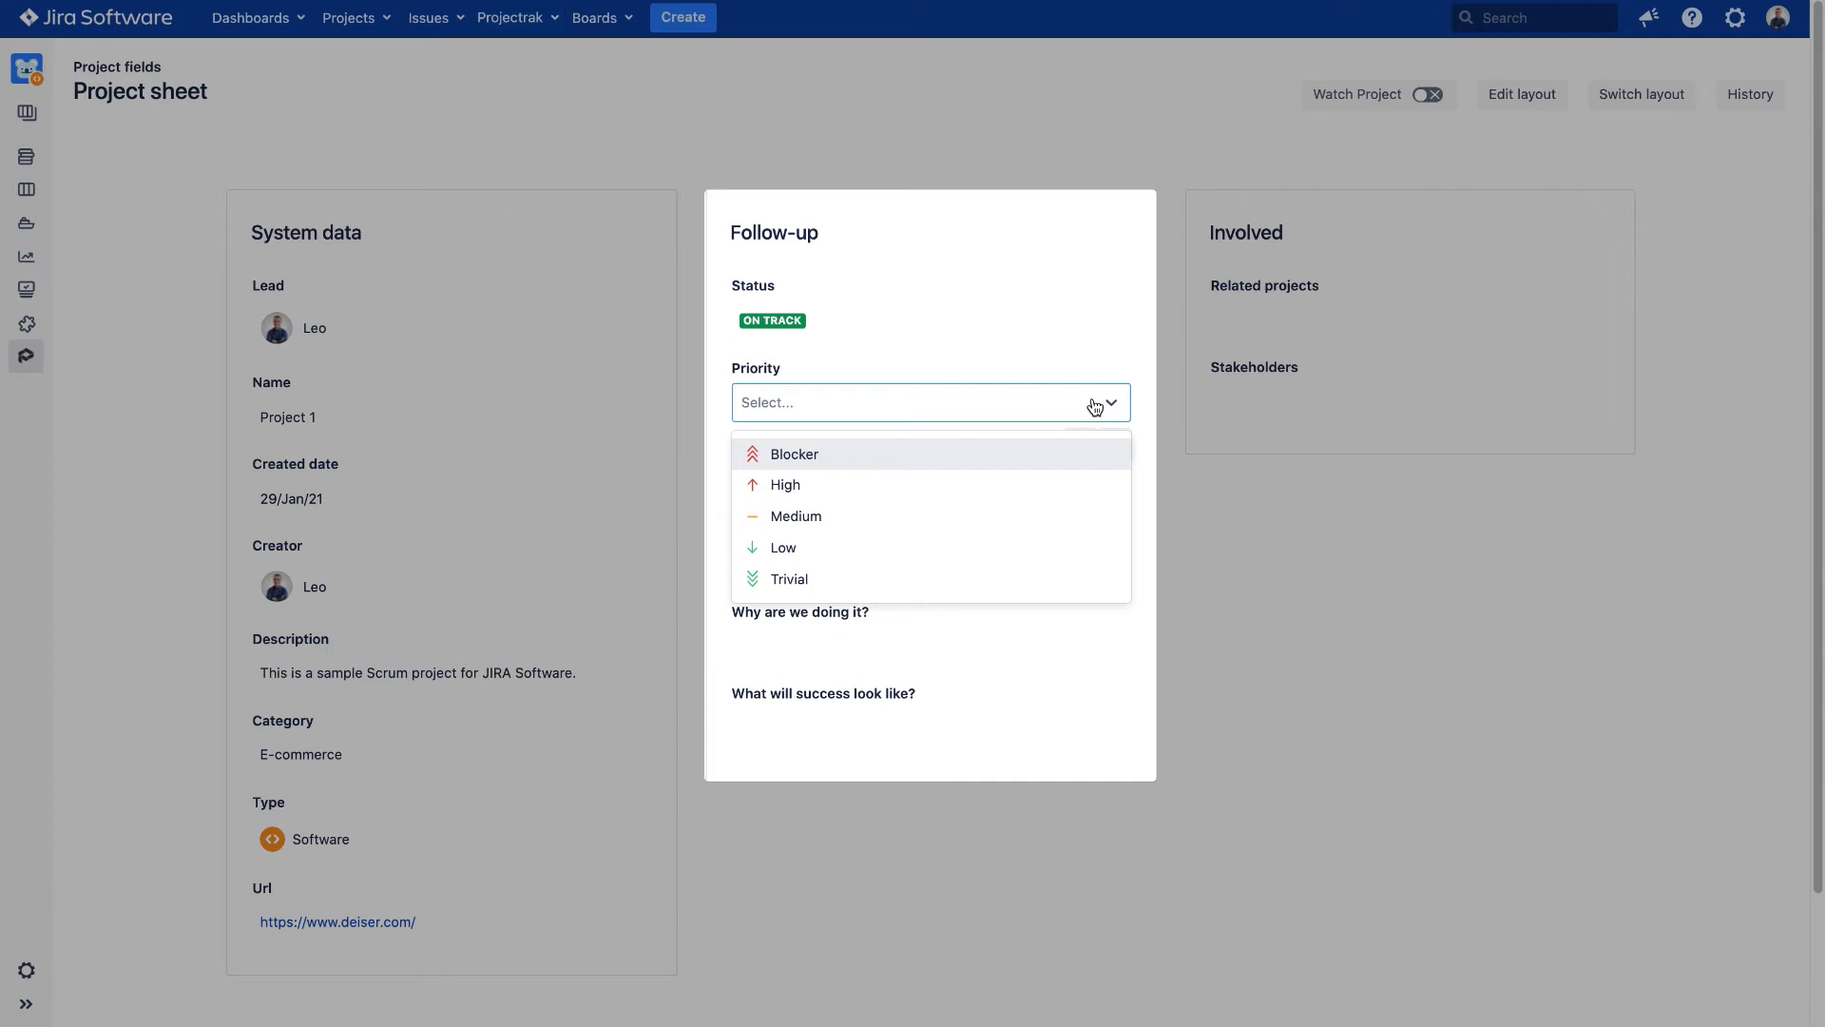
{"action": "mouse_move", "coordinate": [1082, 489]}
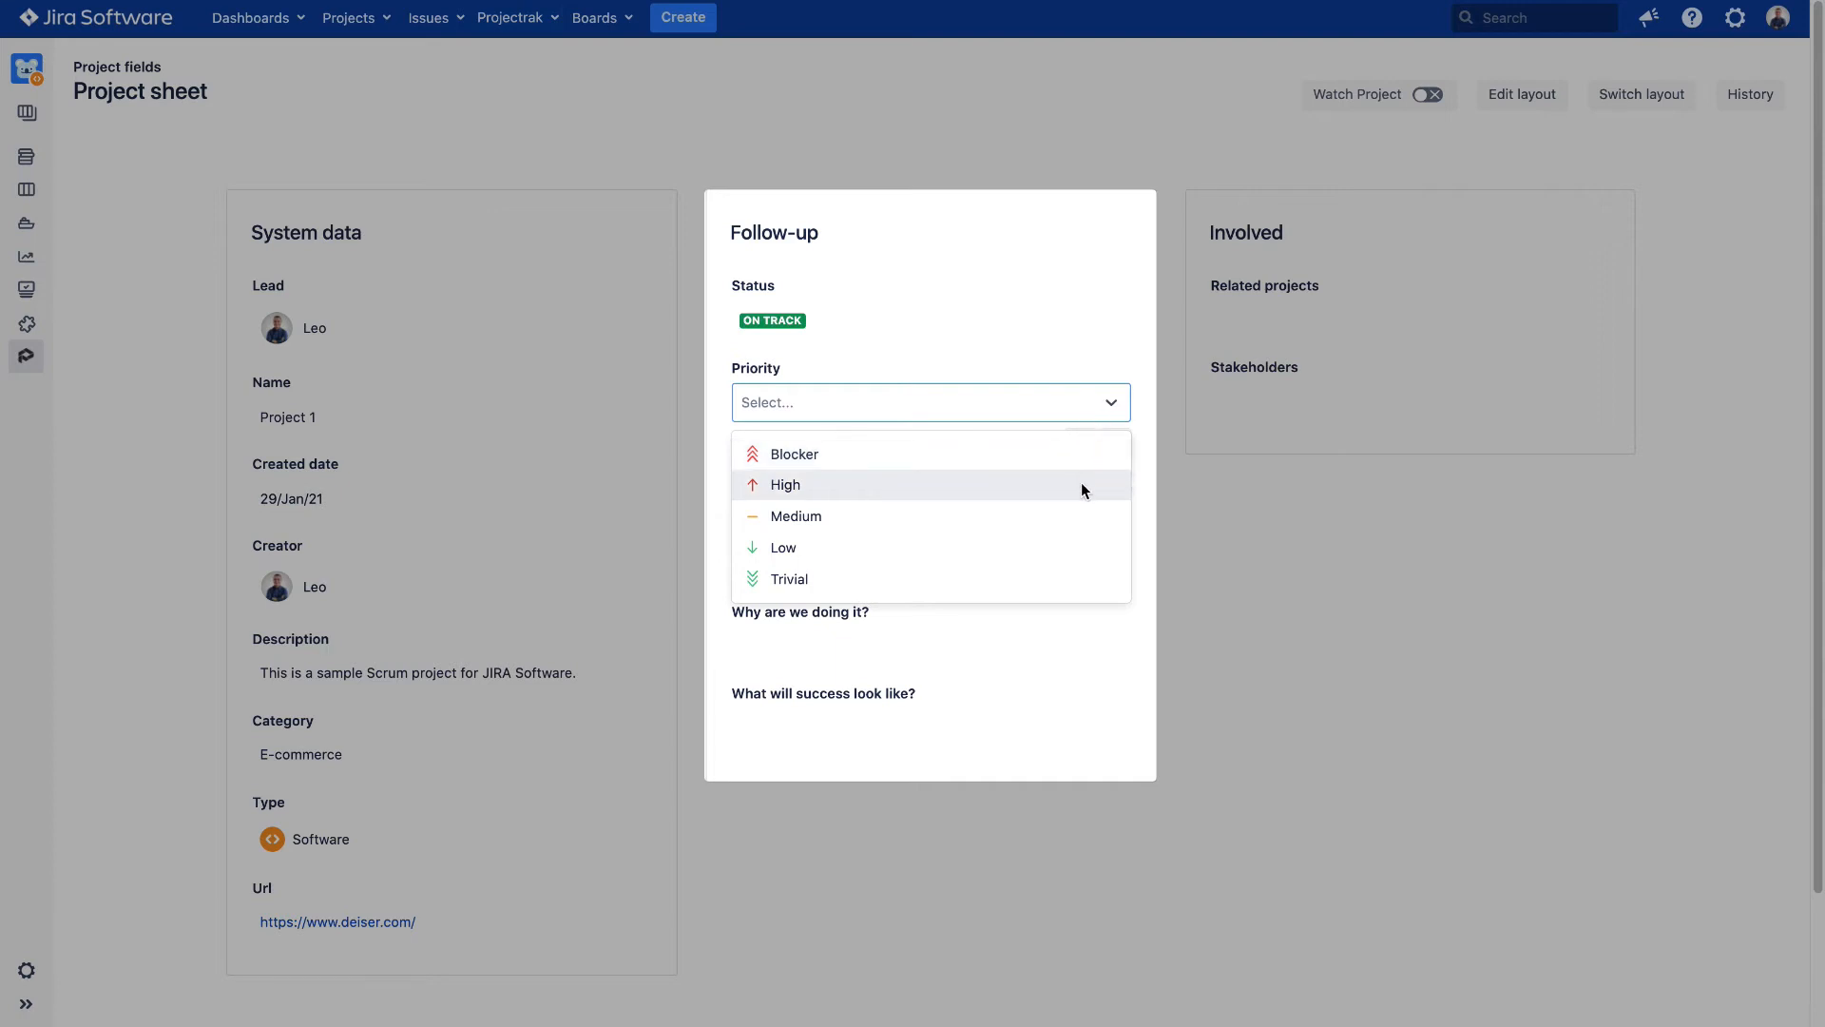
{"action": "left_click", "coordinate": [785, 485]}
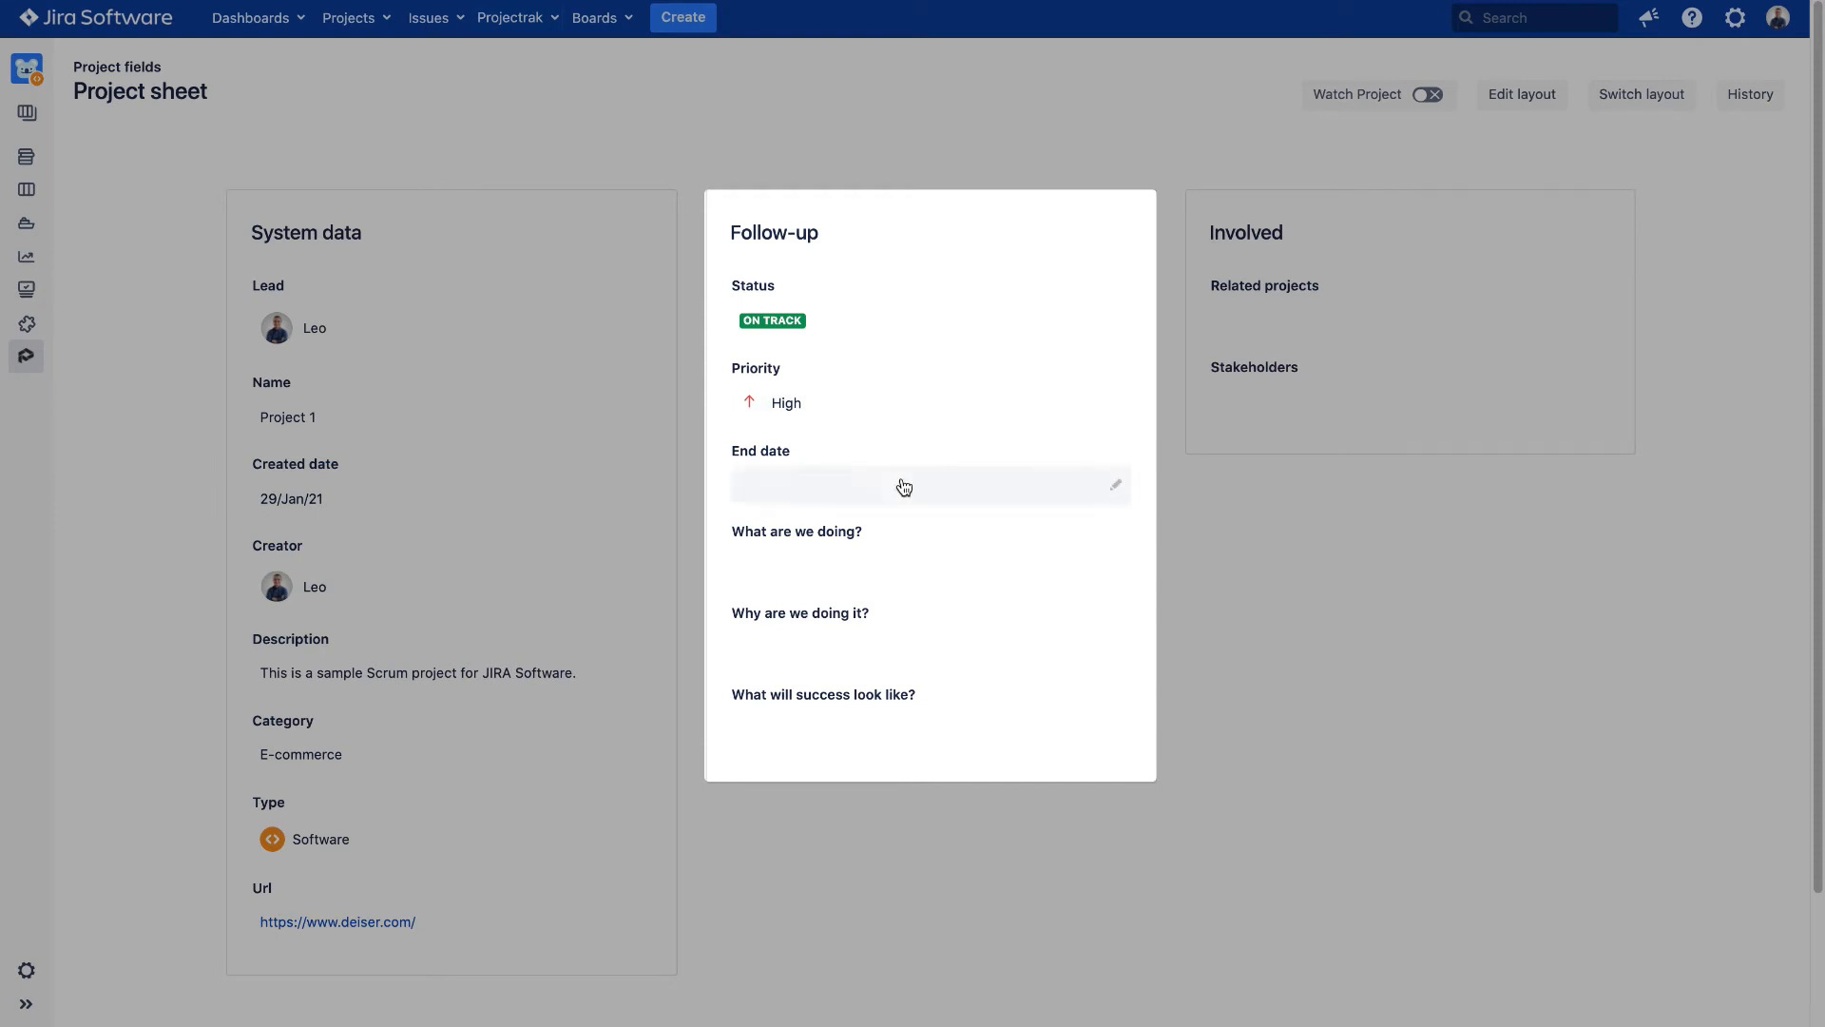
{"action": "left_click", "coordinate": [920, 485]}
{"action": "type", "text": "27/May/21"}
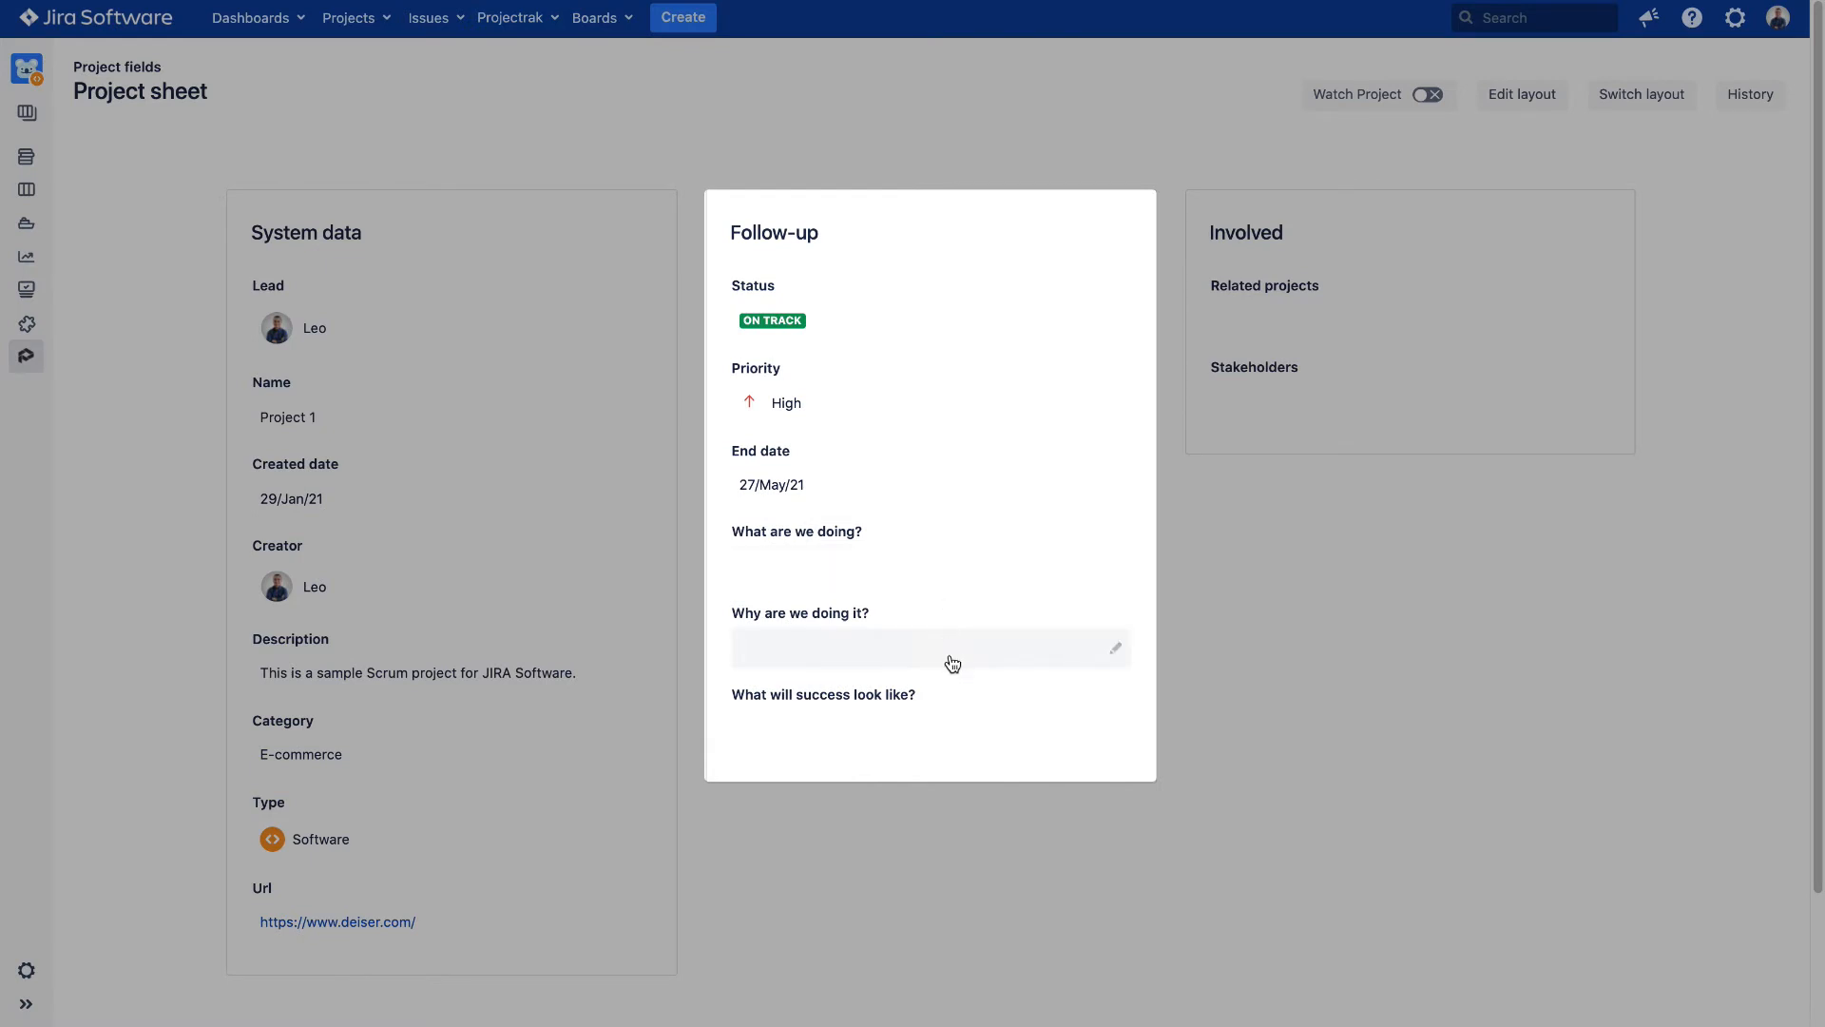
{"action": "mouse_move", "coordinate": [952, 725]}
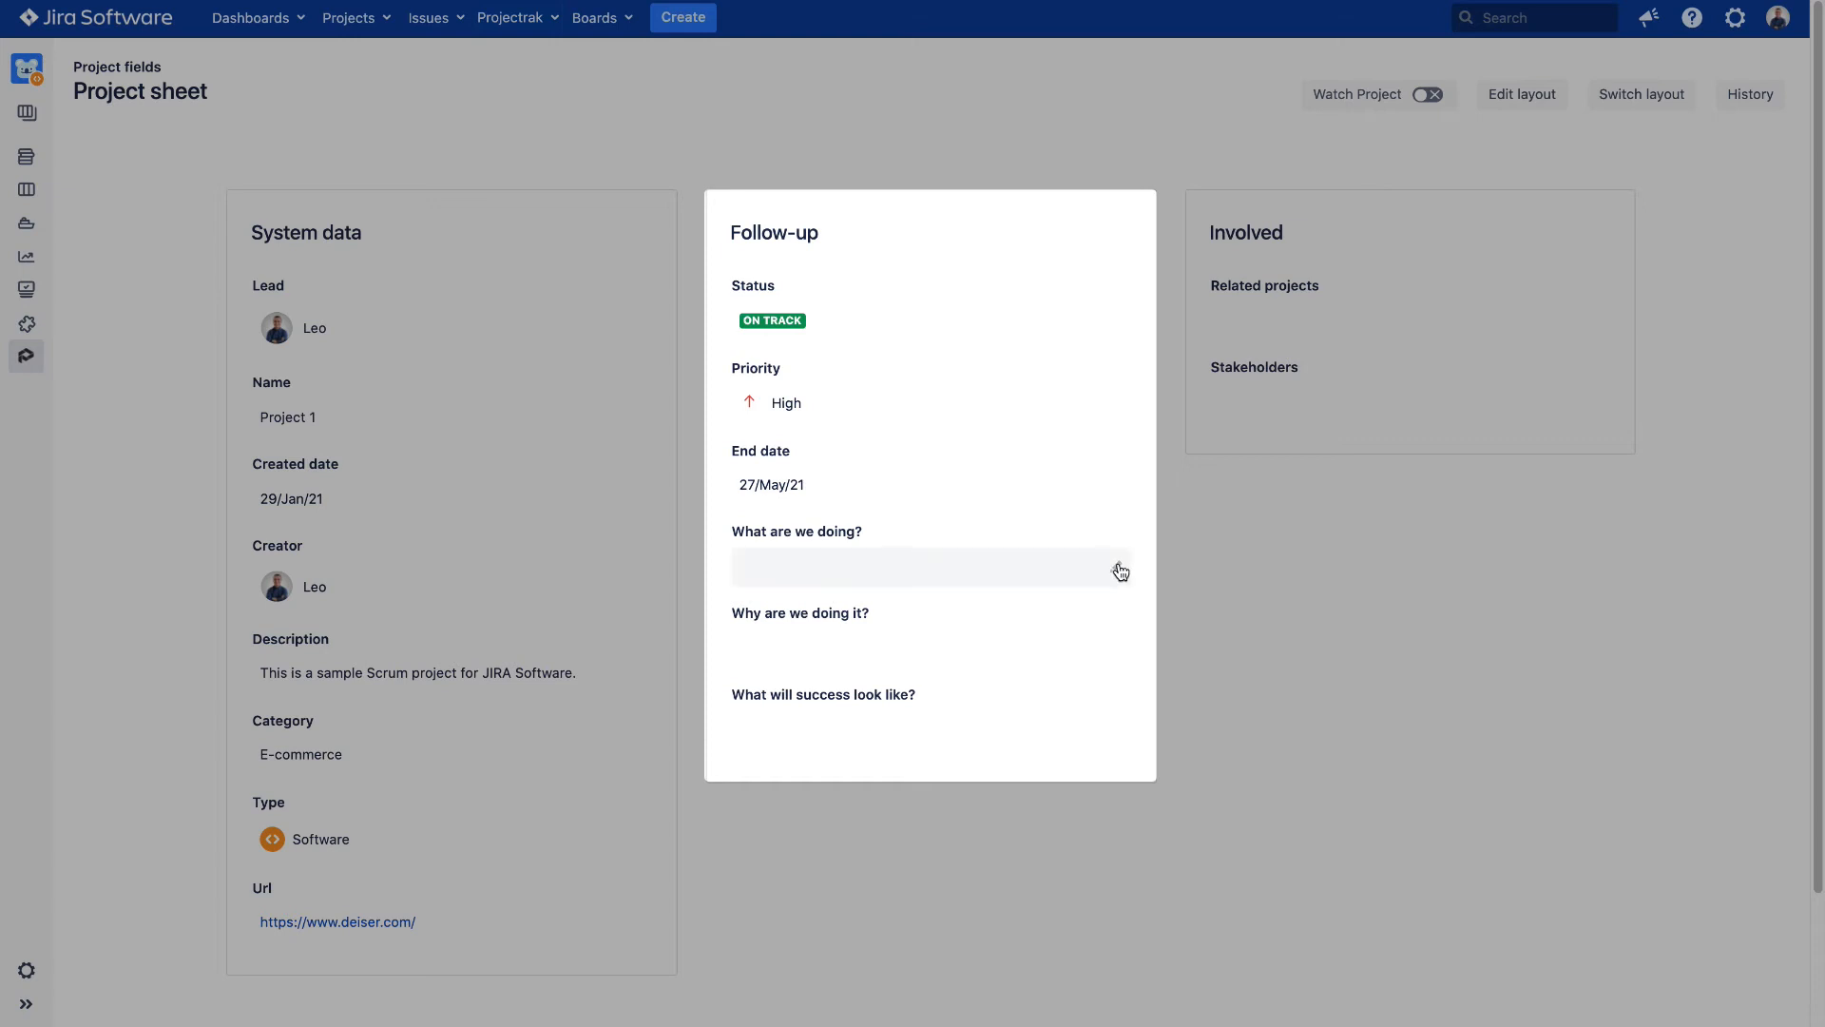
Answer the goals: 'New product for Project Tracking', 'Users need to track projects in Jira', '50% of Jira users are tracking projects with us'.
{"action": "left_click", "coordinate": [930, 568]}
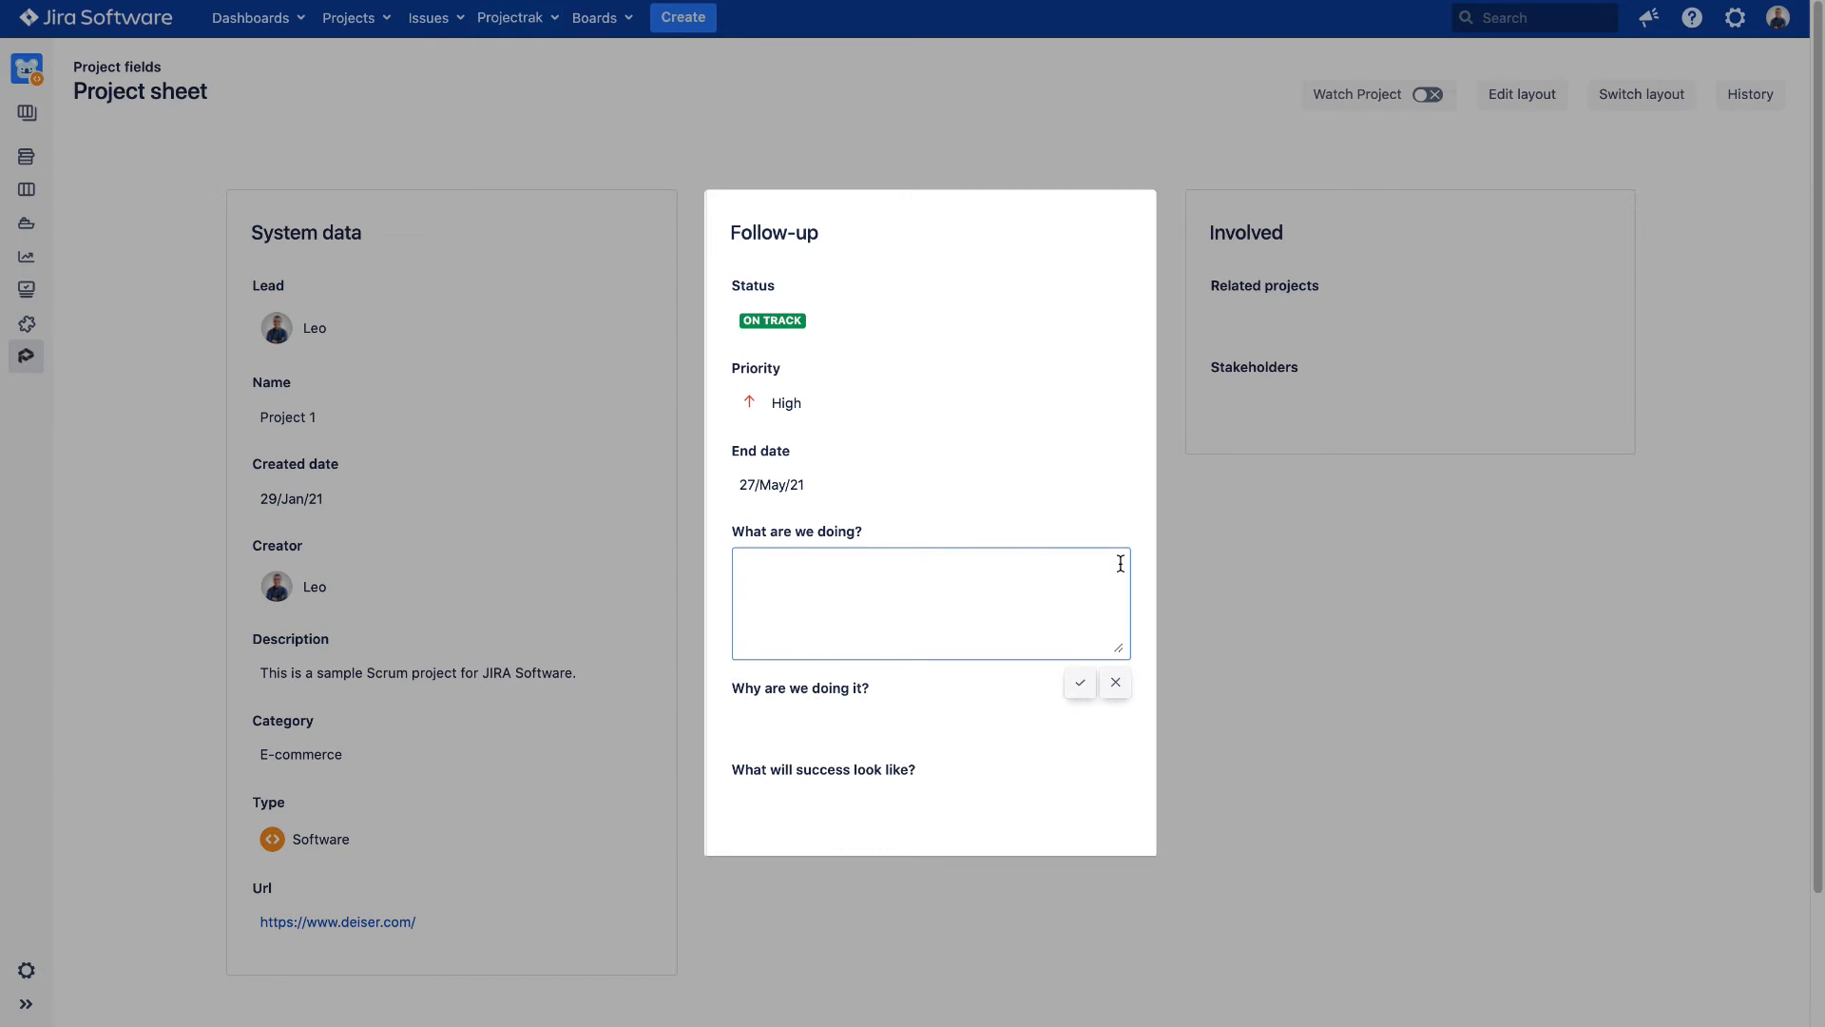
{"action": "type", "text": "New product for Project Tracking"}
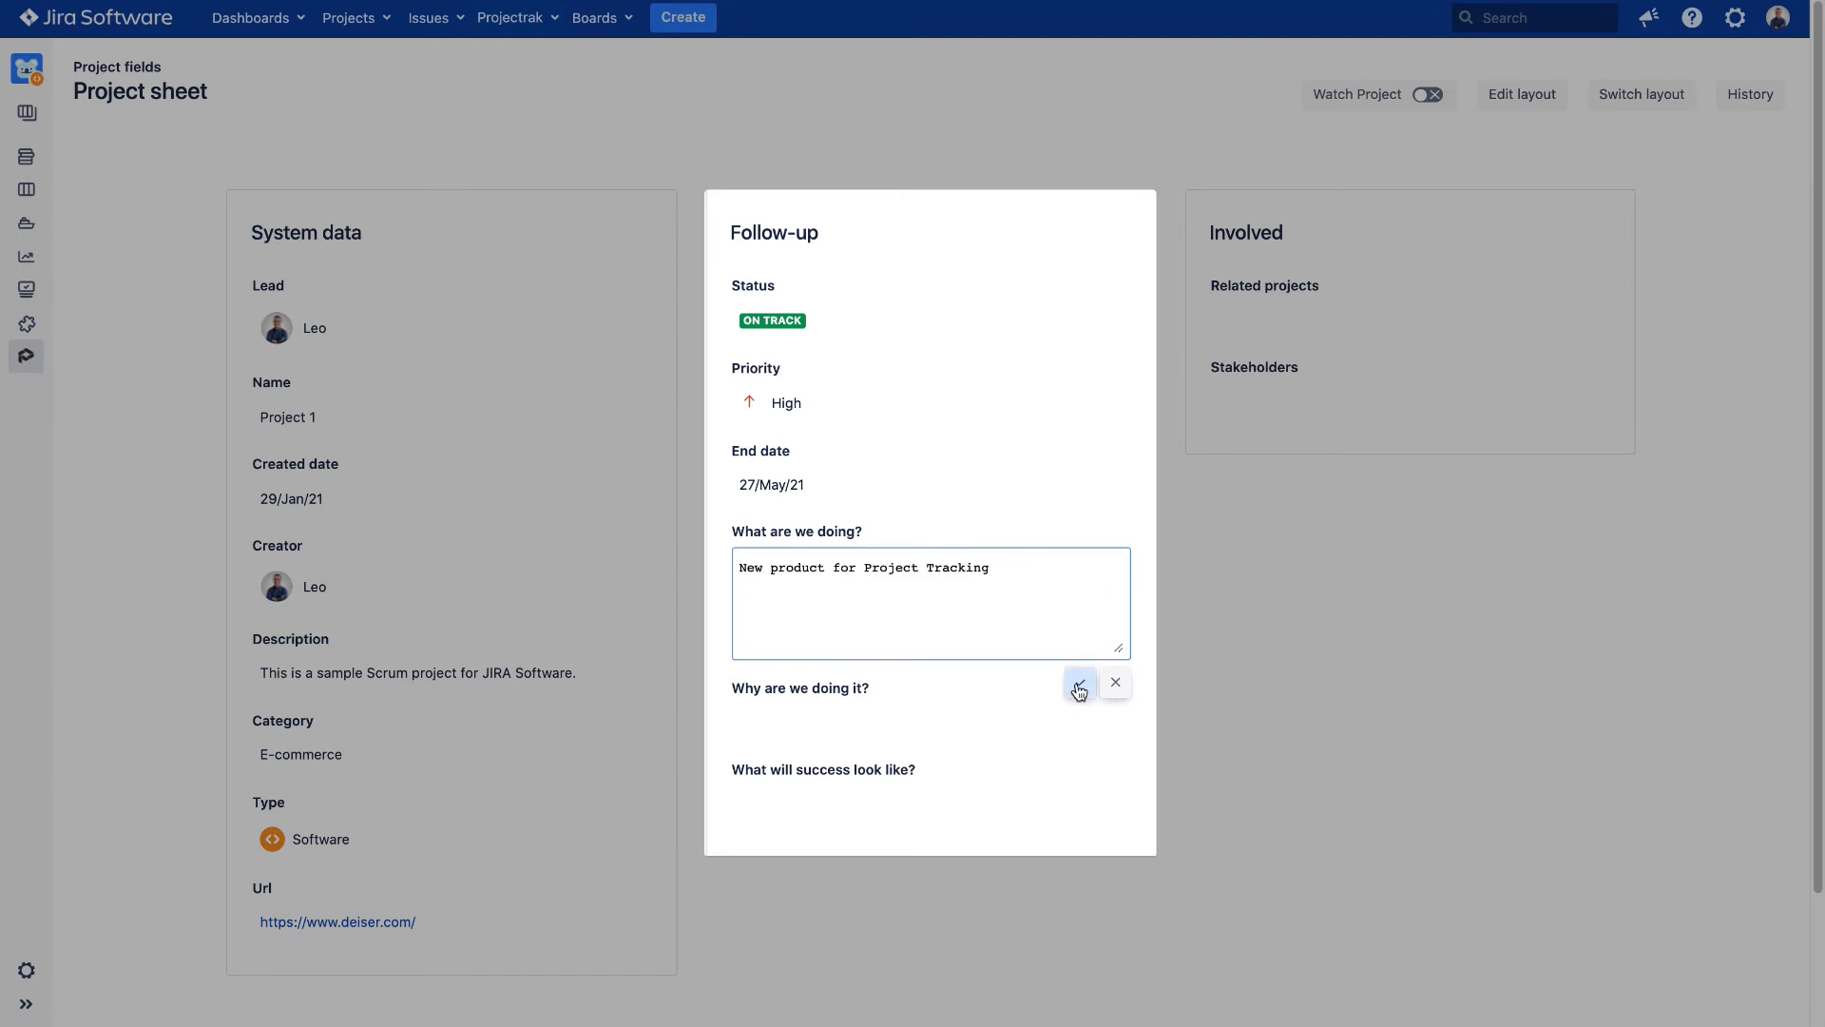
{"action": "left_click", "coordinate": [1076, 683]}
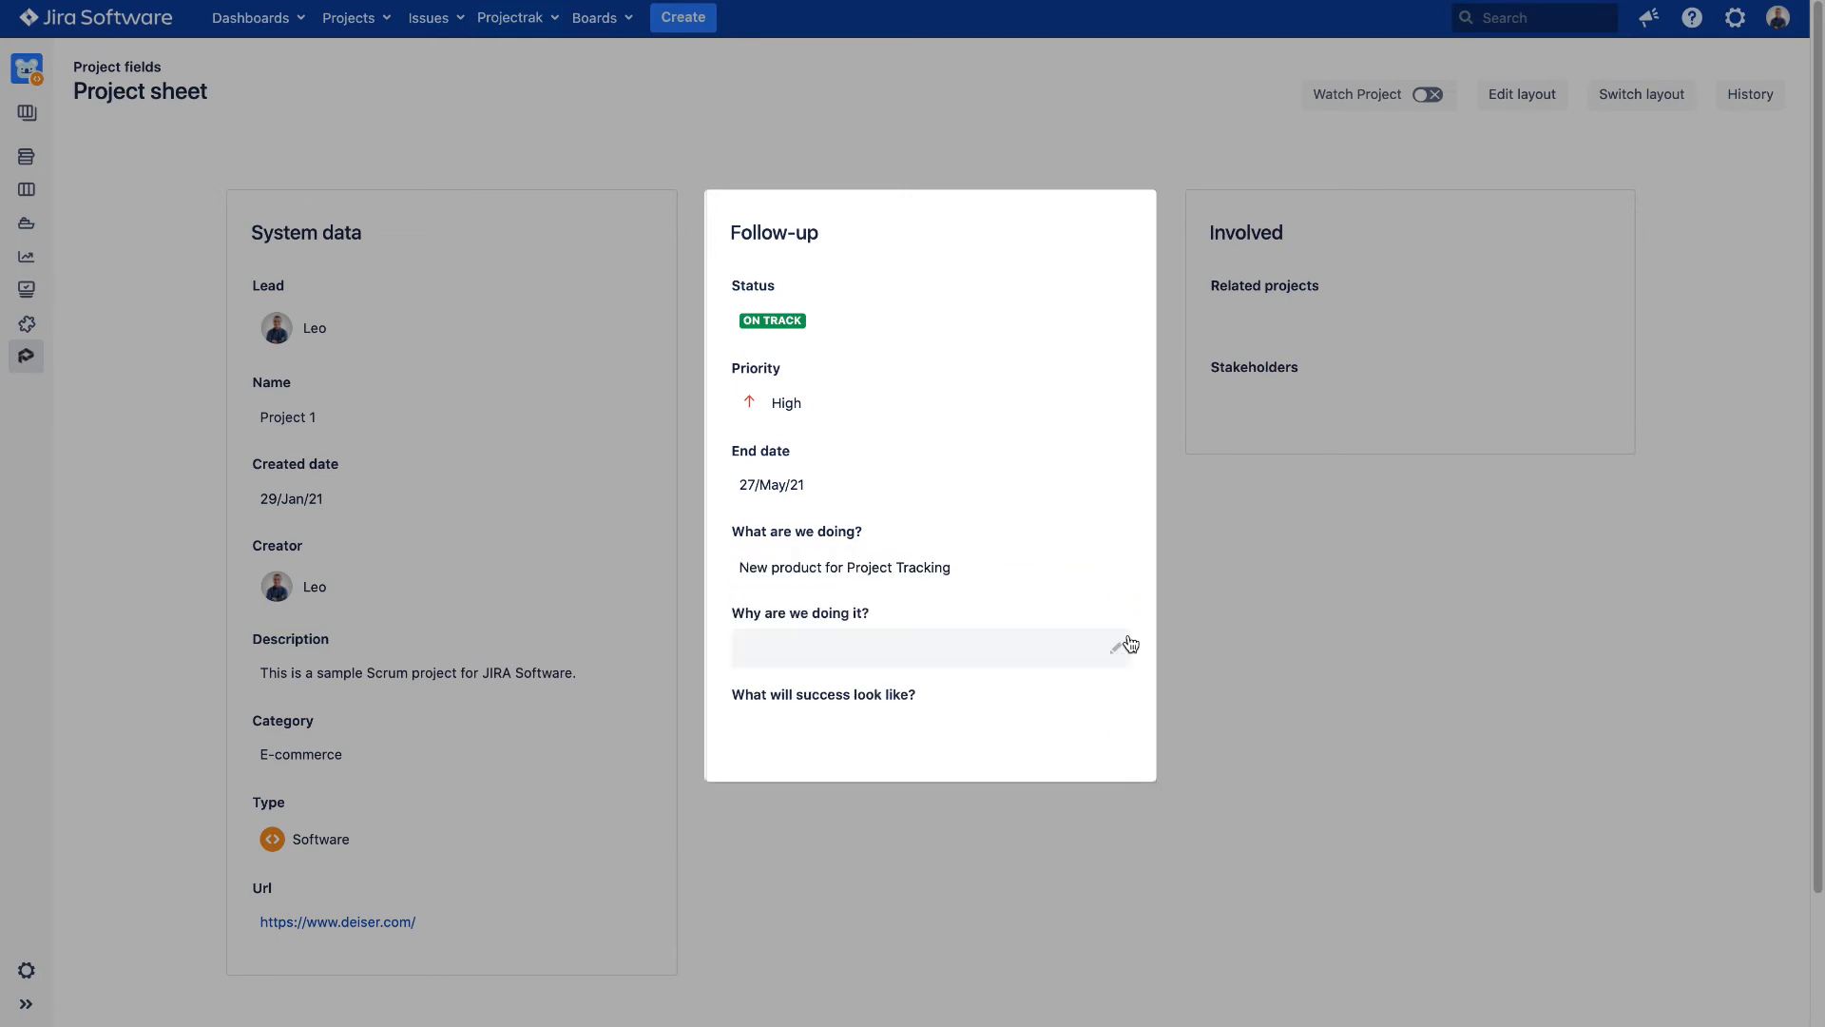
{"action": "left_click", "coordinate": [931, 646]}
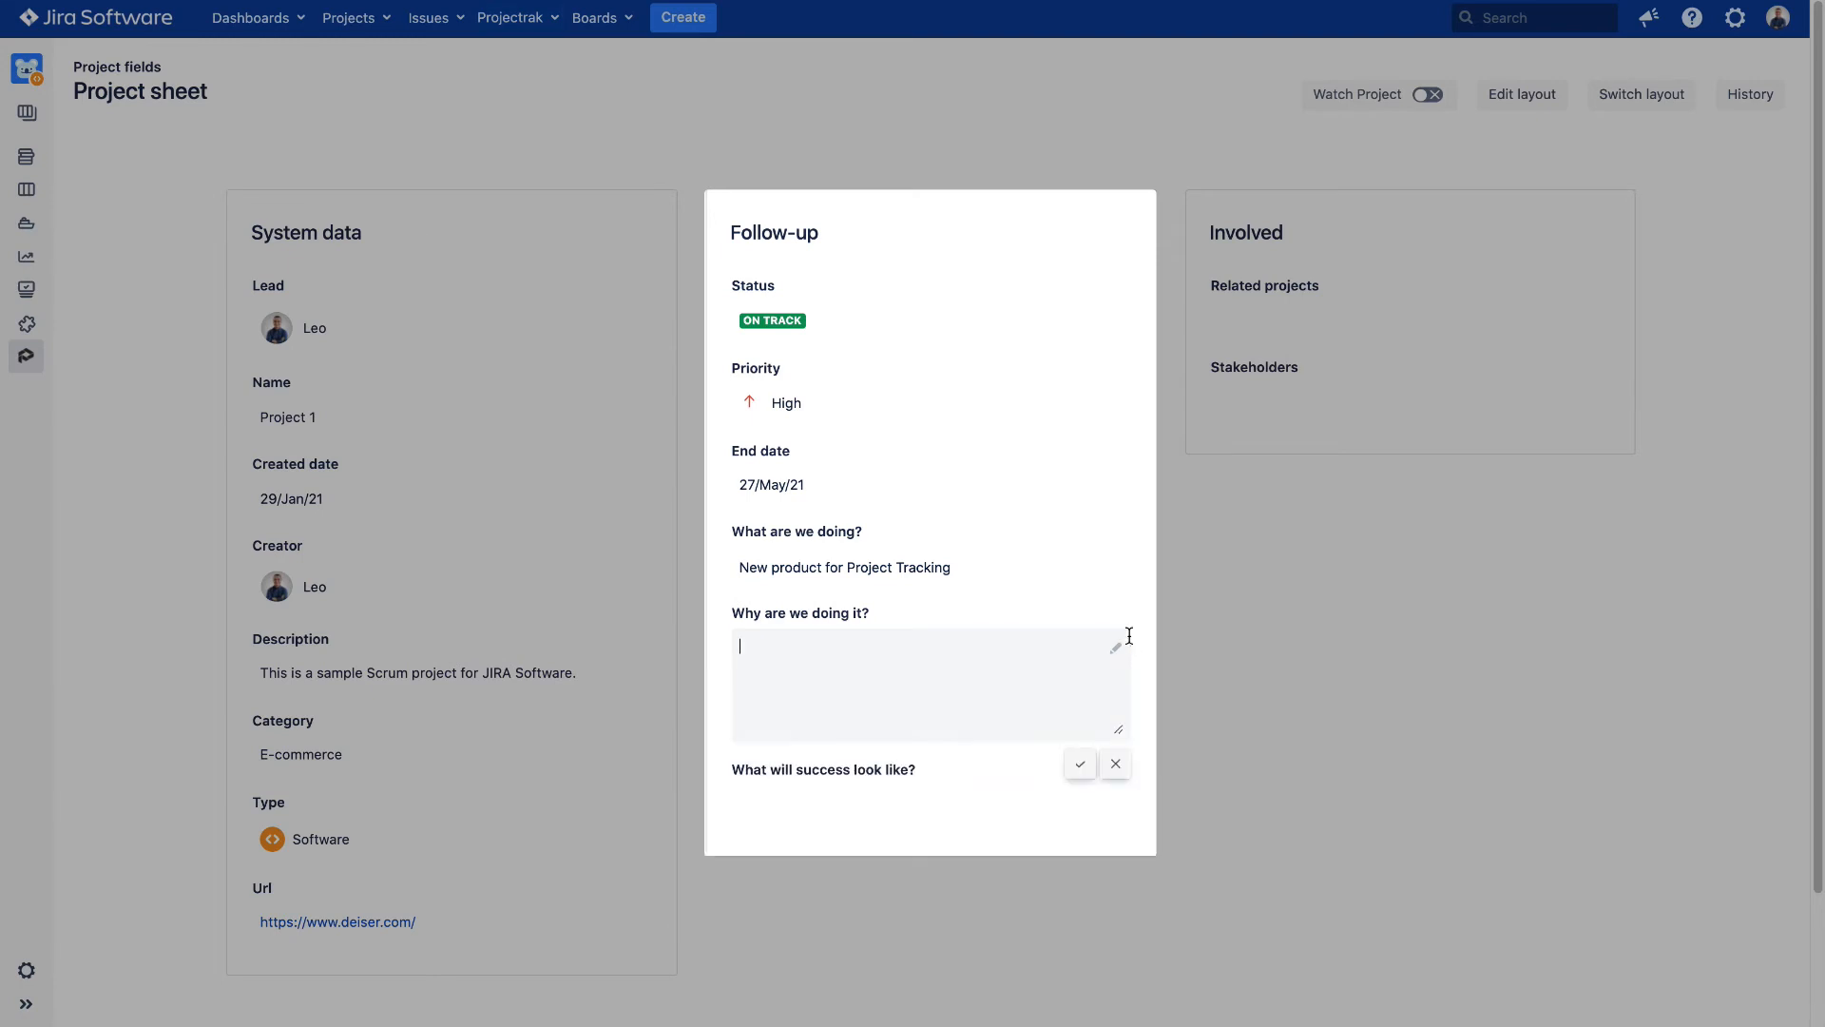
{"action": "type", "text": "Users need to track projects in Jira"}
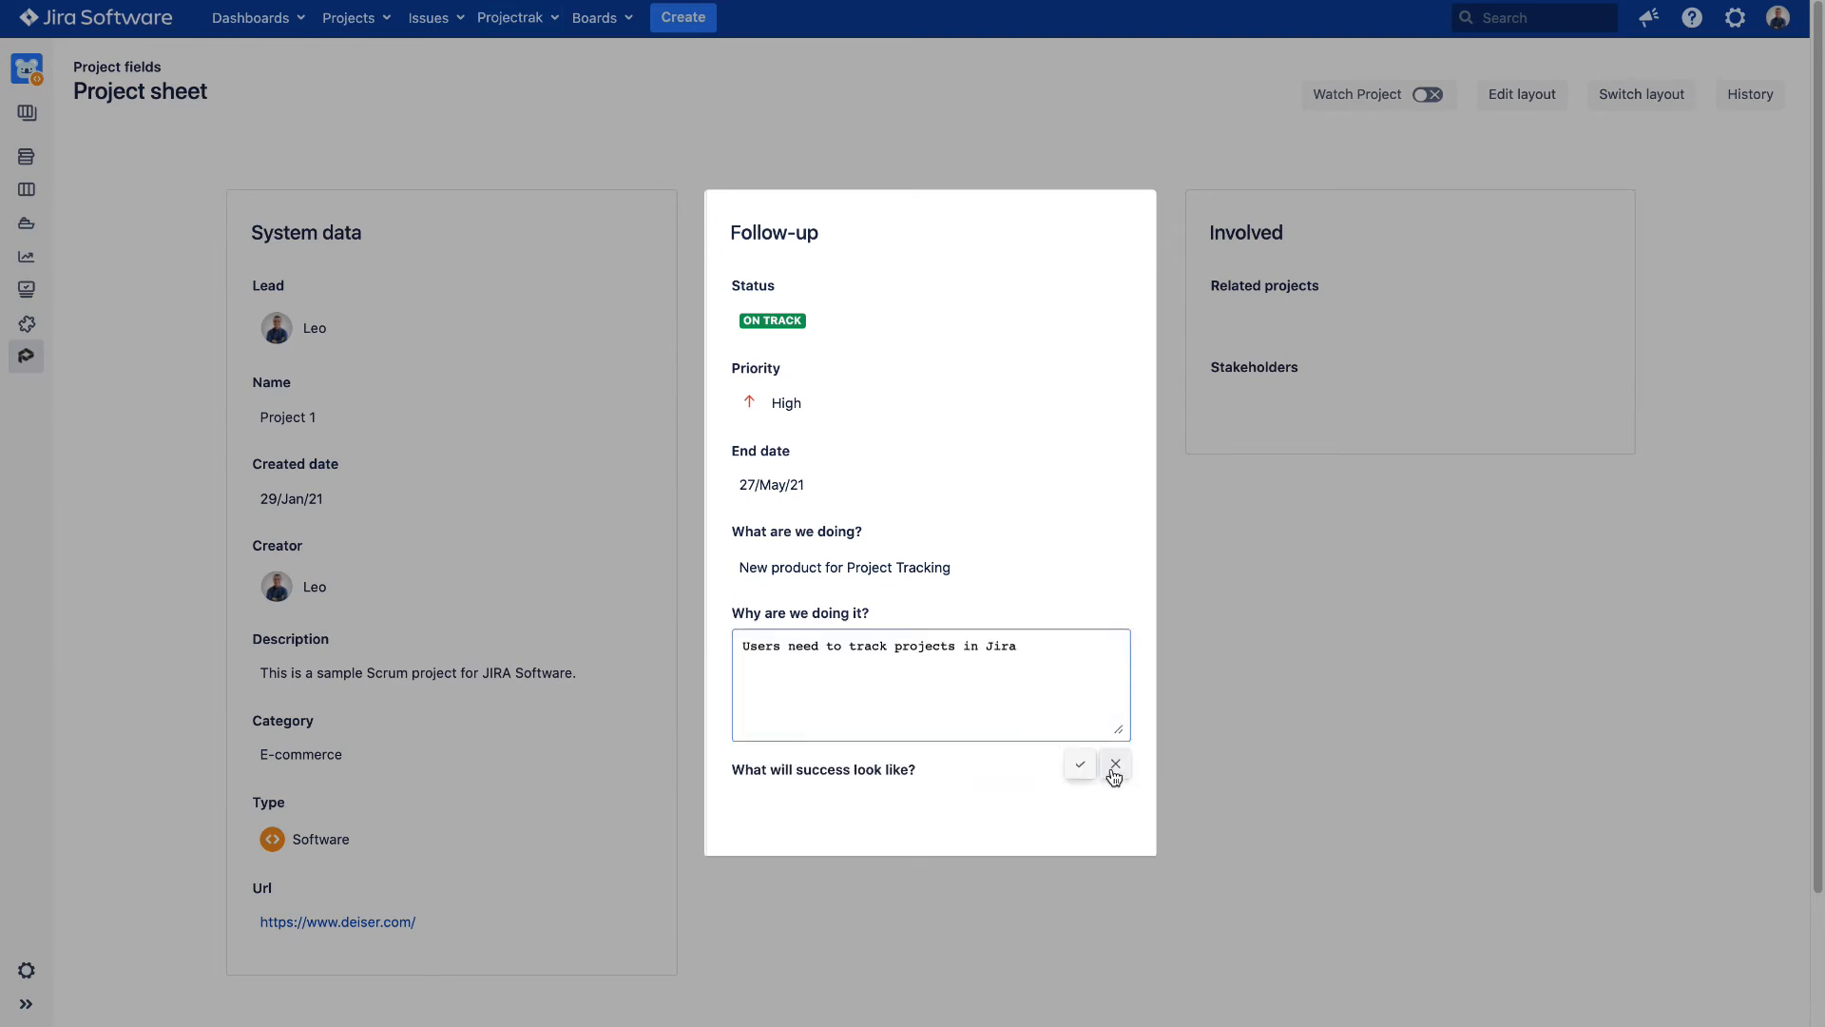
{"action": "left_click", "coordinate": [1112, 764]}
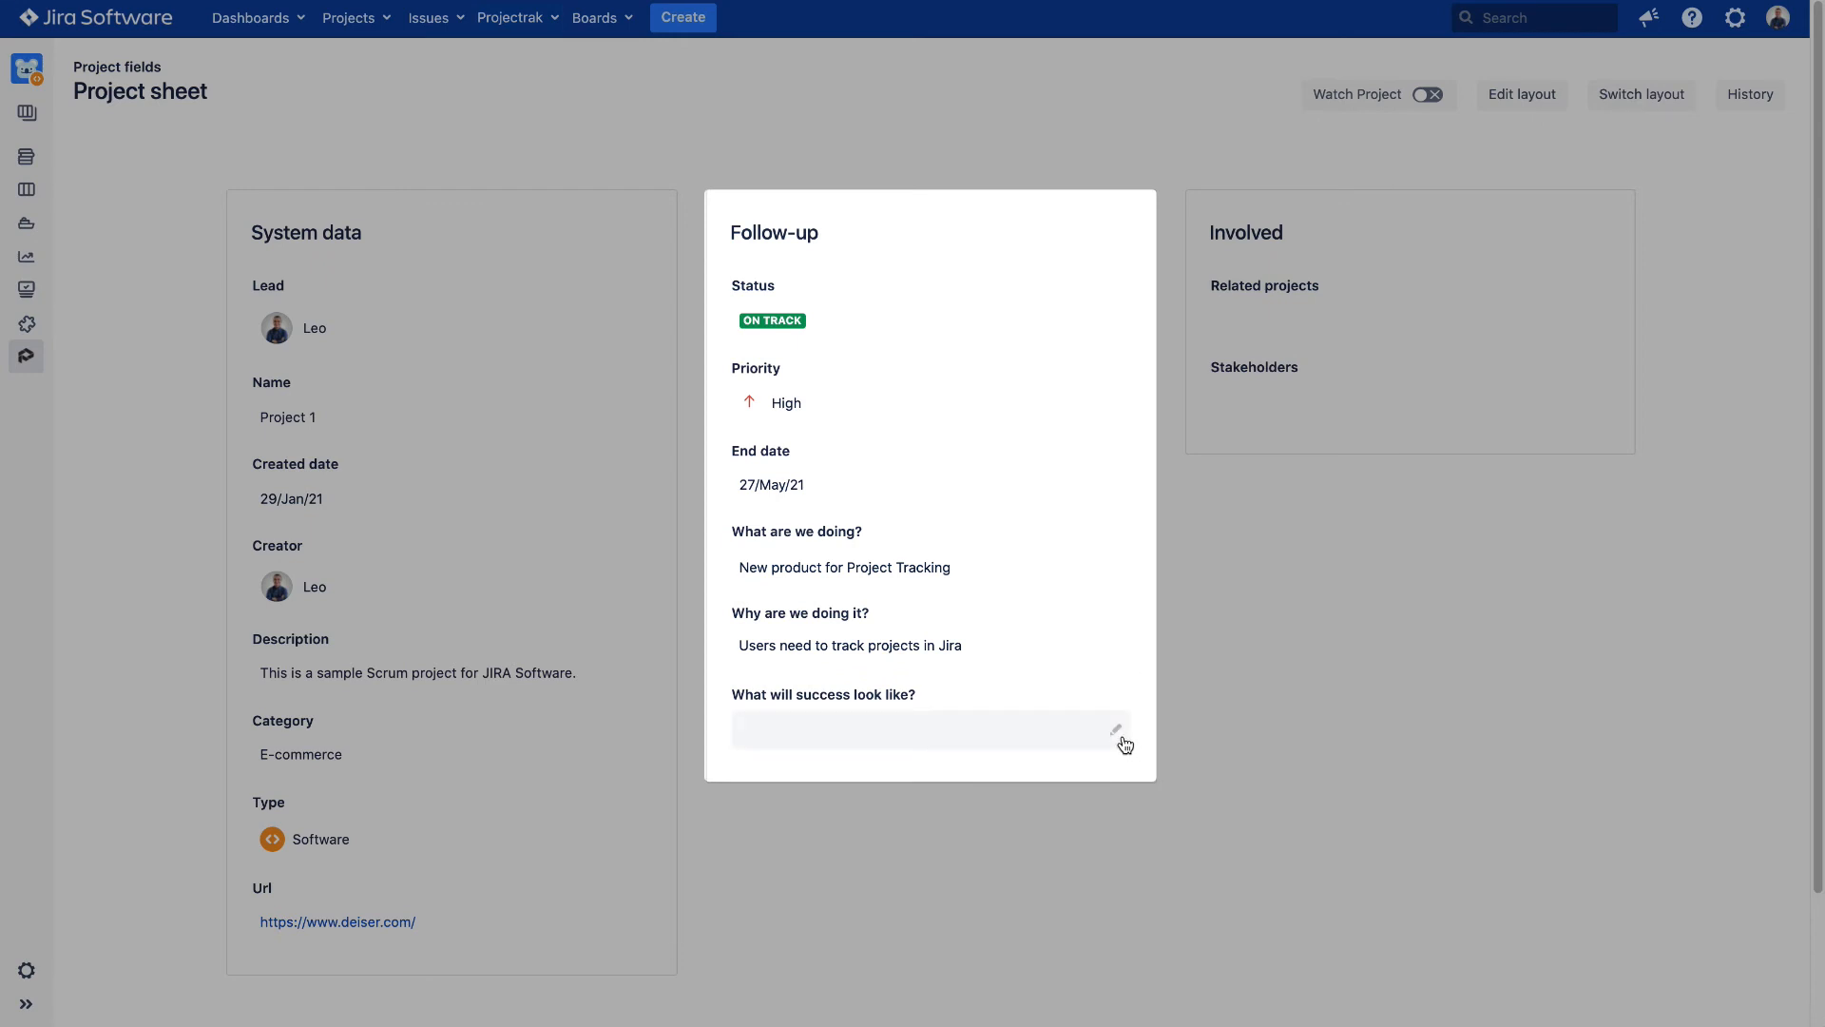
{"action": "type", "text": "50% of Jira users are tracking projects with us"}
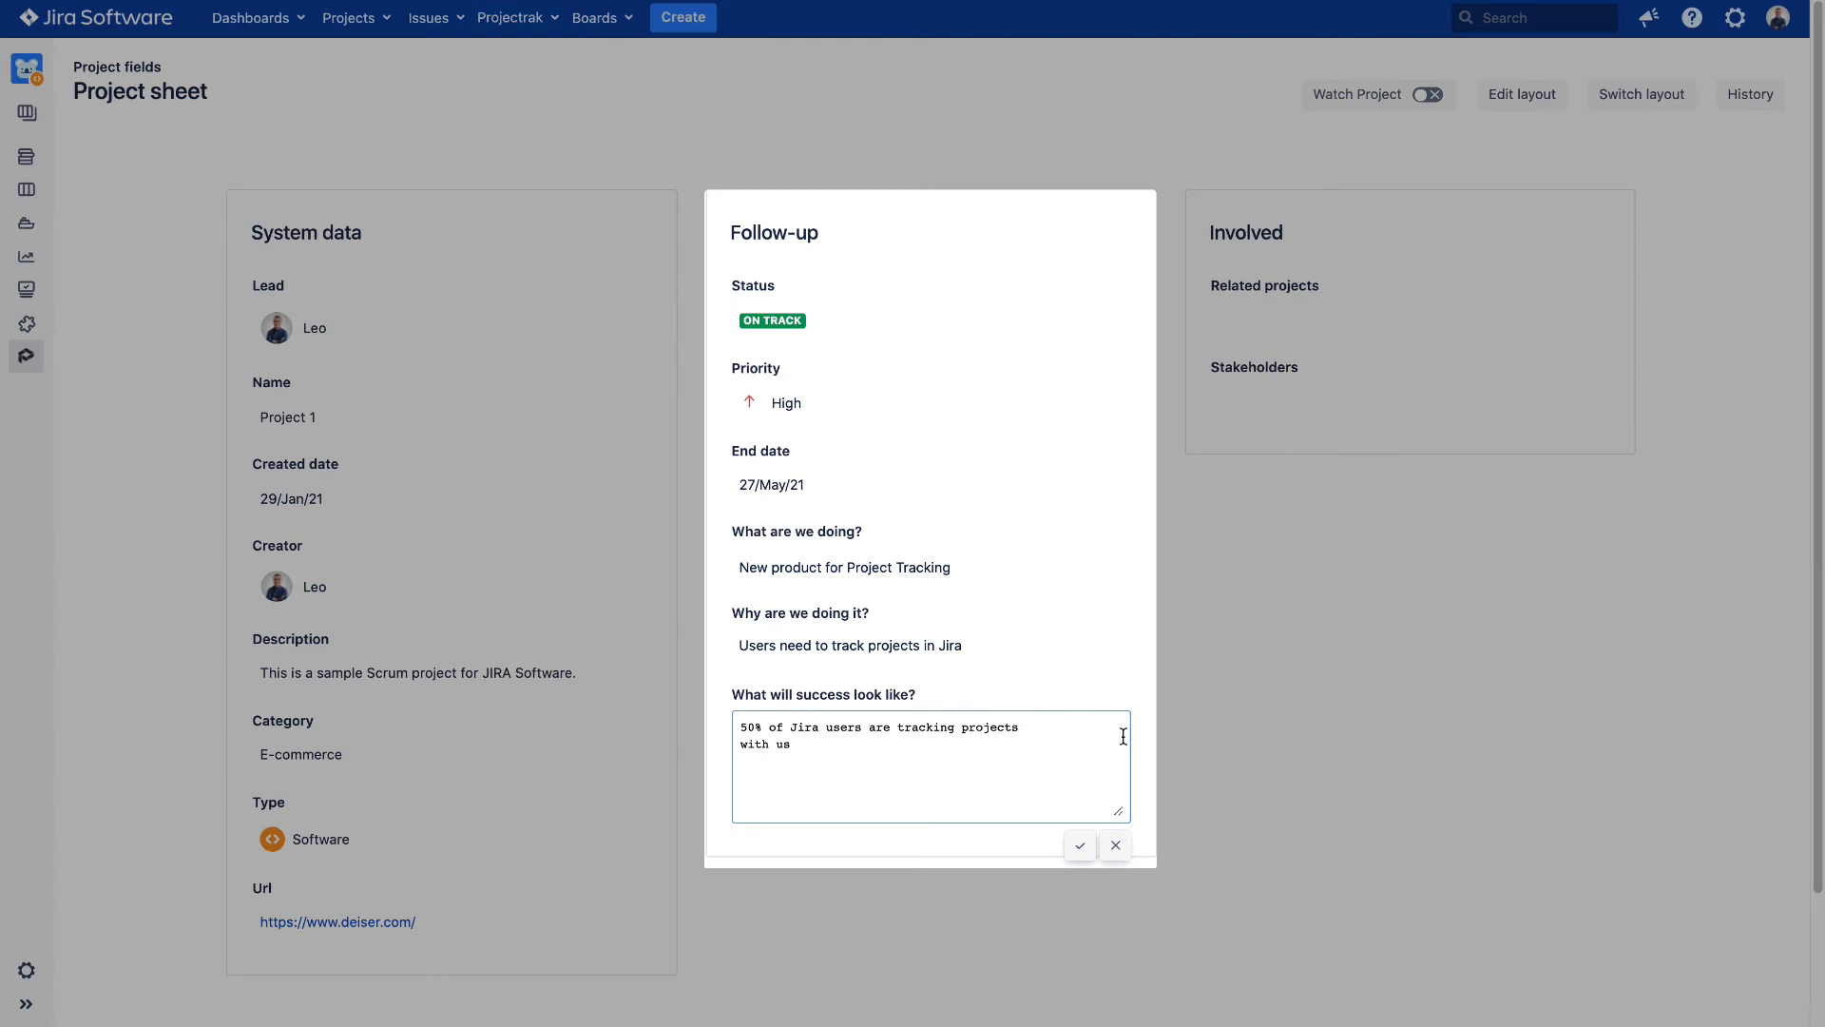
{"action": "left_click", "coordinate": [1080, 845]}
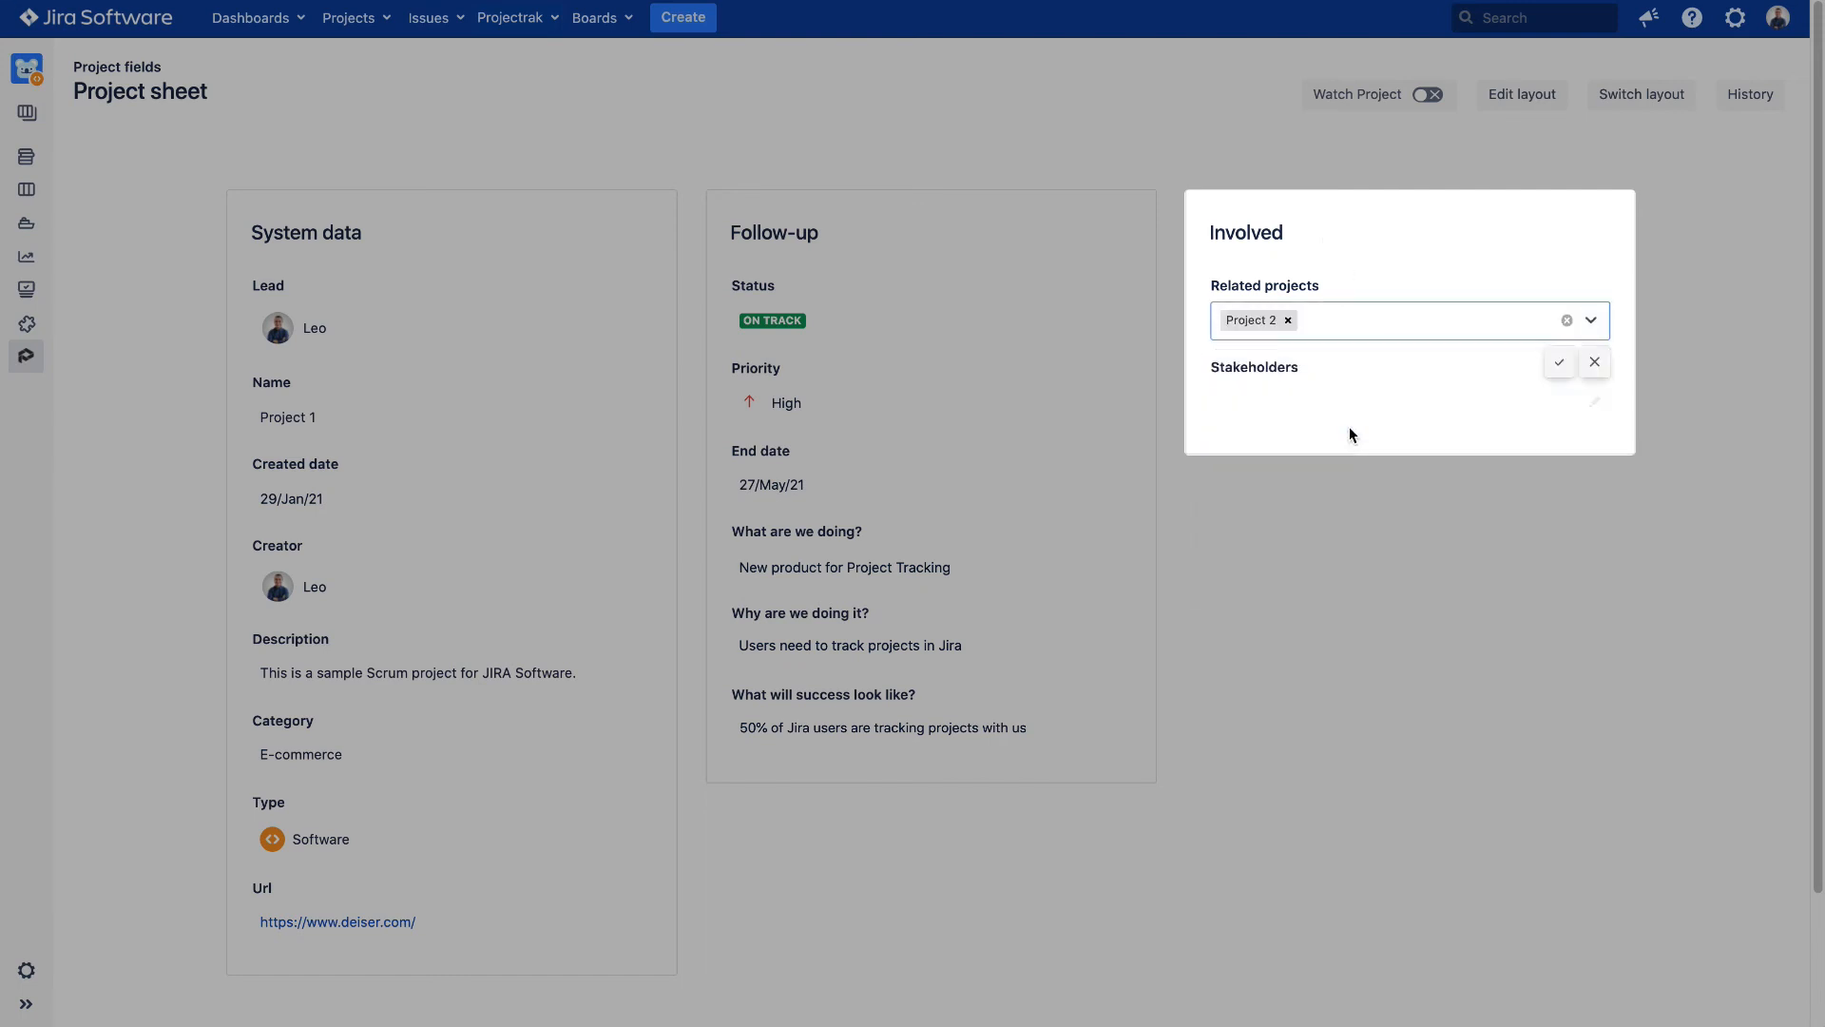
Add Project 4 alongside Project 2 as related projects and confirm.
{"action": "left_click", "coordinate": [1397, 320]}
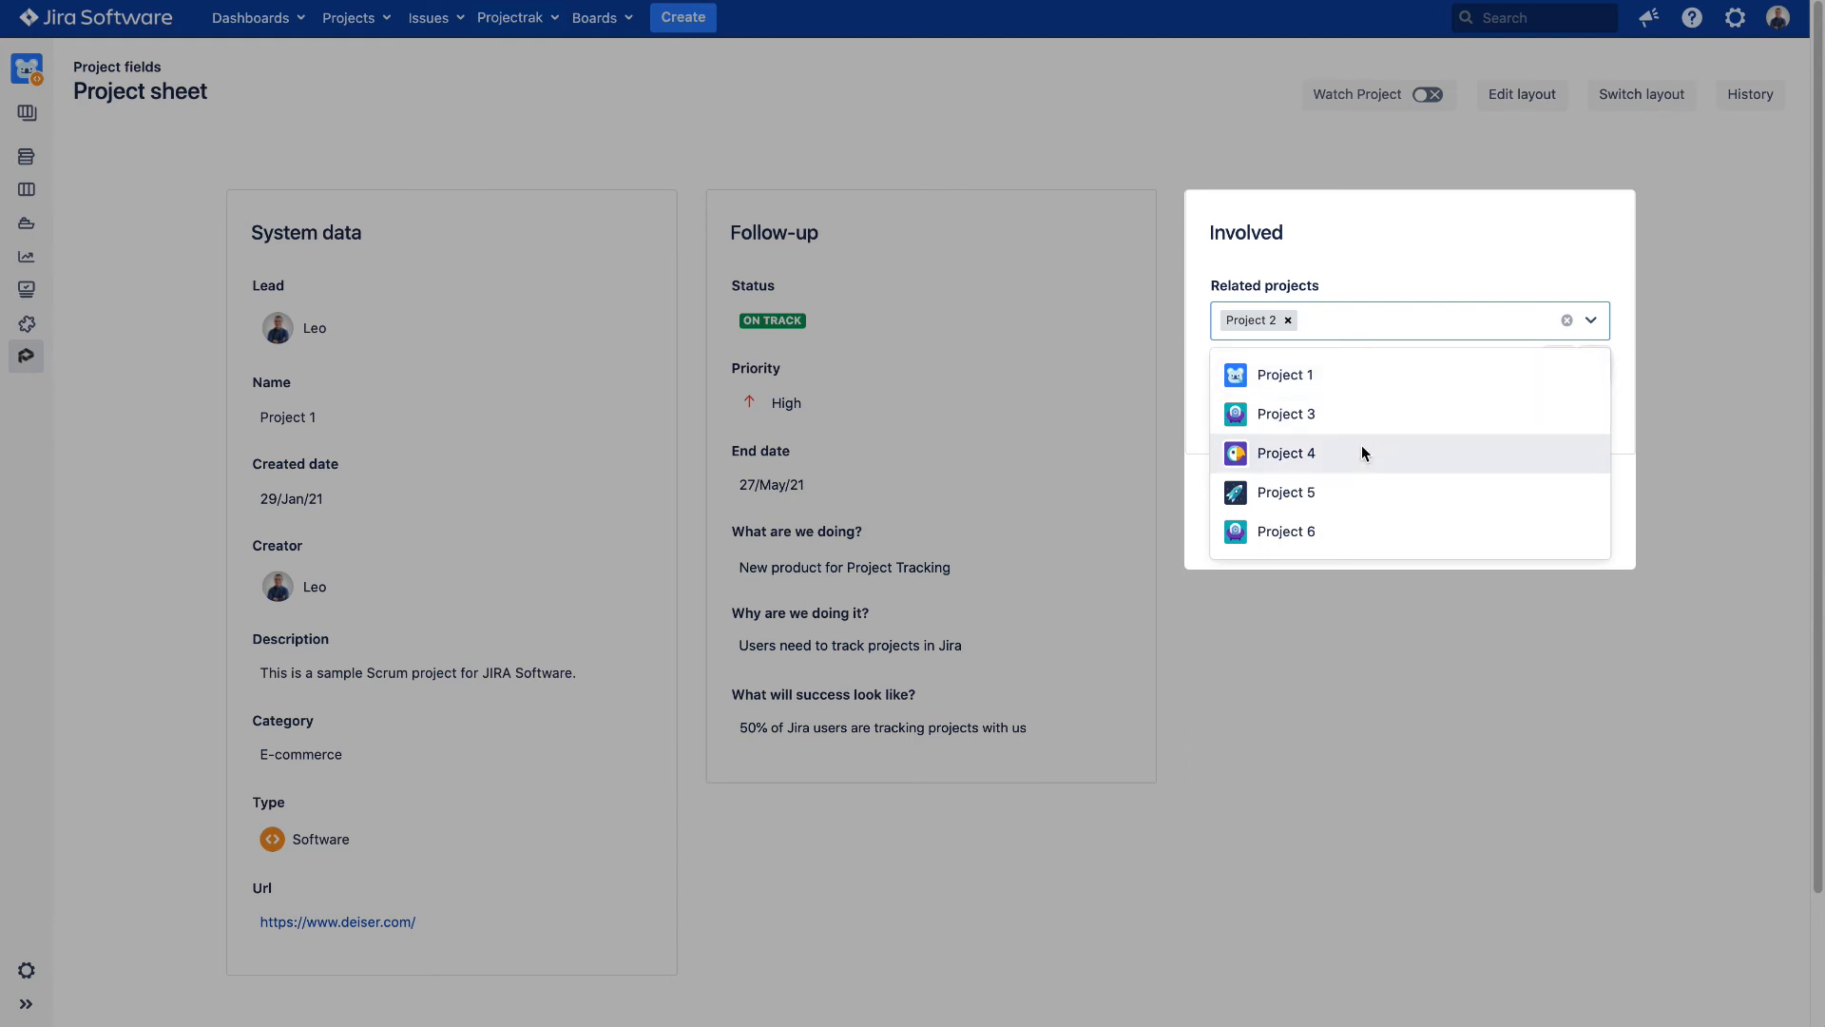
{"action": "left_click", "coordinate": [1287, 453]}
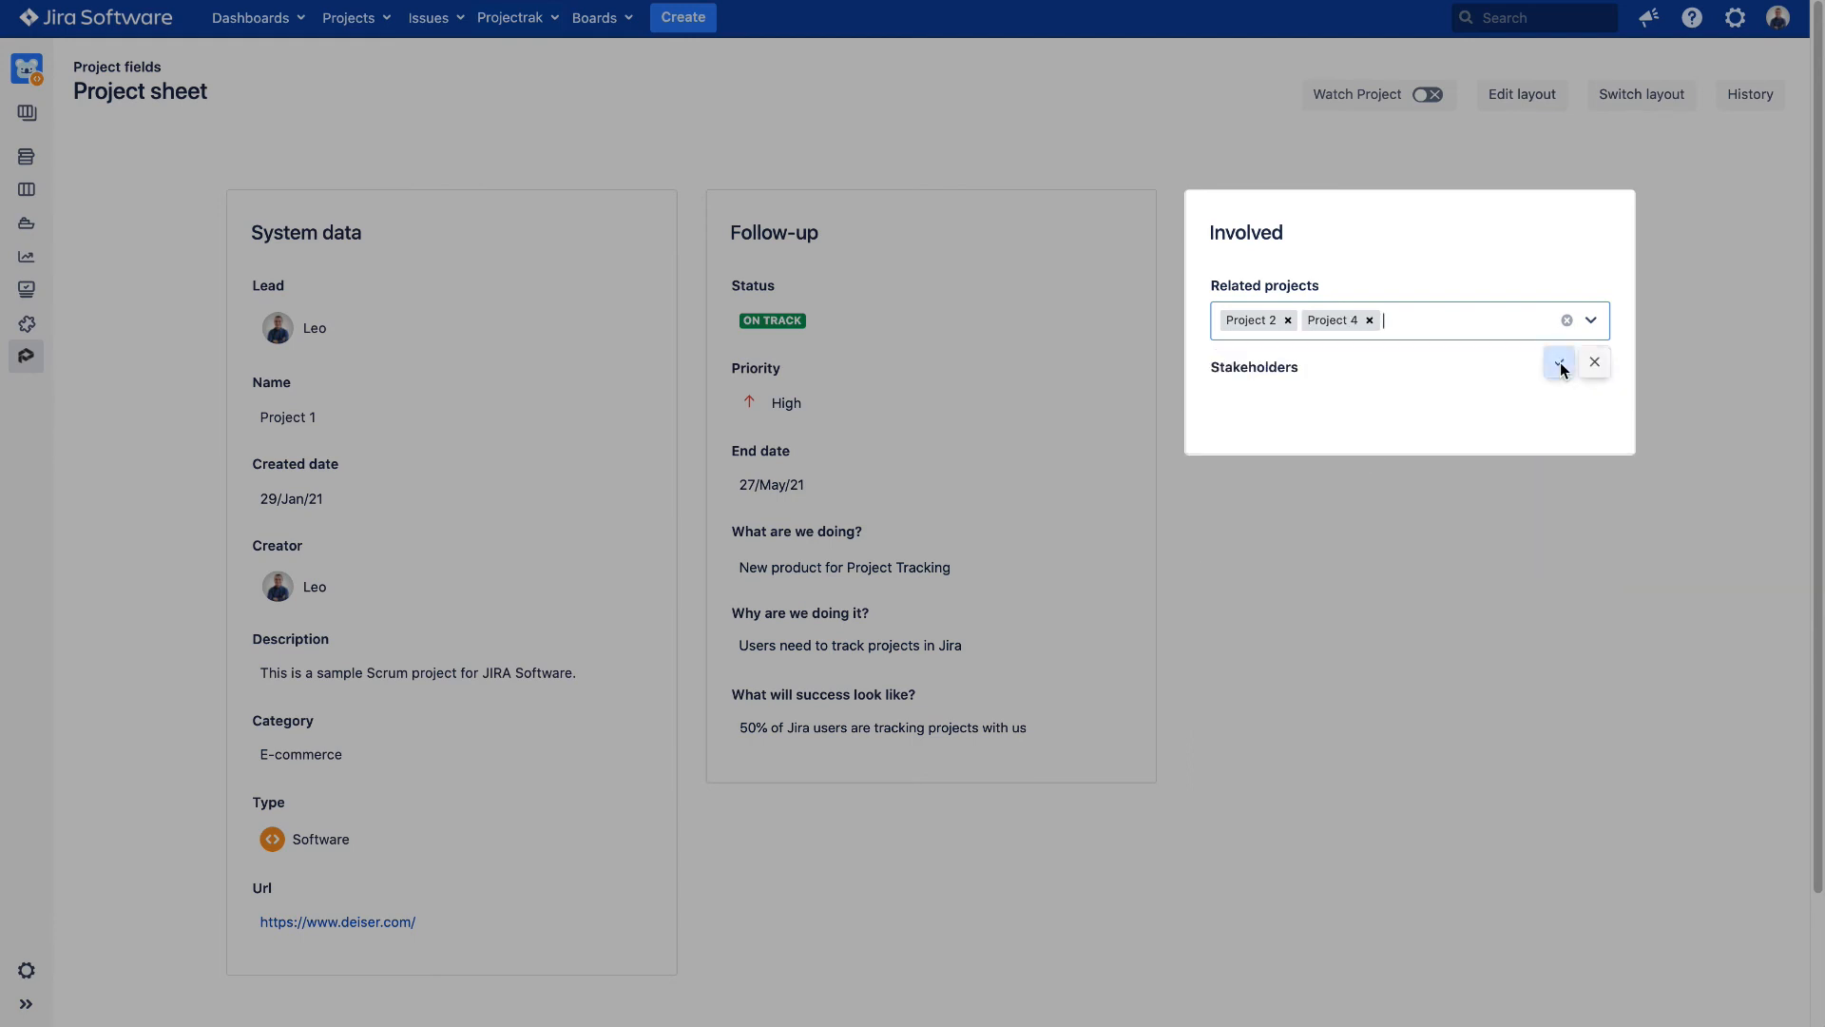
{"action": "left_click", "coordinate": [1559, 362]}
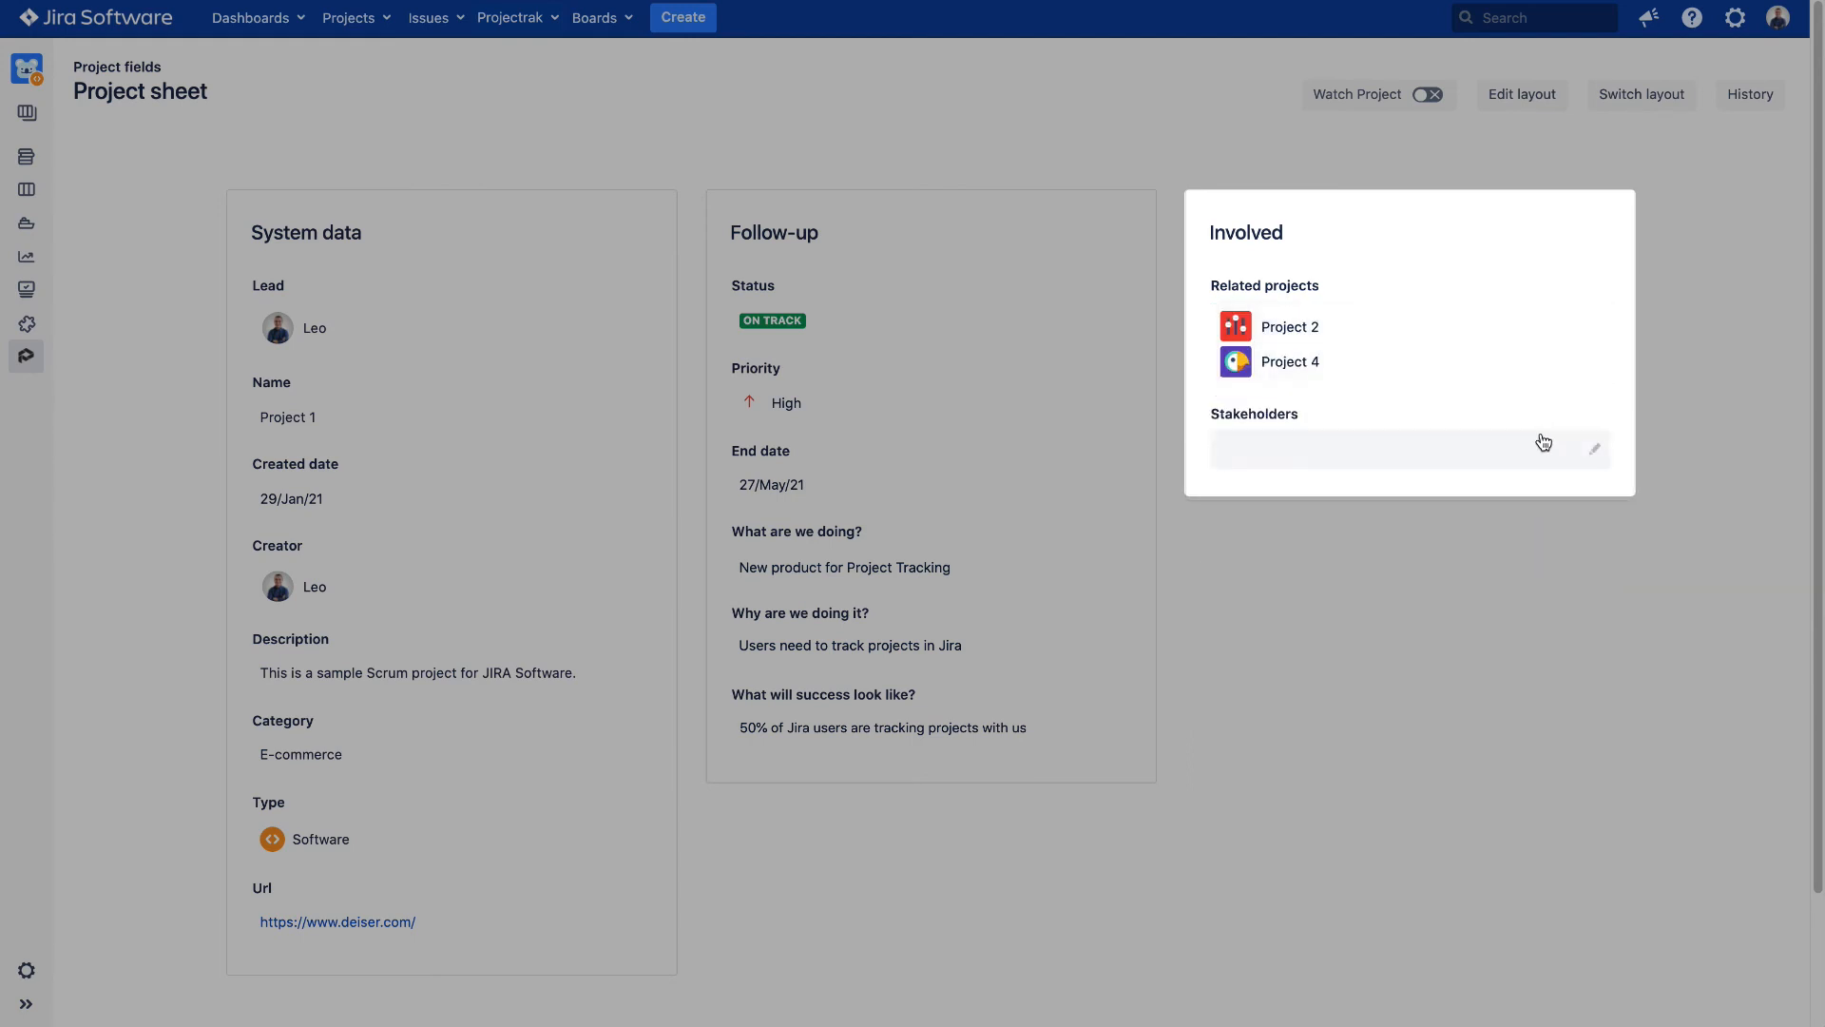
Add Guillermo as a stakeholder in the Involved section.
{"action": "type", "text": "Guillermo"}
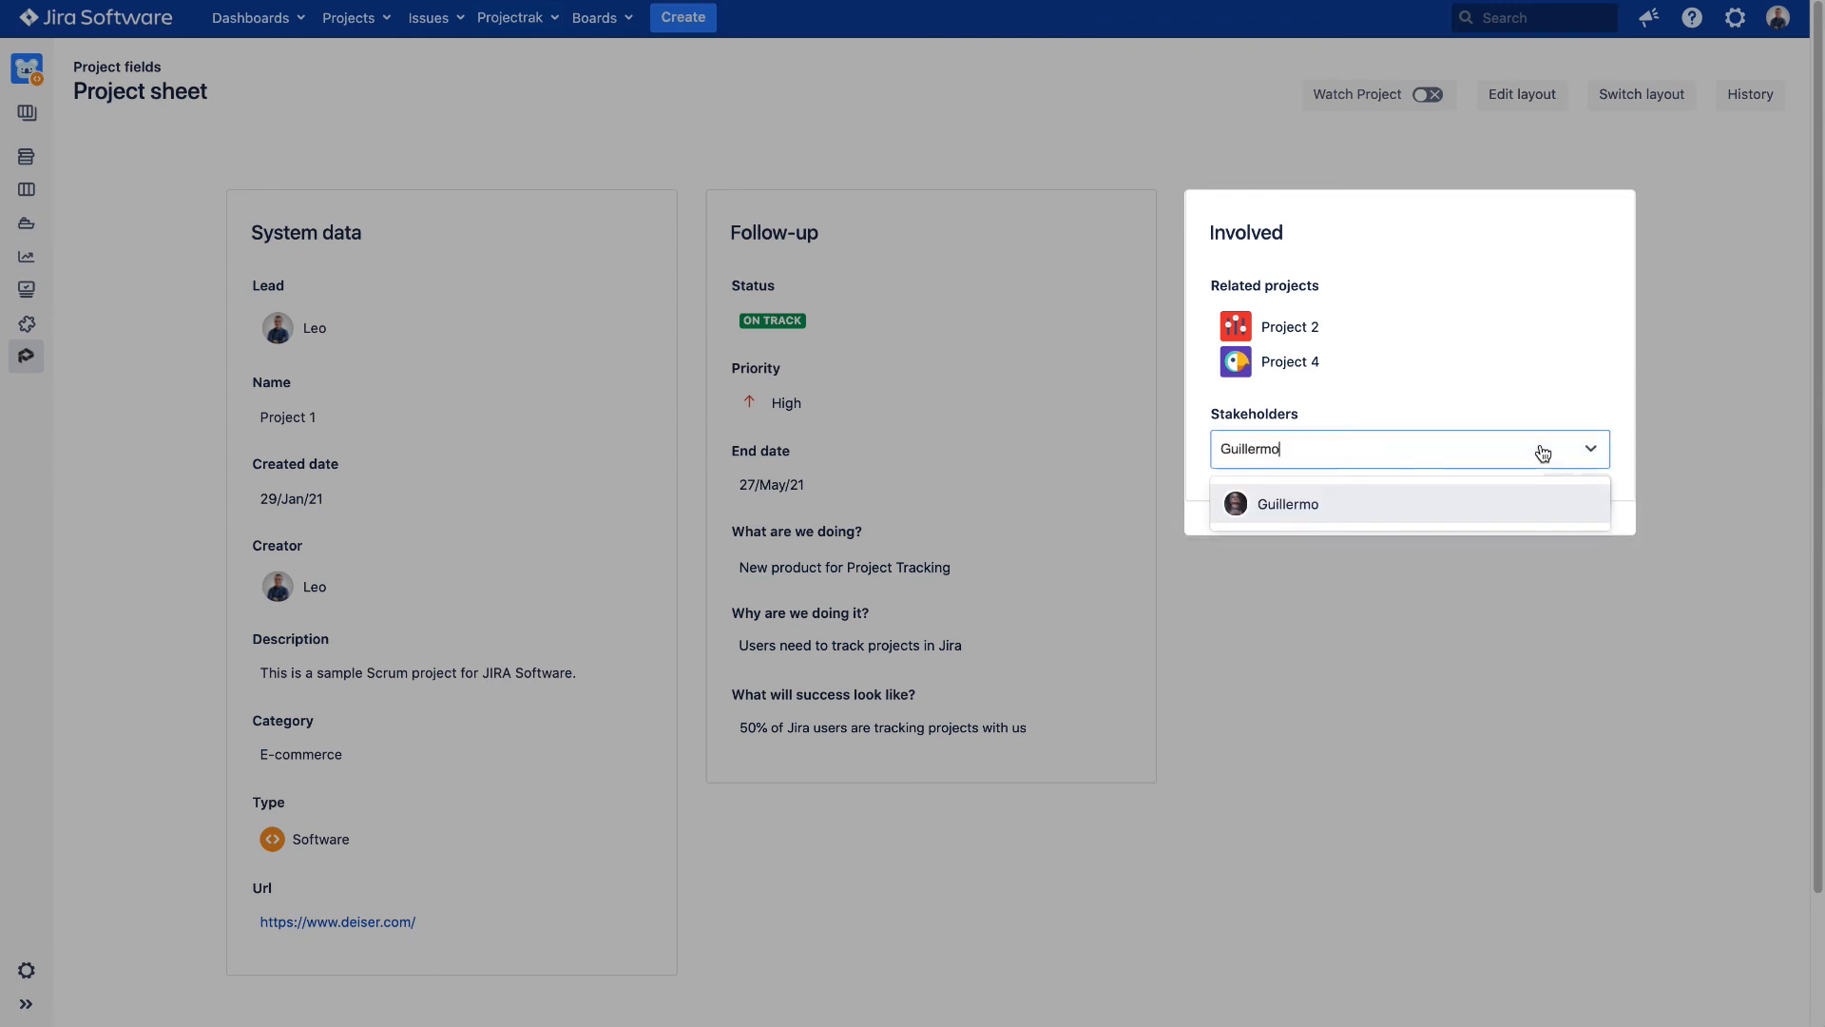
{"action": "left_click", "coordinate": [1287, 502]}
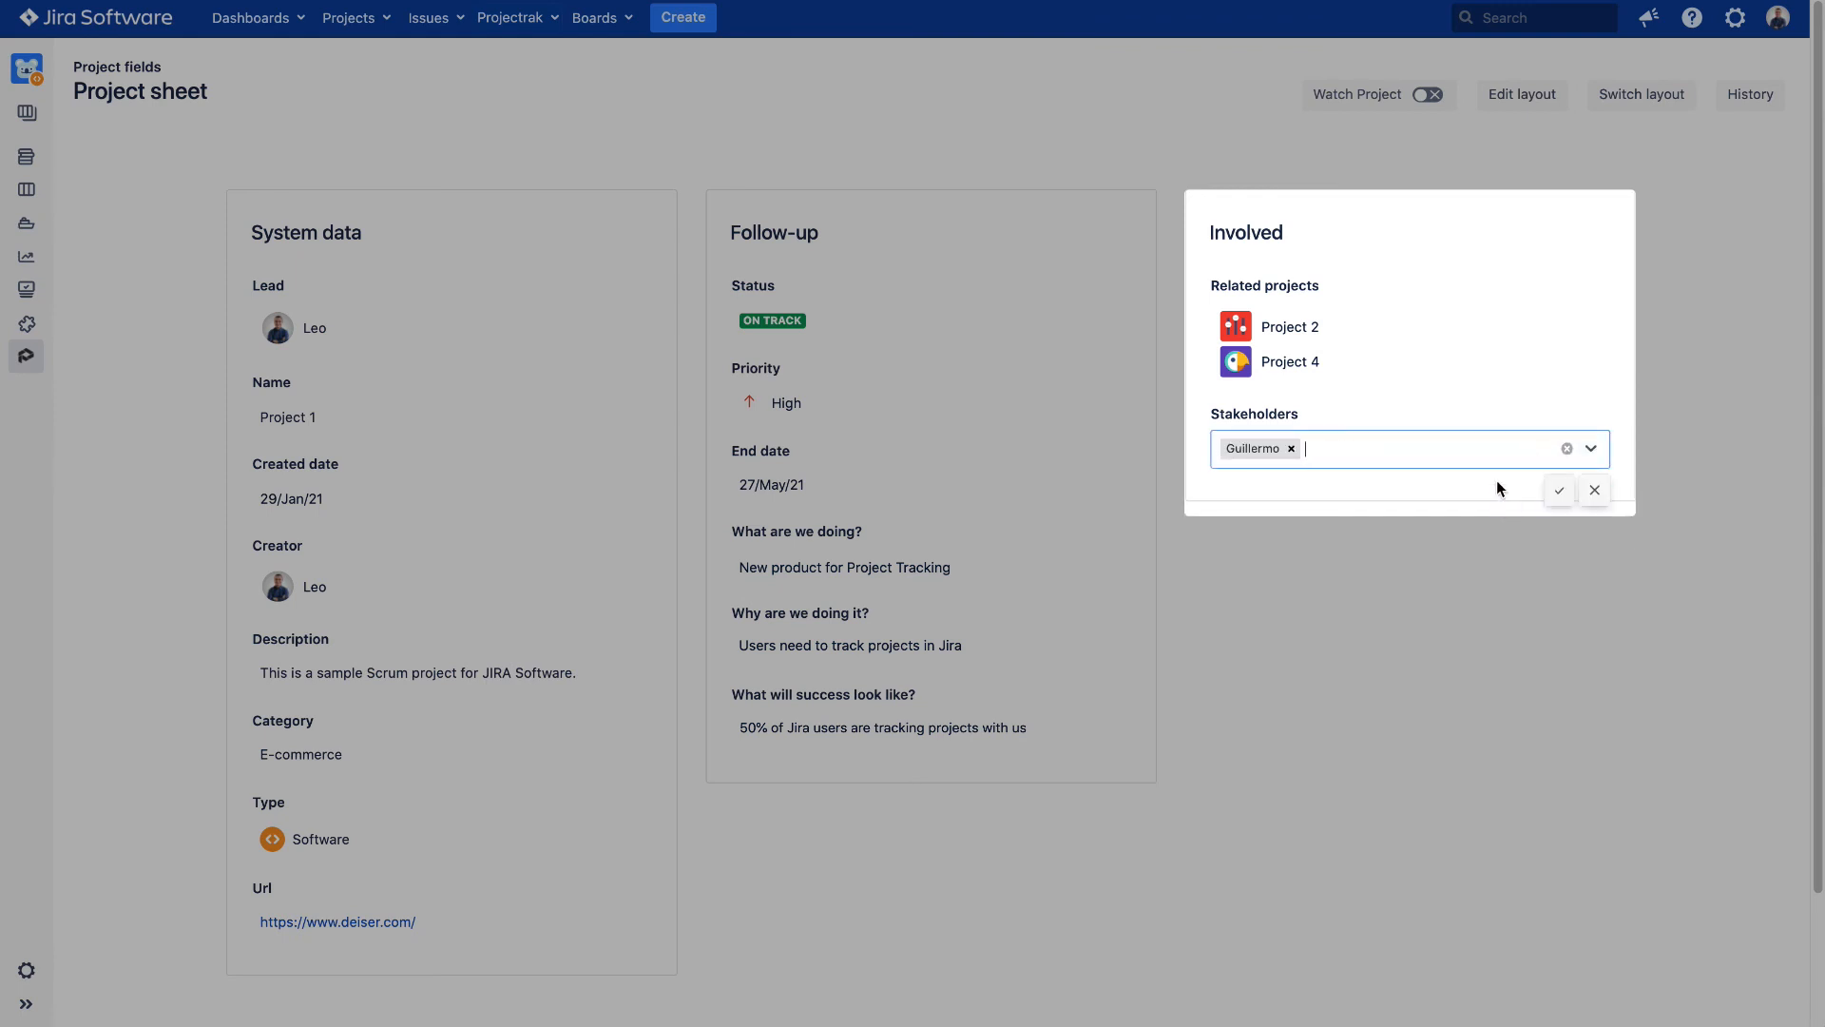
{"action": "left_click", "coordinate": [1559, 489]}
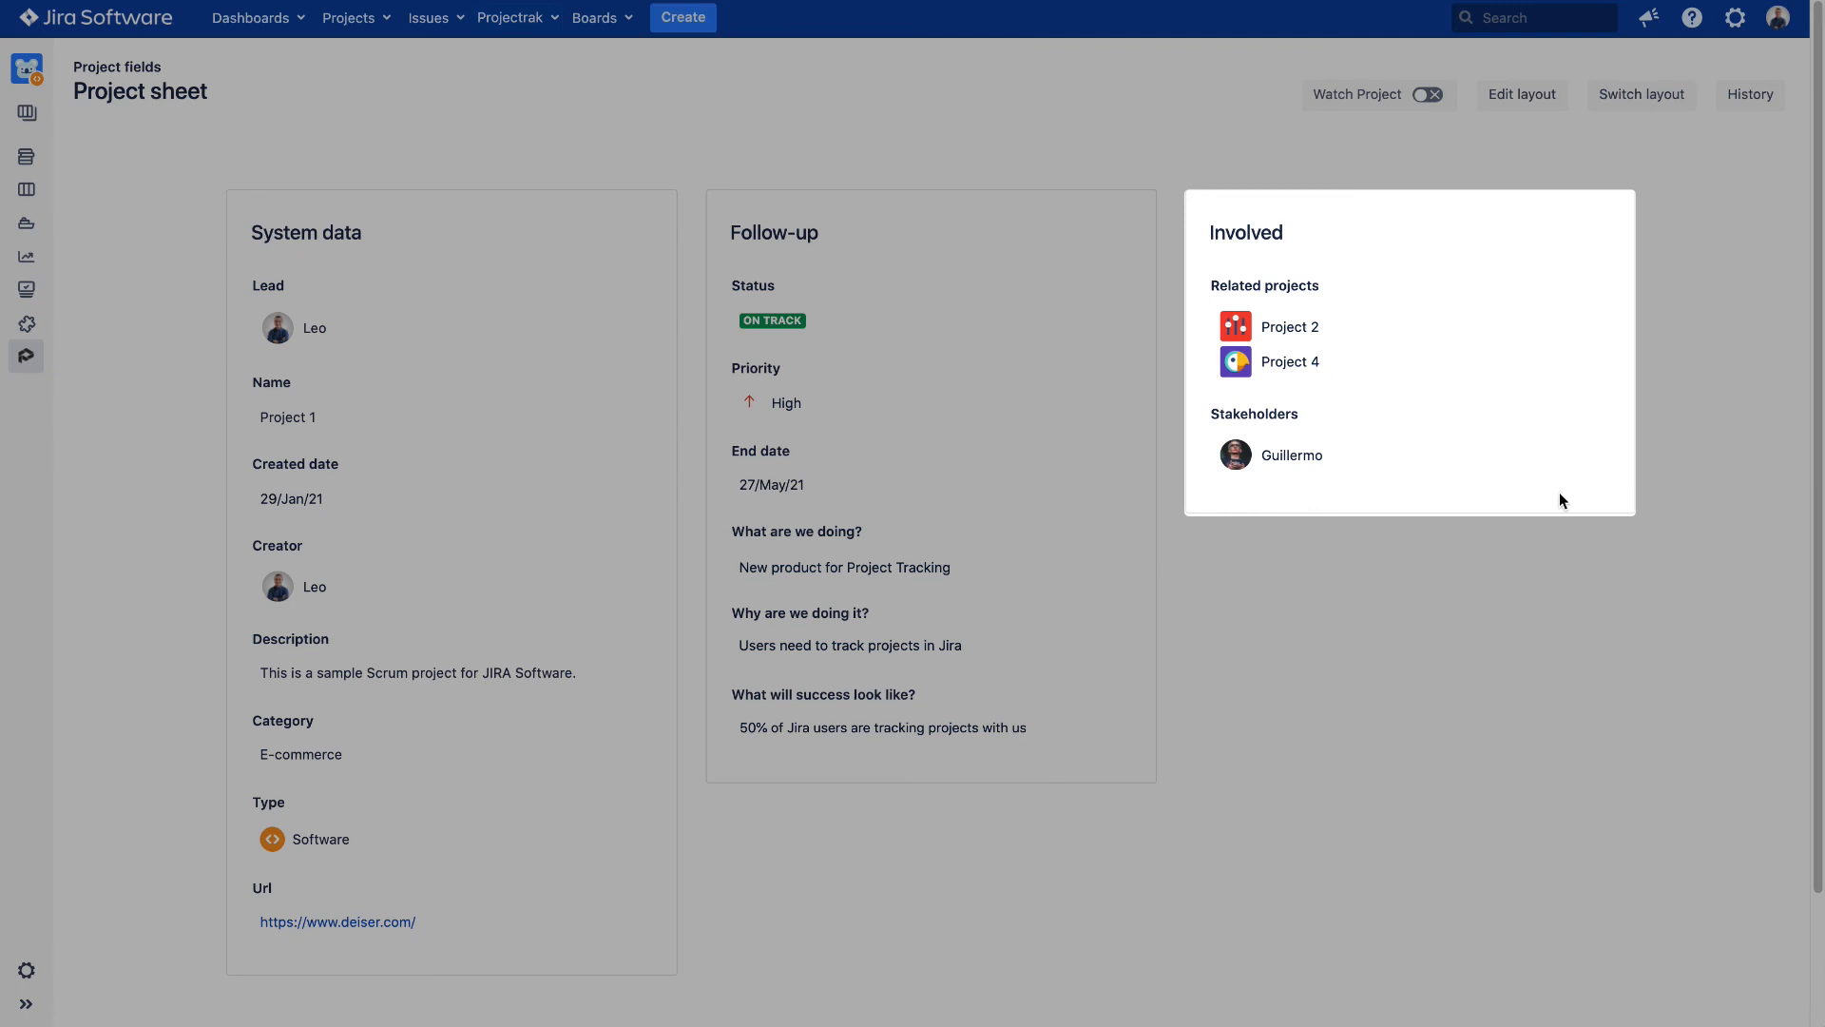
{"action": "mouse_move", "coordinate": [1536, 500]}
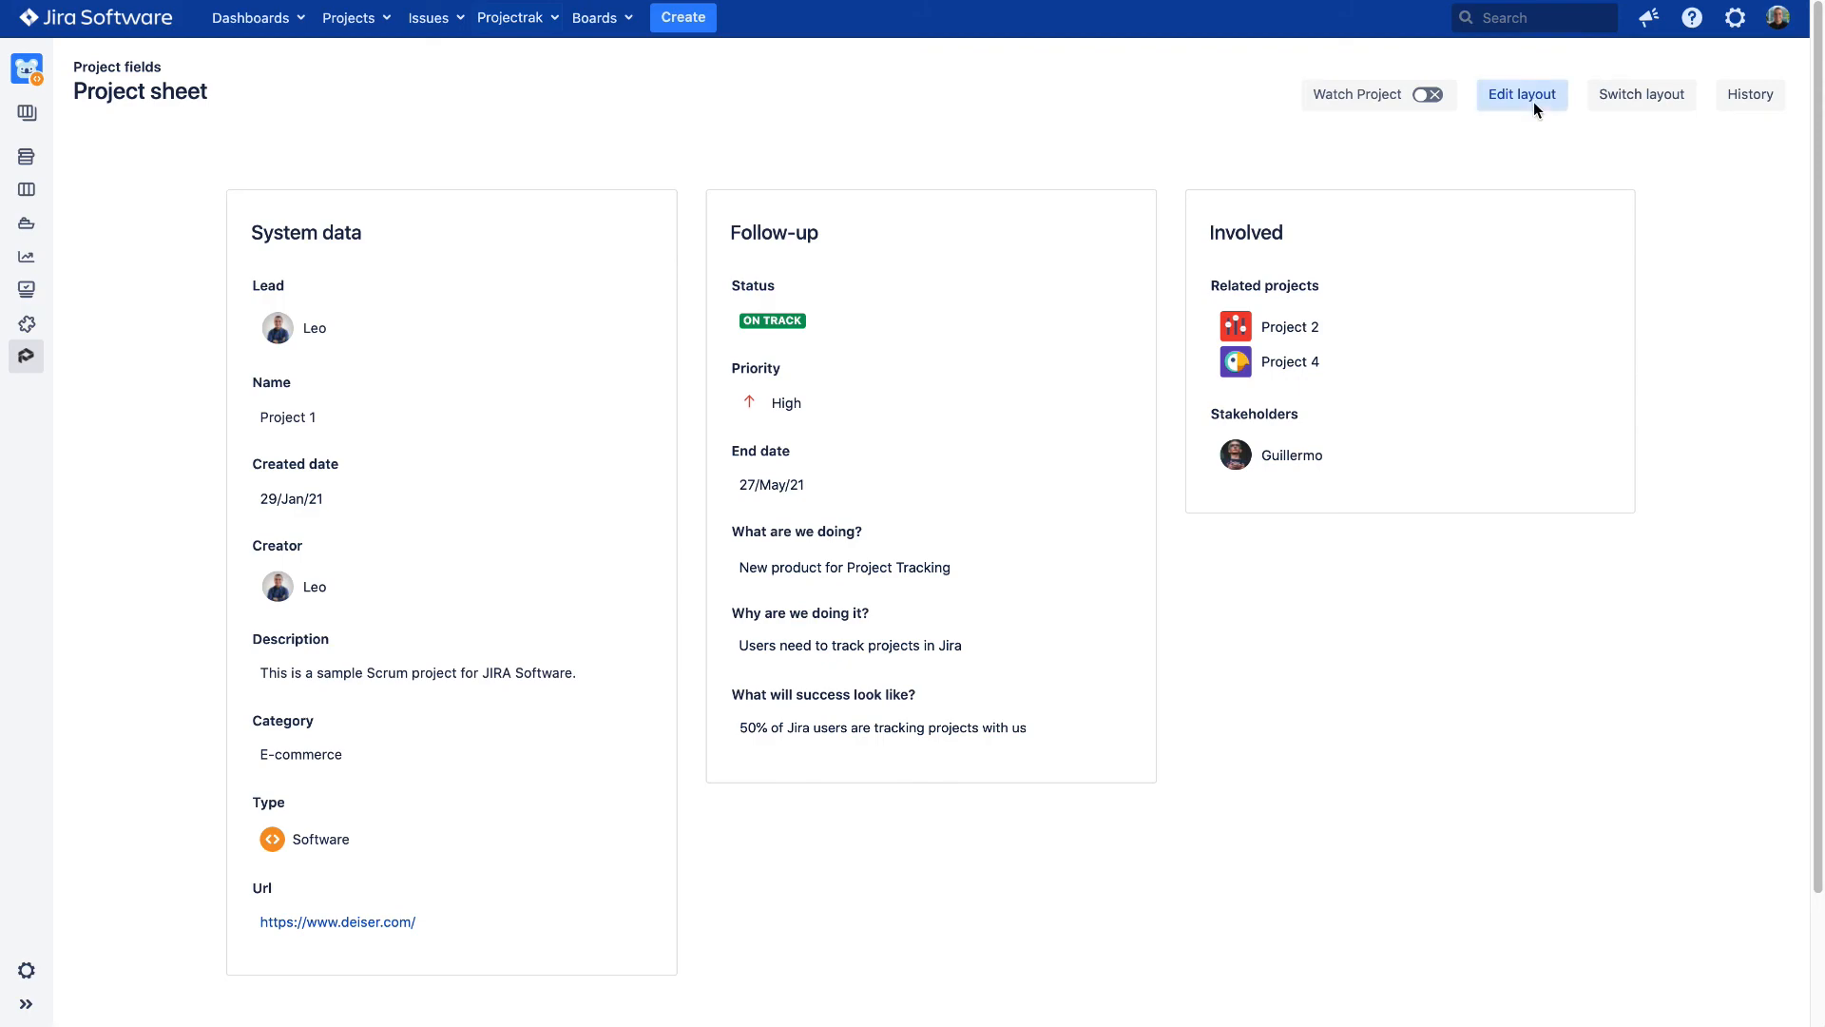
Remove the Url field, move Involved before Follow-up, and save the layout.
{"action": "left_click", "coordinate": [1521, 95]}
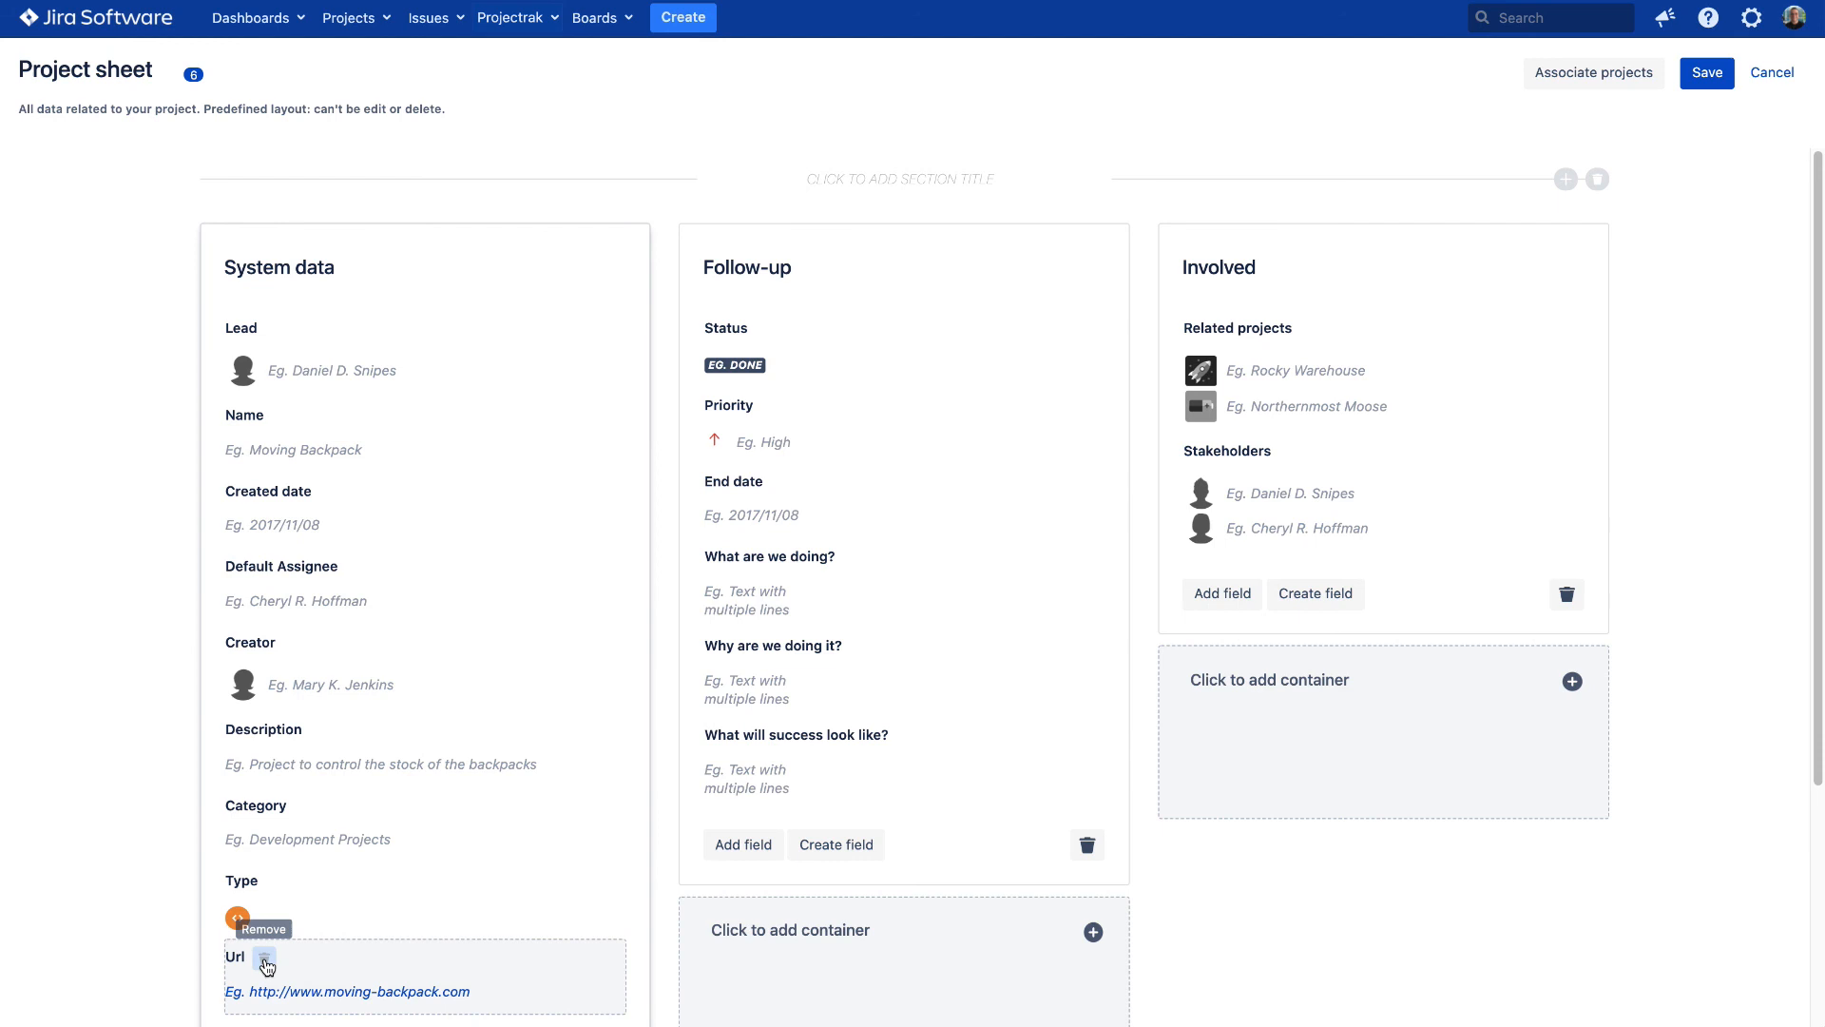
{"action": "left_click", "coordinate": [266, 966]}
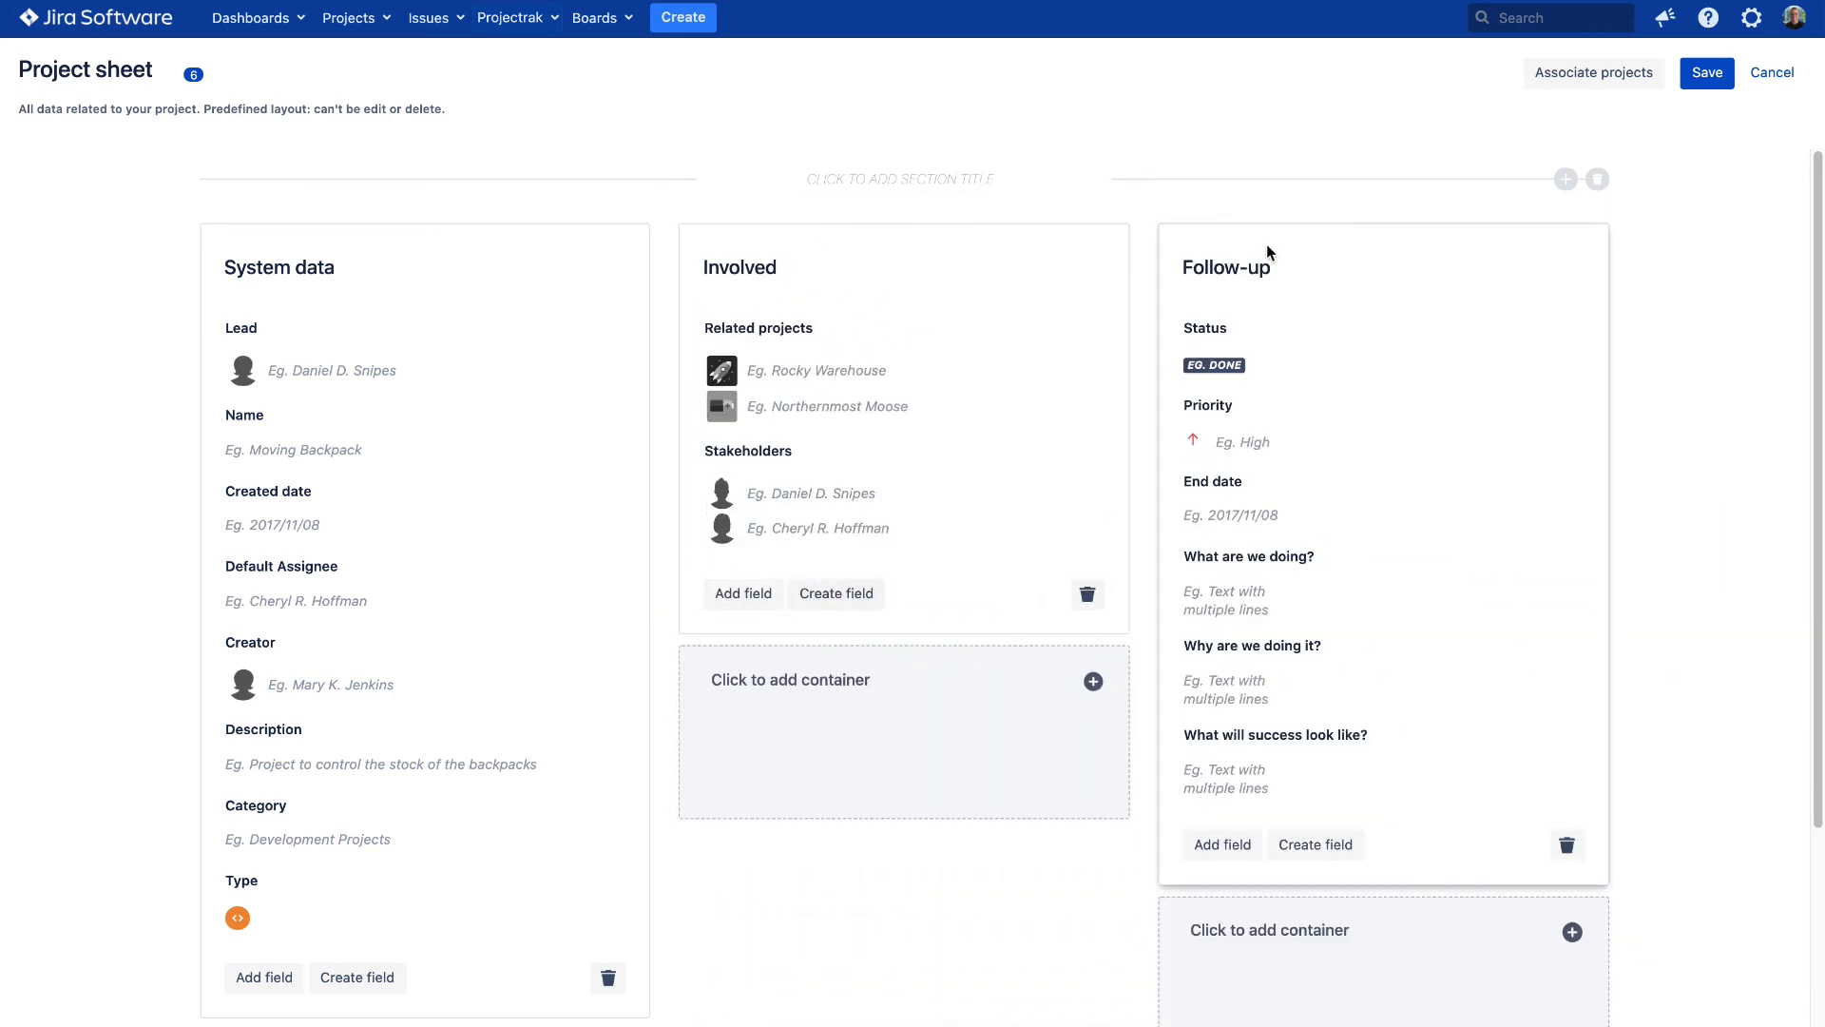
{"action": "left_click", "coordinate": [1706, 72]}
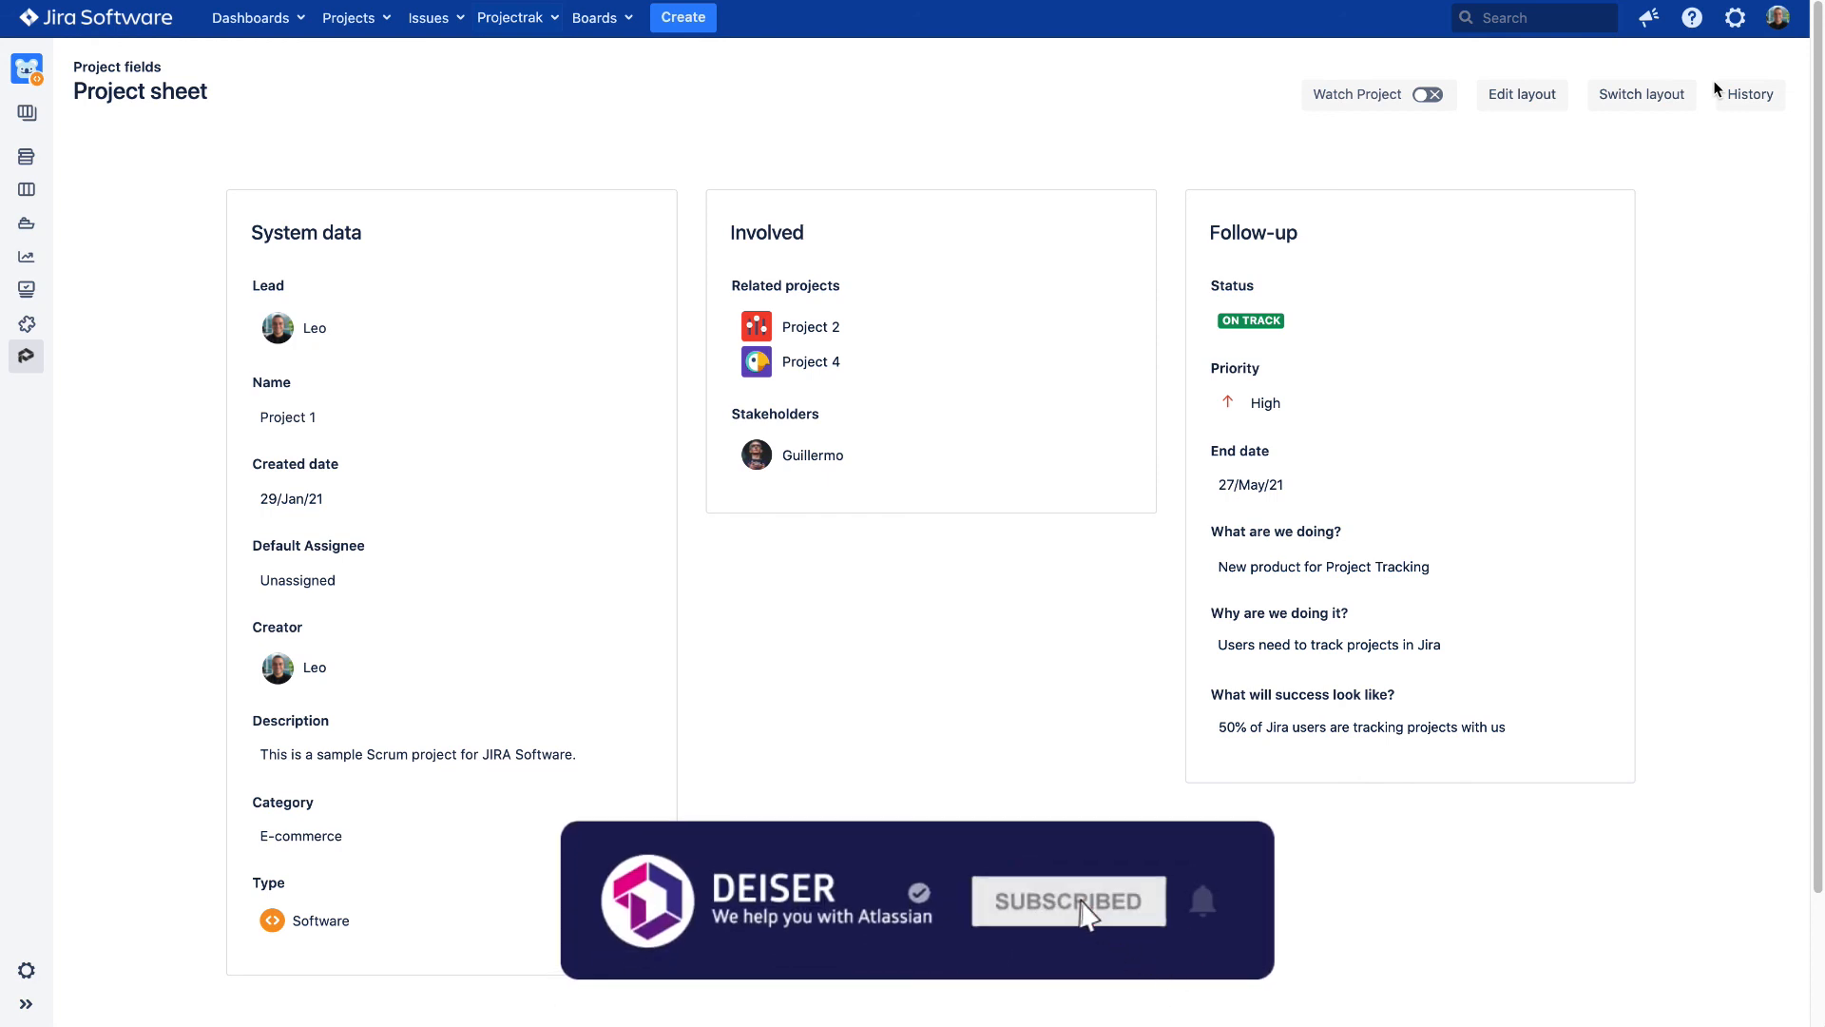
{"action": "mouse_move", "coordinate": [1179, 924]}
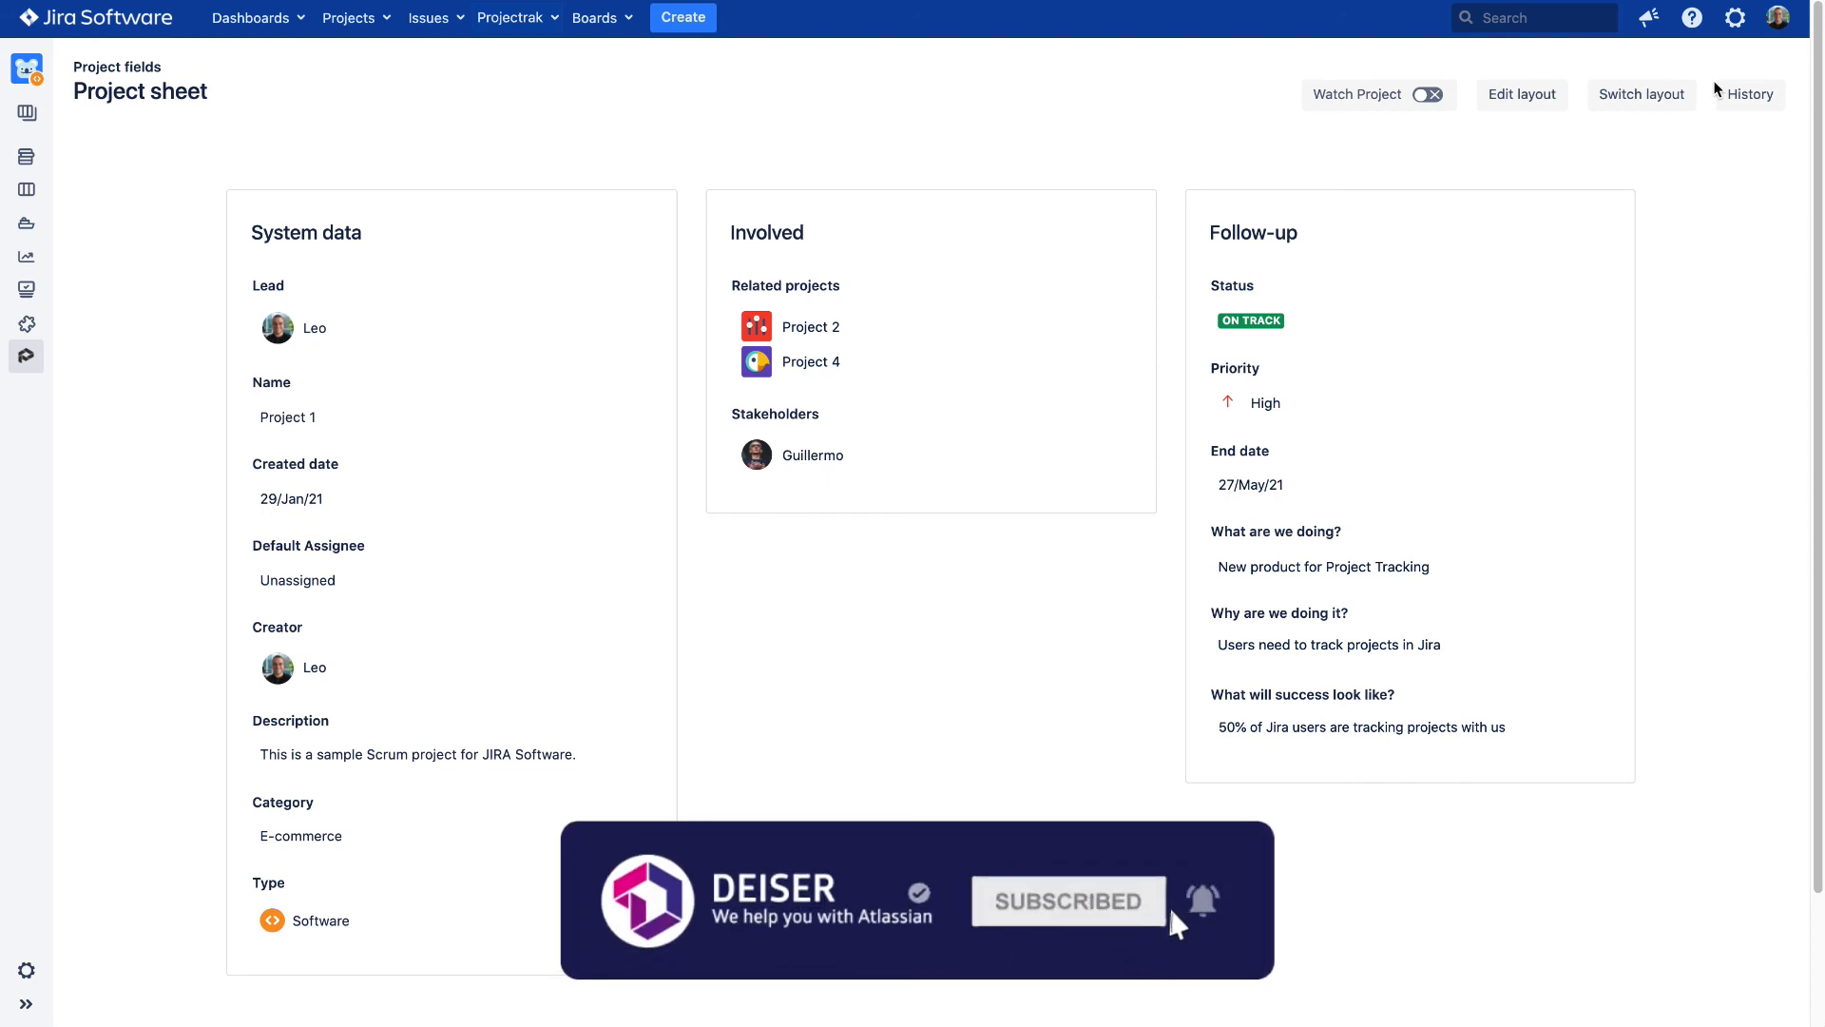